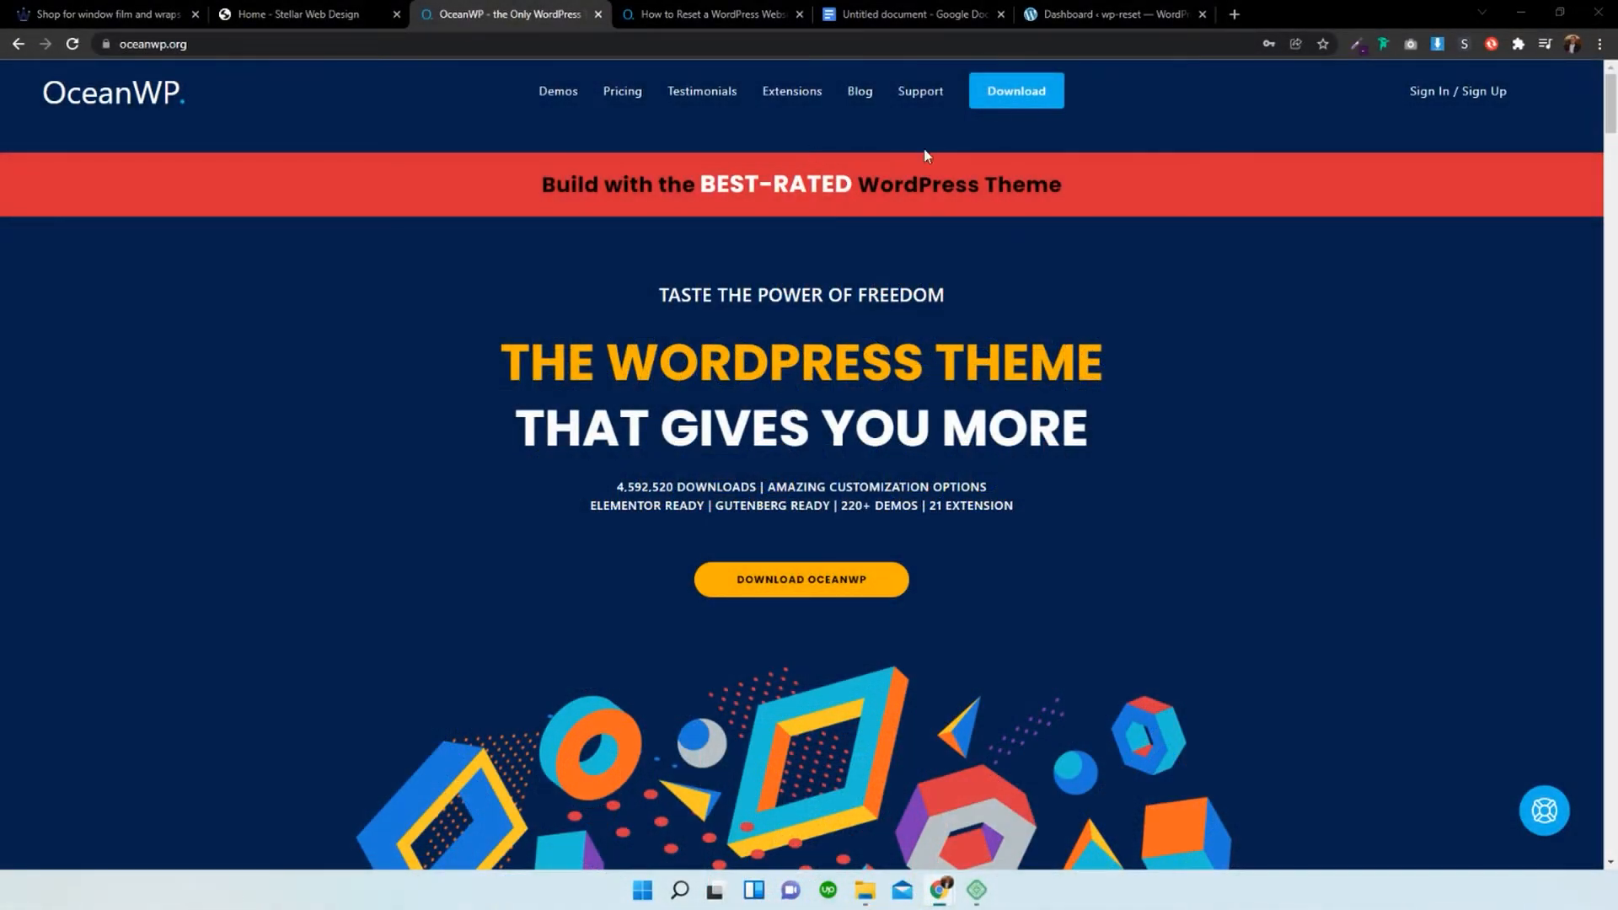
Activate the OceanWP theme from Appearance > Themes on the local site's dashboard.
{"action": "left_click", "coordinate": [1109, 14]}
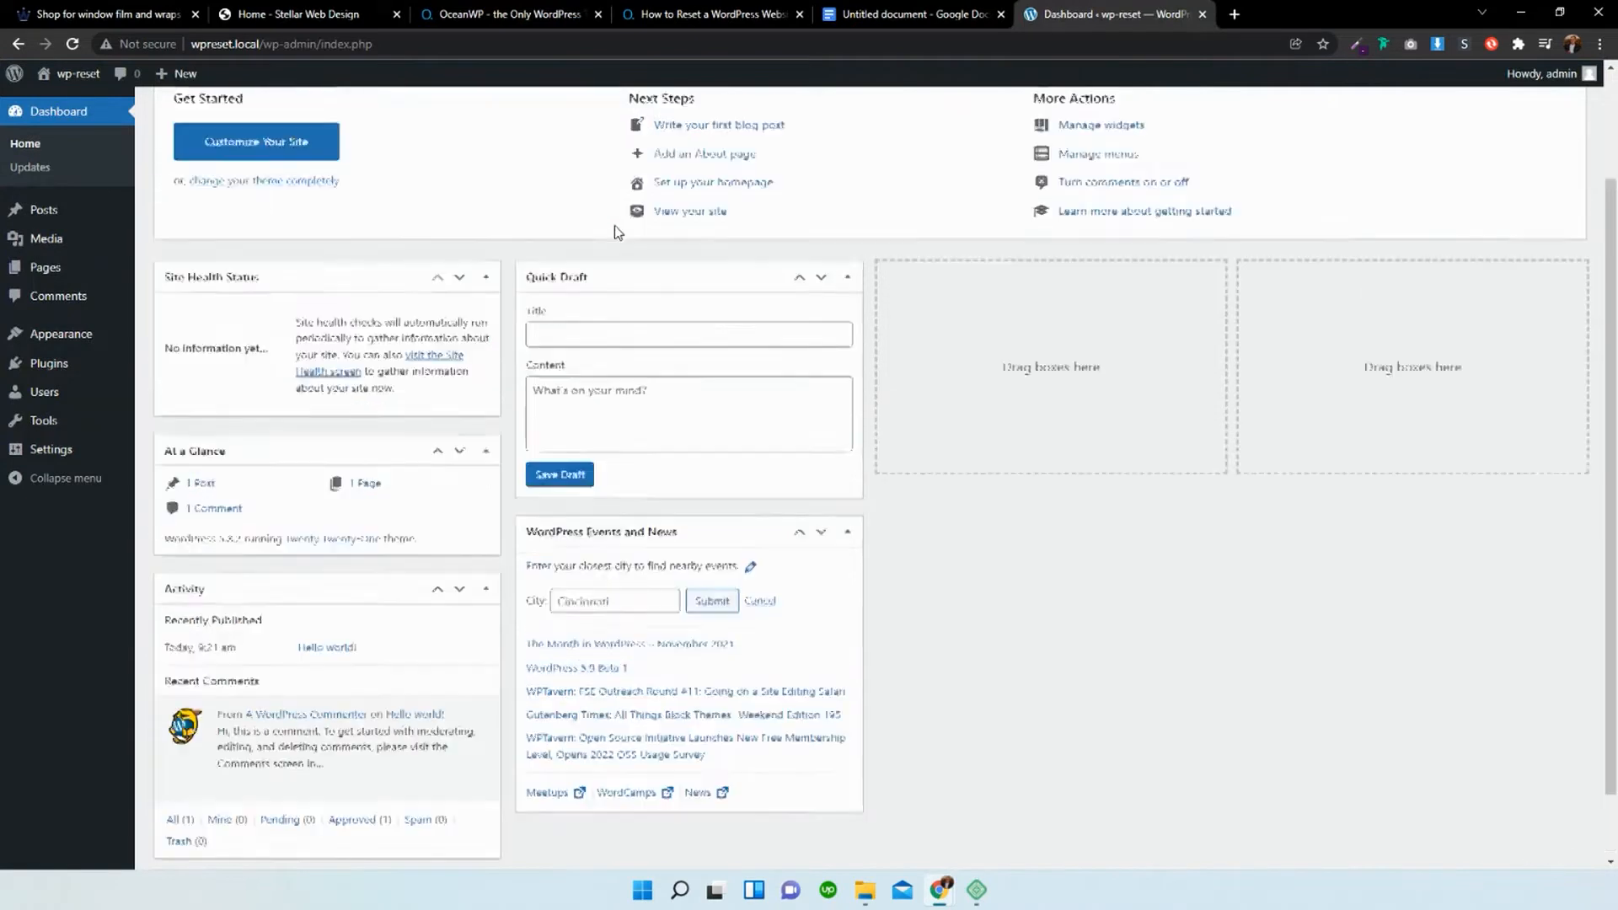
{"action": "scroll", "scroll_direction": "up", "scroll_amount": 3}
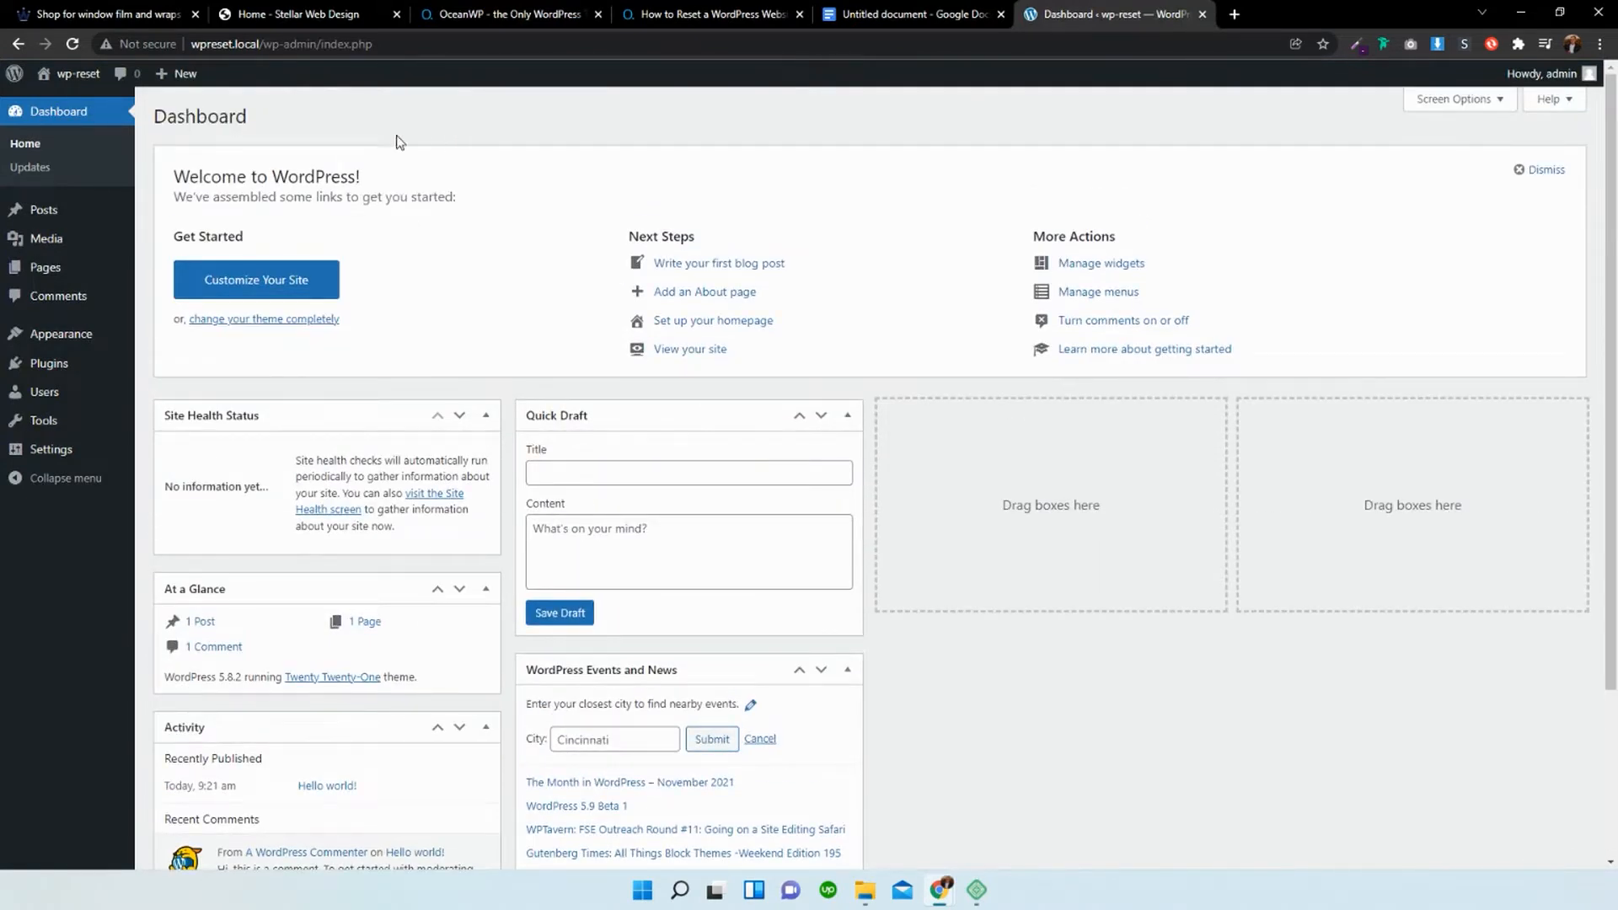
{"action": "mouse_move", "coordinate": [60, 334]}
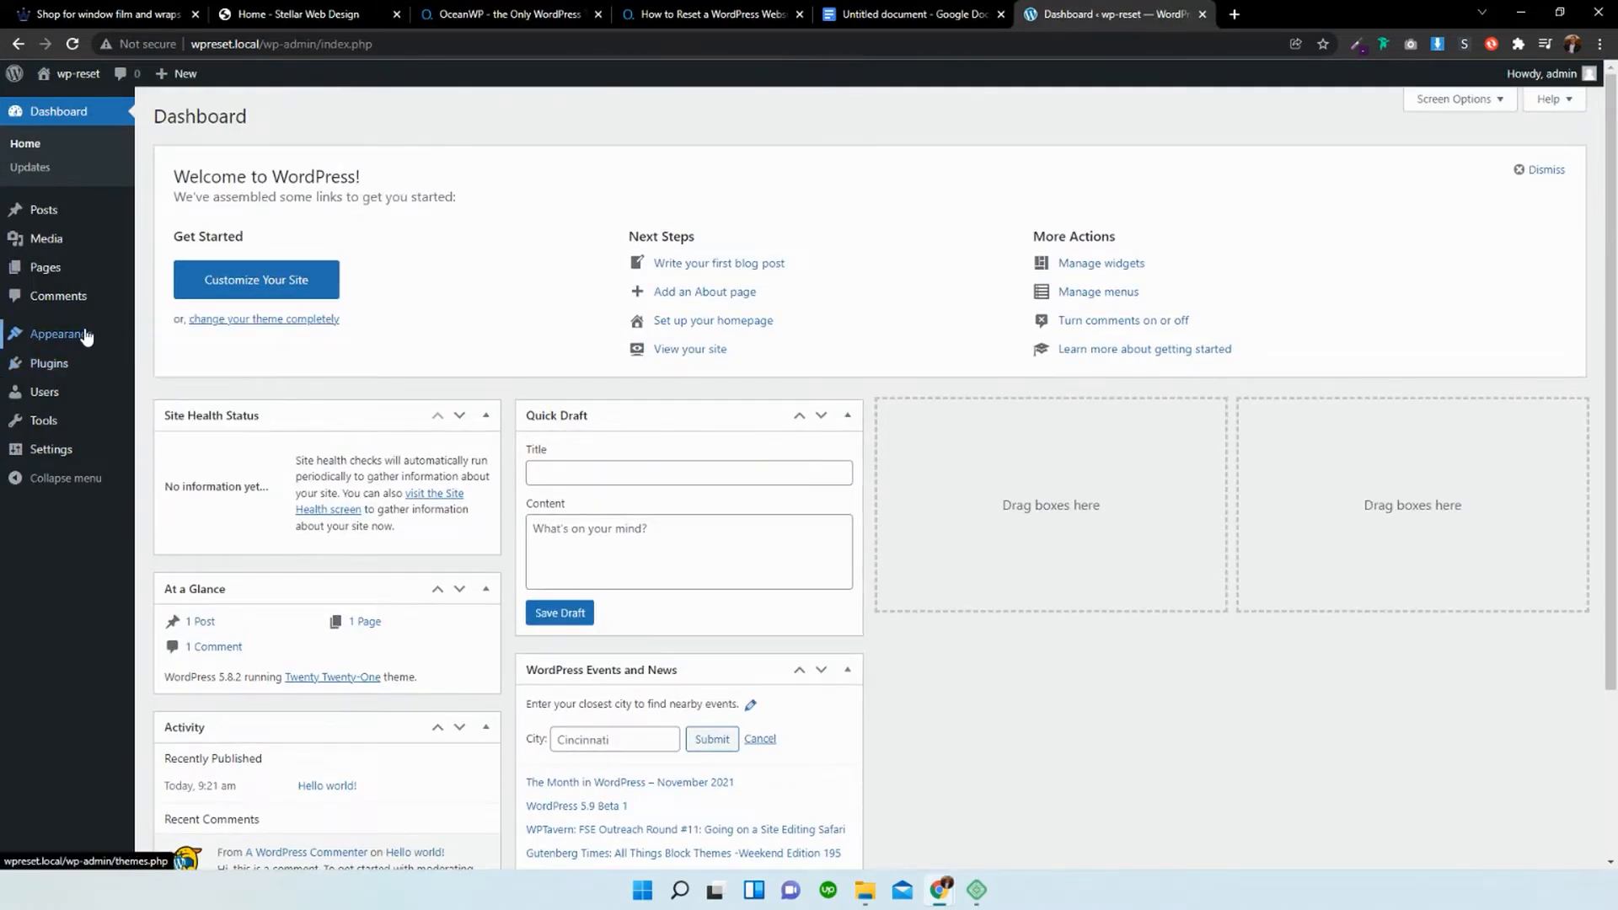
{"action": "left_click", "coordinate": [58, 334]}
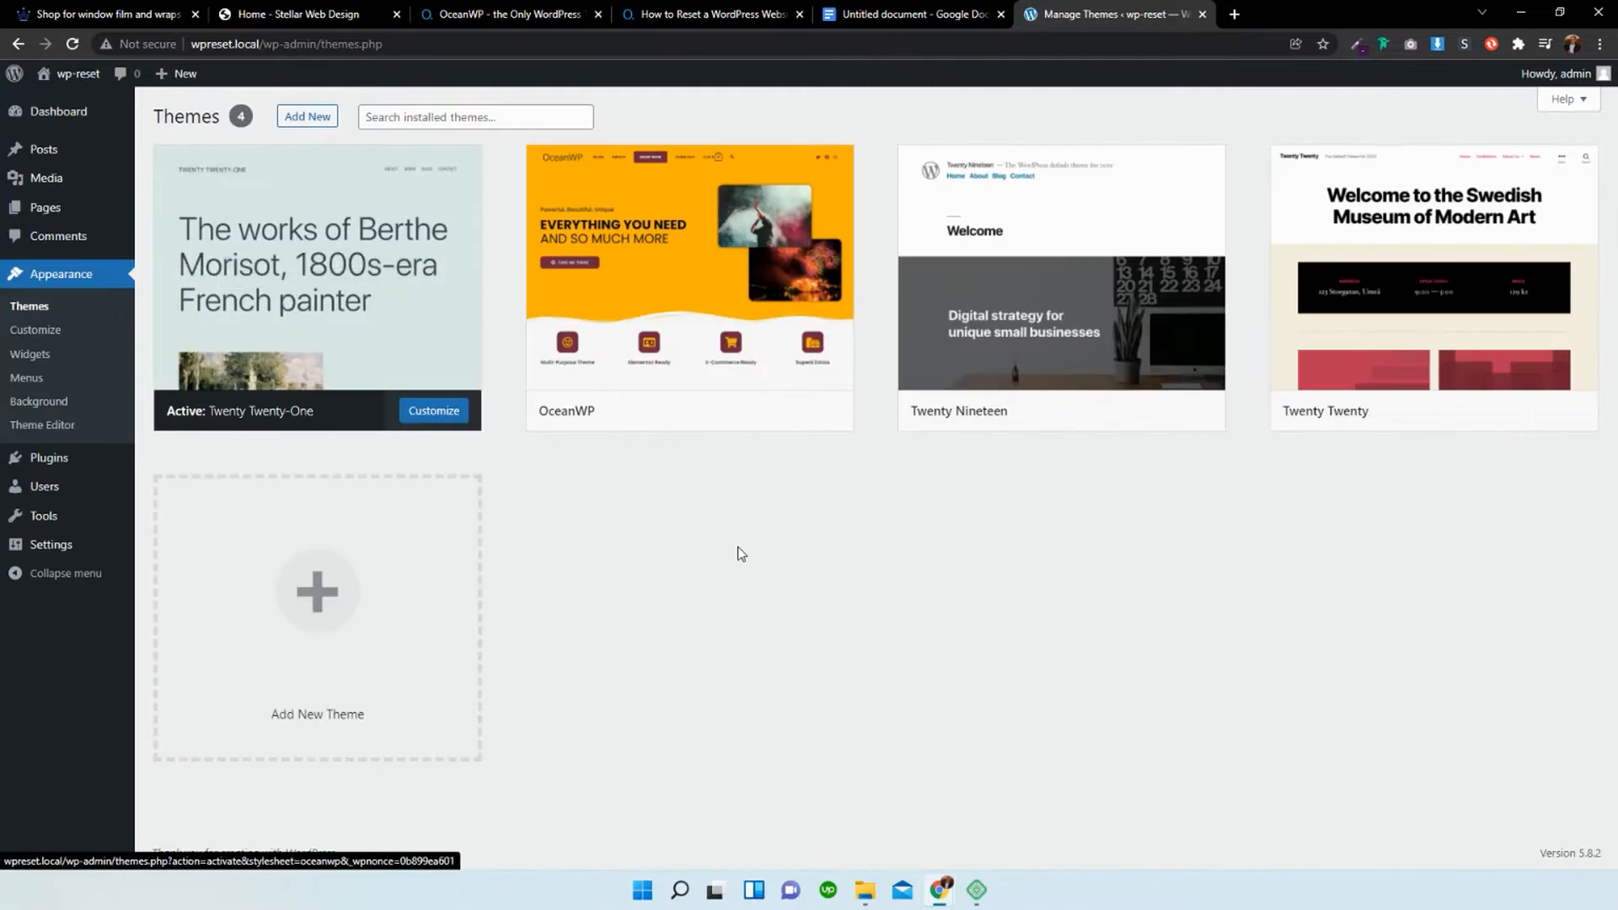
{"action": "left_click", "coordinate": [726, 409]}
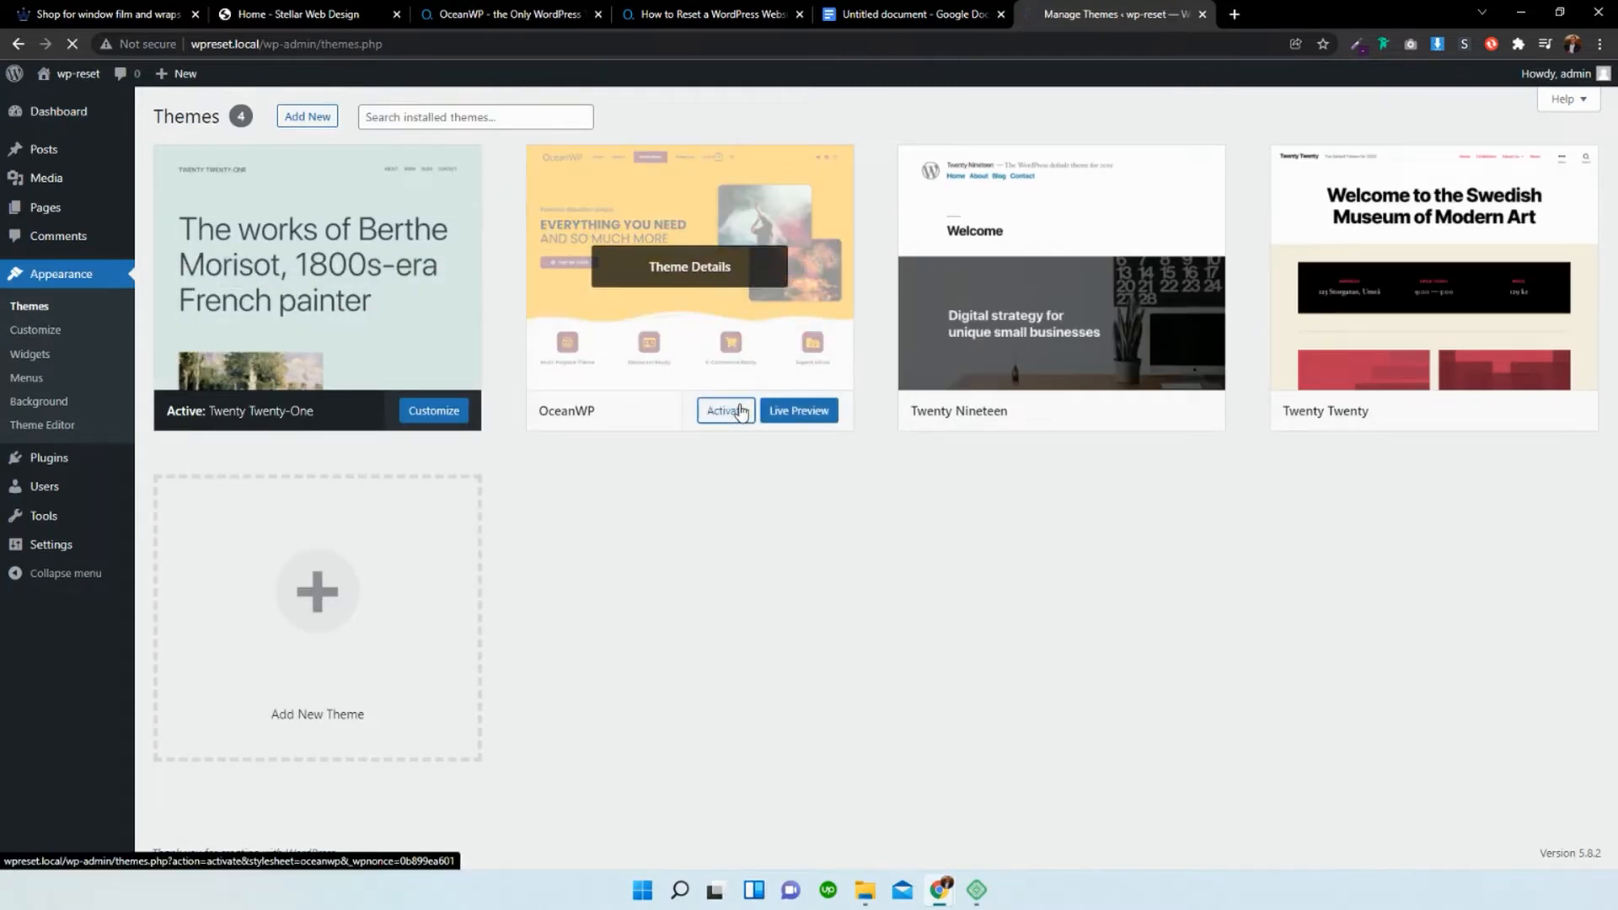
{"action": "left_click", "coordinate": [726, 410]}
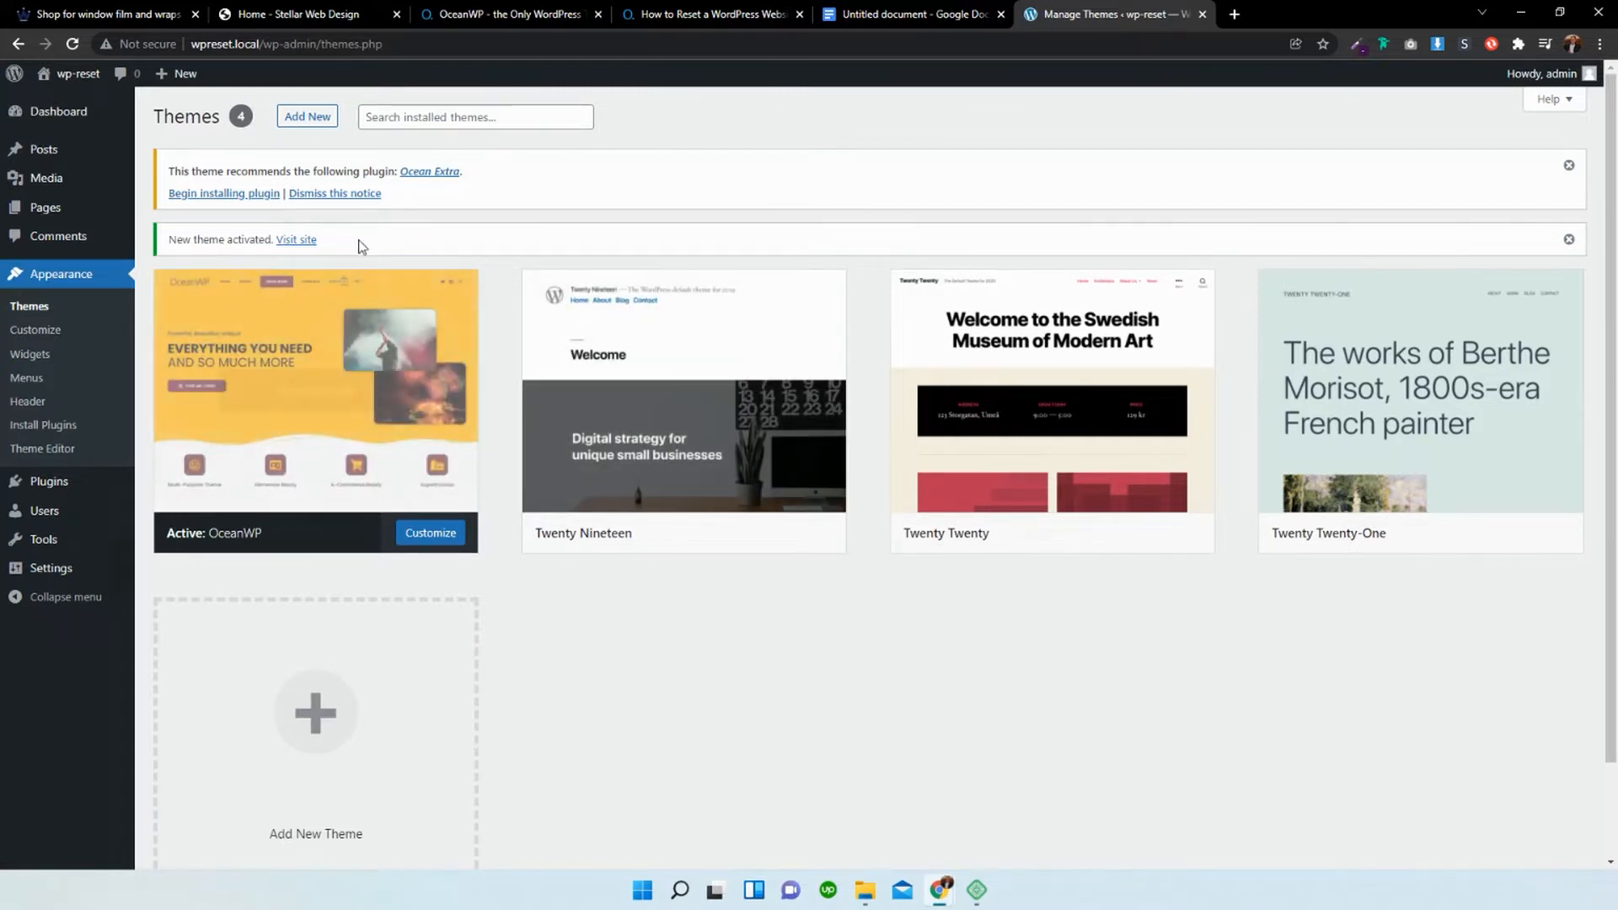
{"action": "mouse_move", "coordinate": [427, 172]}
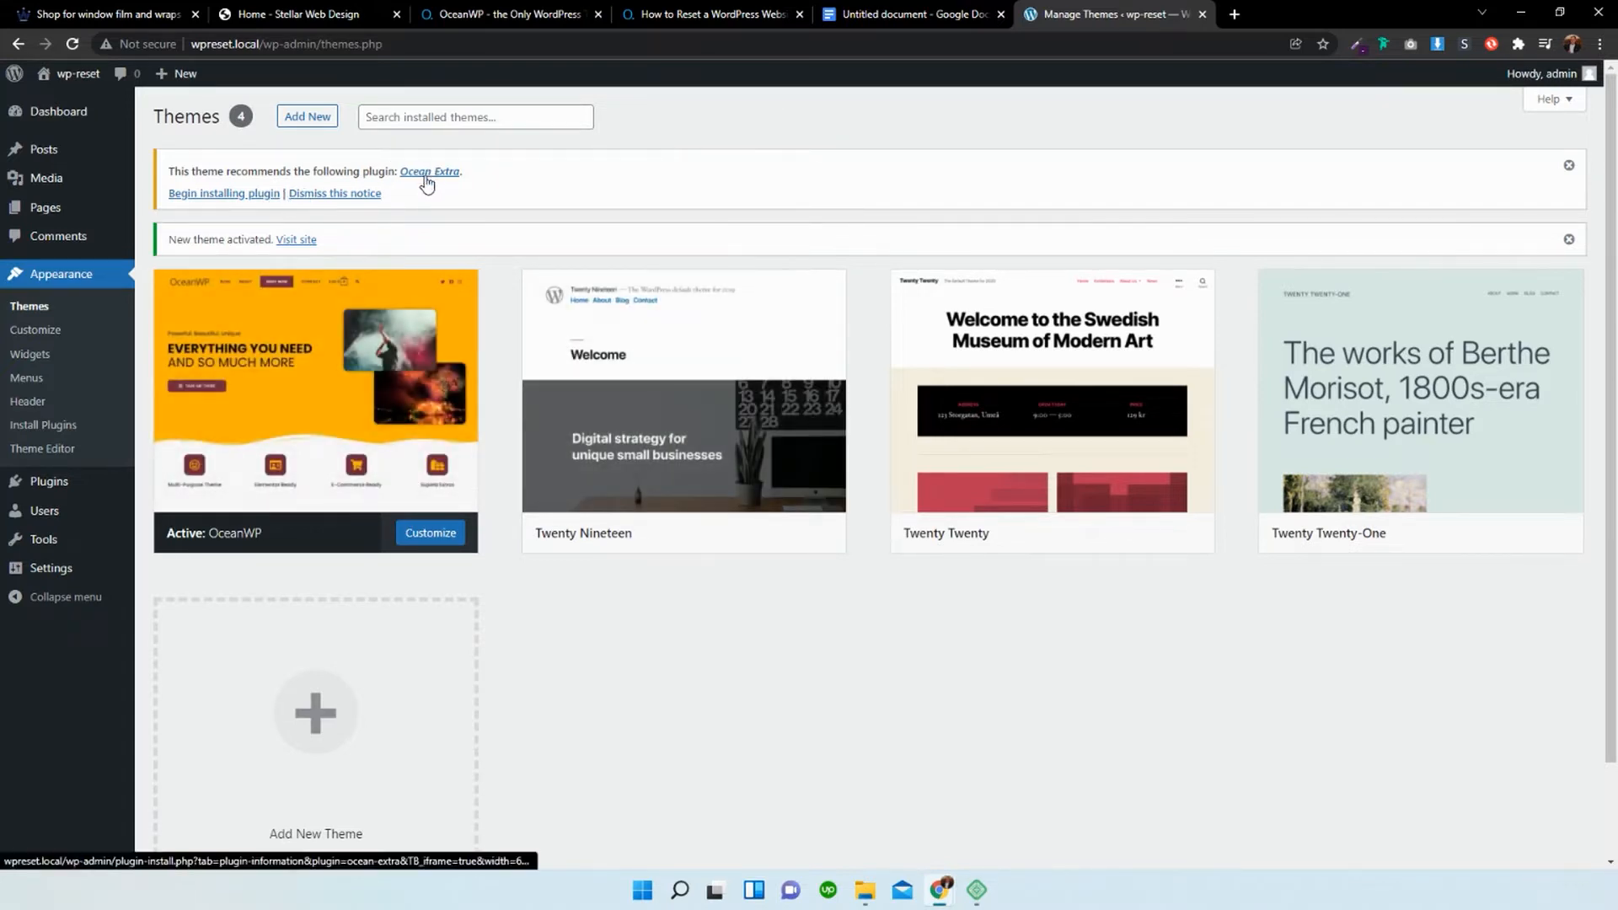
Install the recommended Ocean Extra plugin from the theme notice's Install Required Plugins page.
{"action": "left_click", "coordinate": [222, 196]}
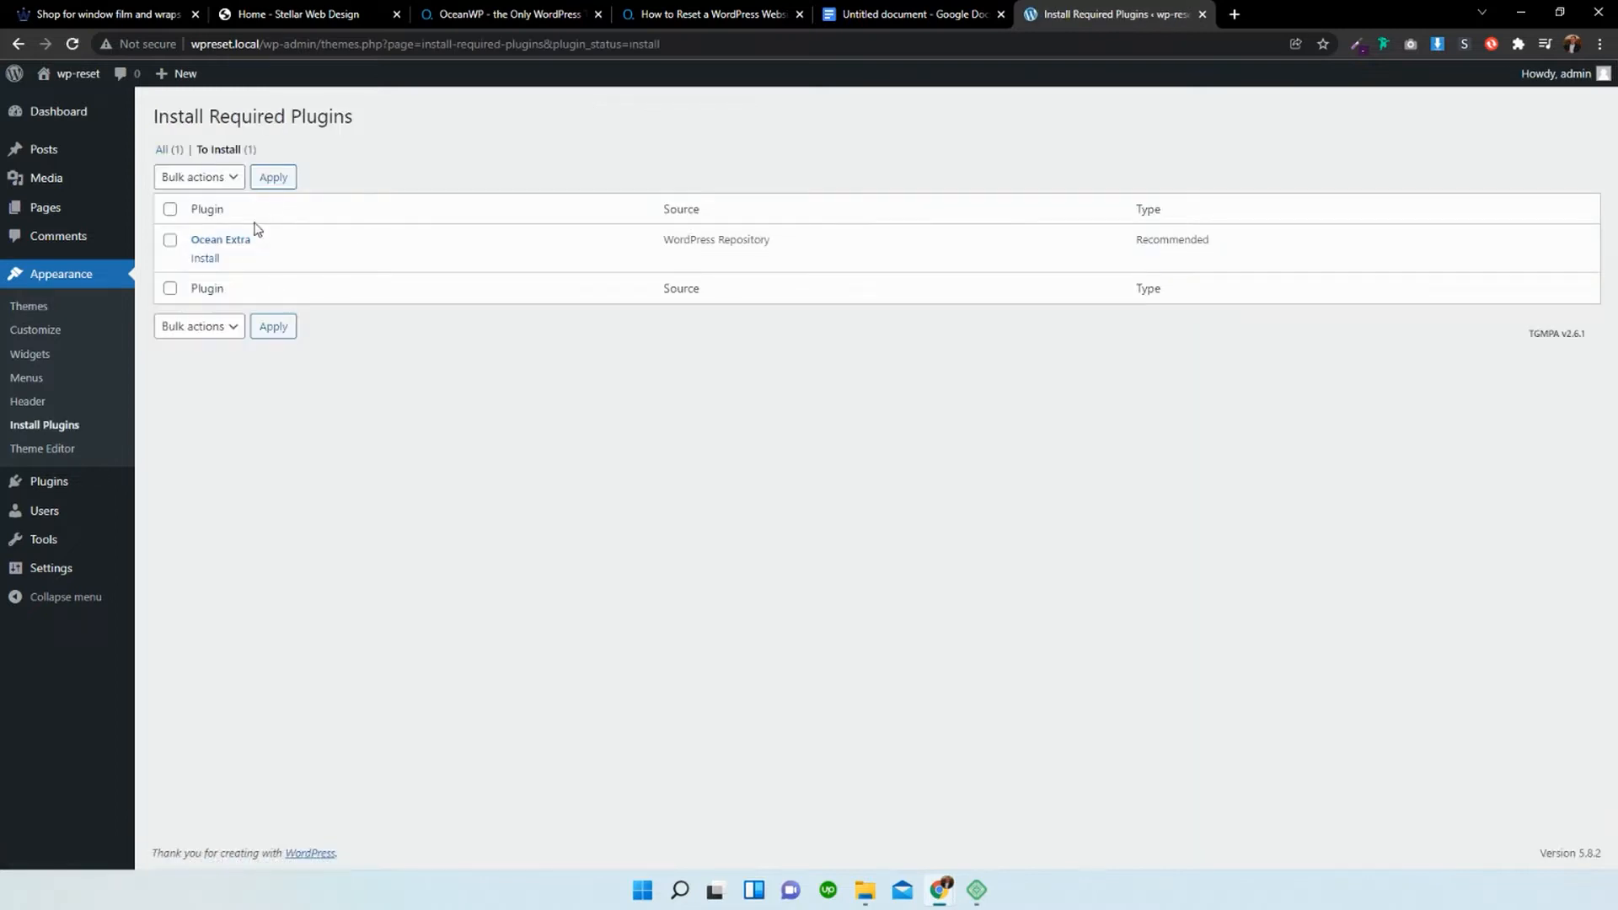
{"action": "left_click", "coordinate": [204, 261]}
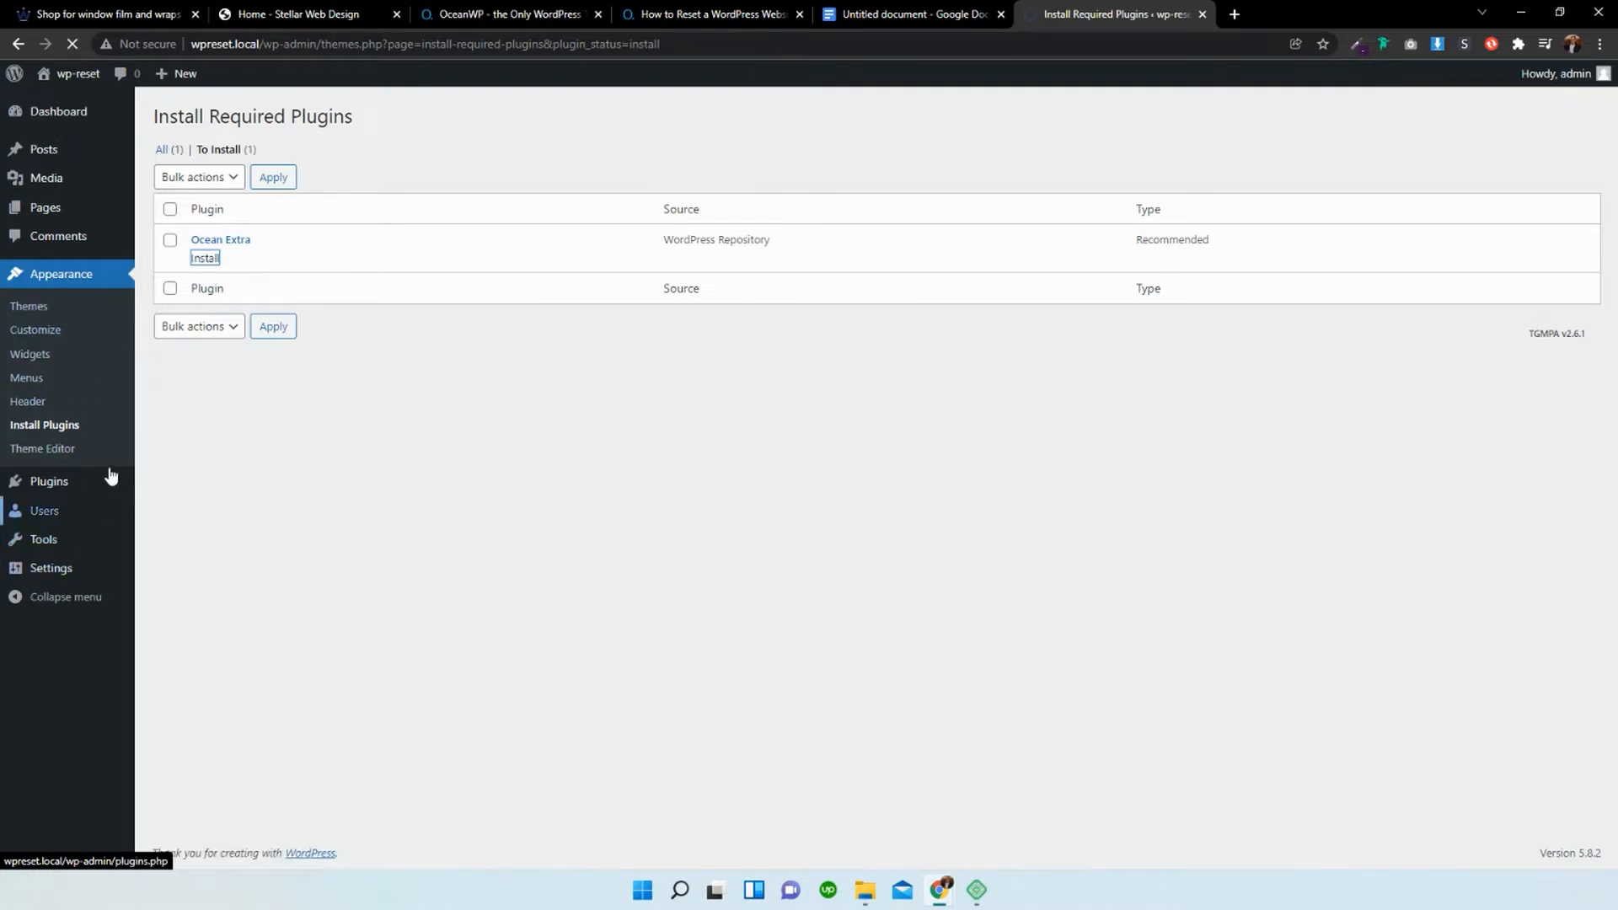
{"action": "mouse_move", "coordinate": [42, 448]}
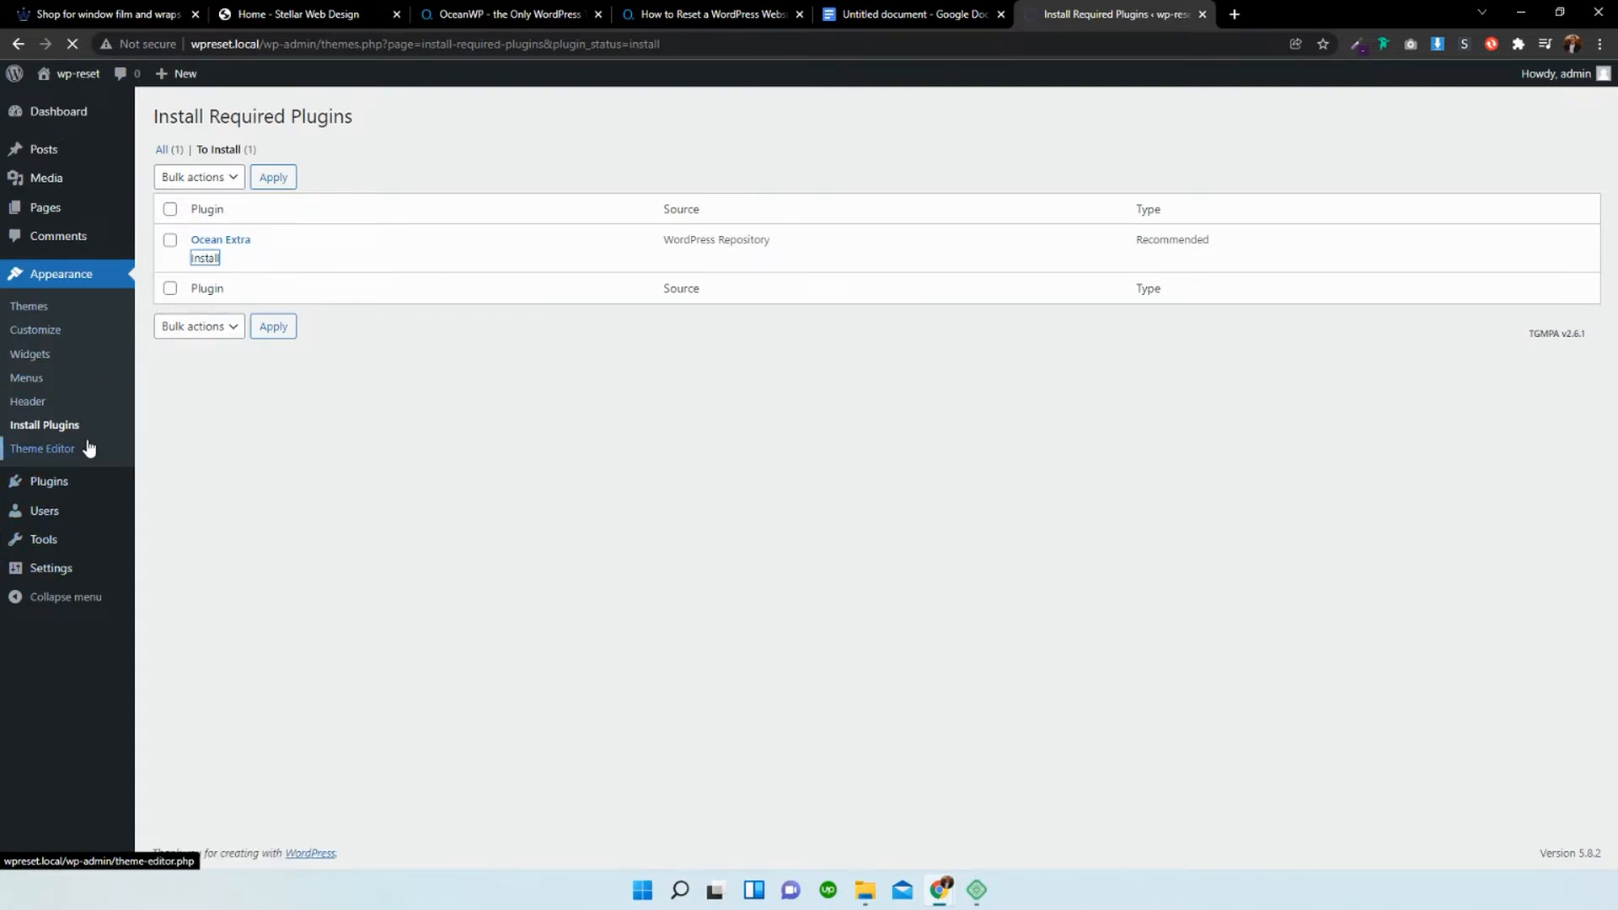
{"action": "left_click", "coordinate": [204, 260]}
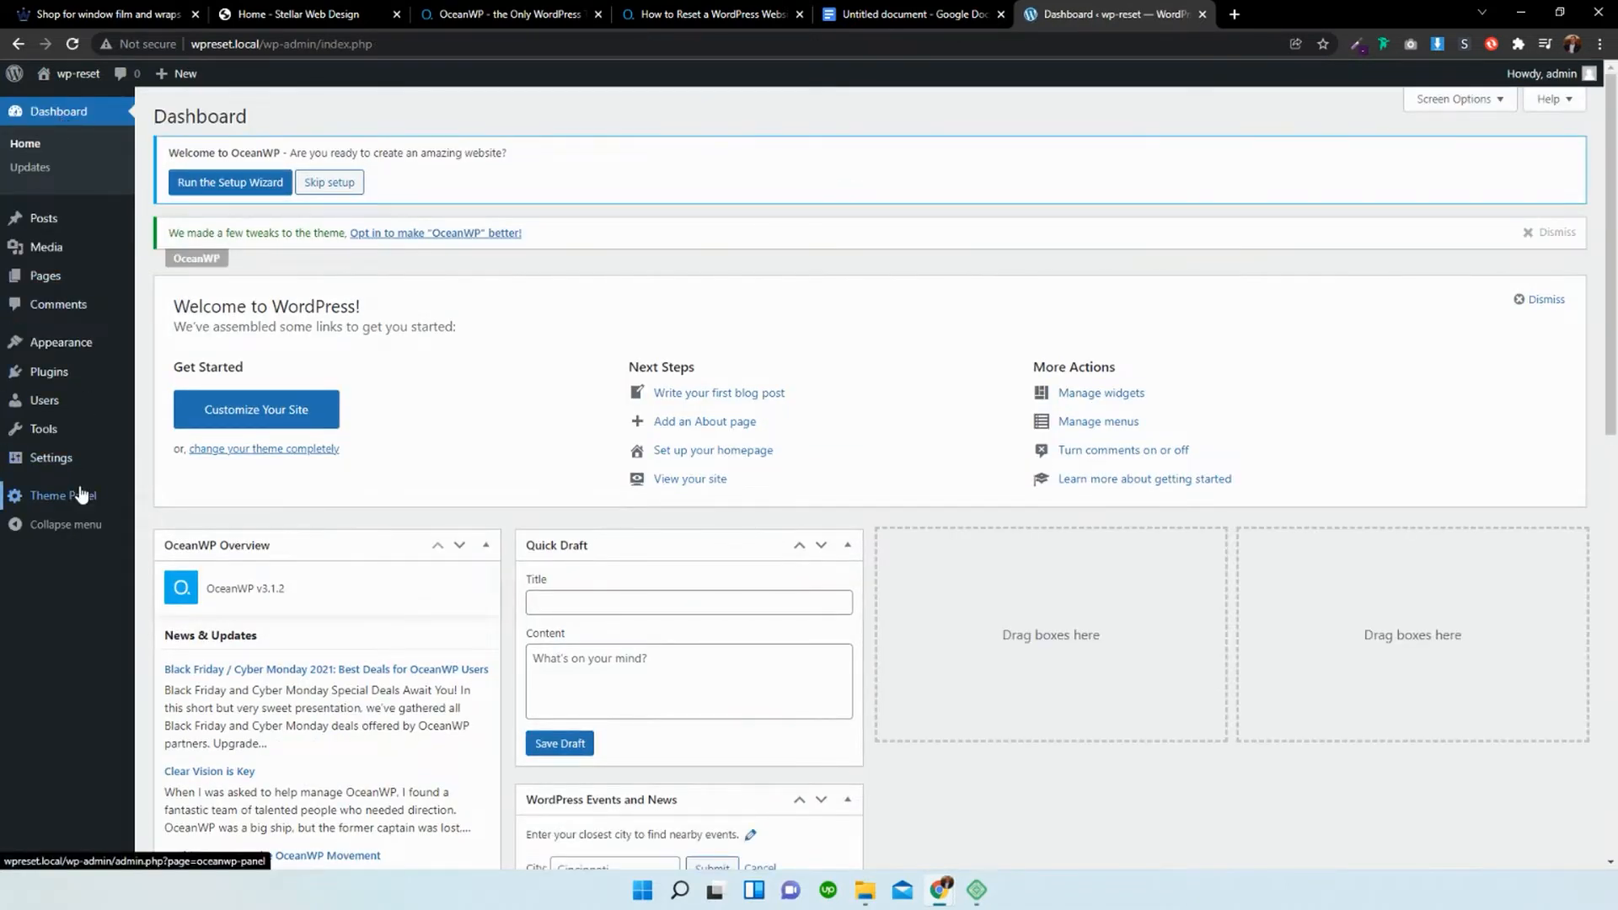
Browse the Theme Panel's Install Demos gallery, filtering by category and scrolling the demo grid.
{"action": "left_click", "coordinate": [63, 496]}
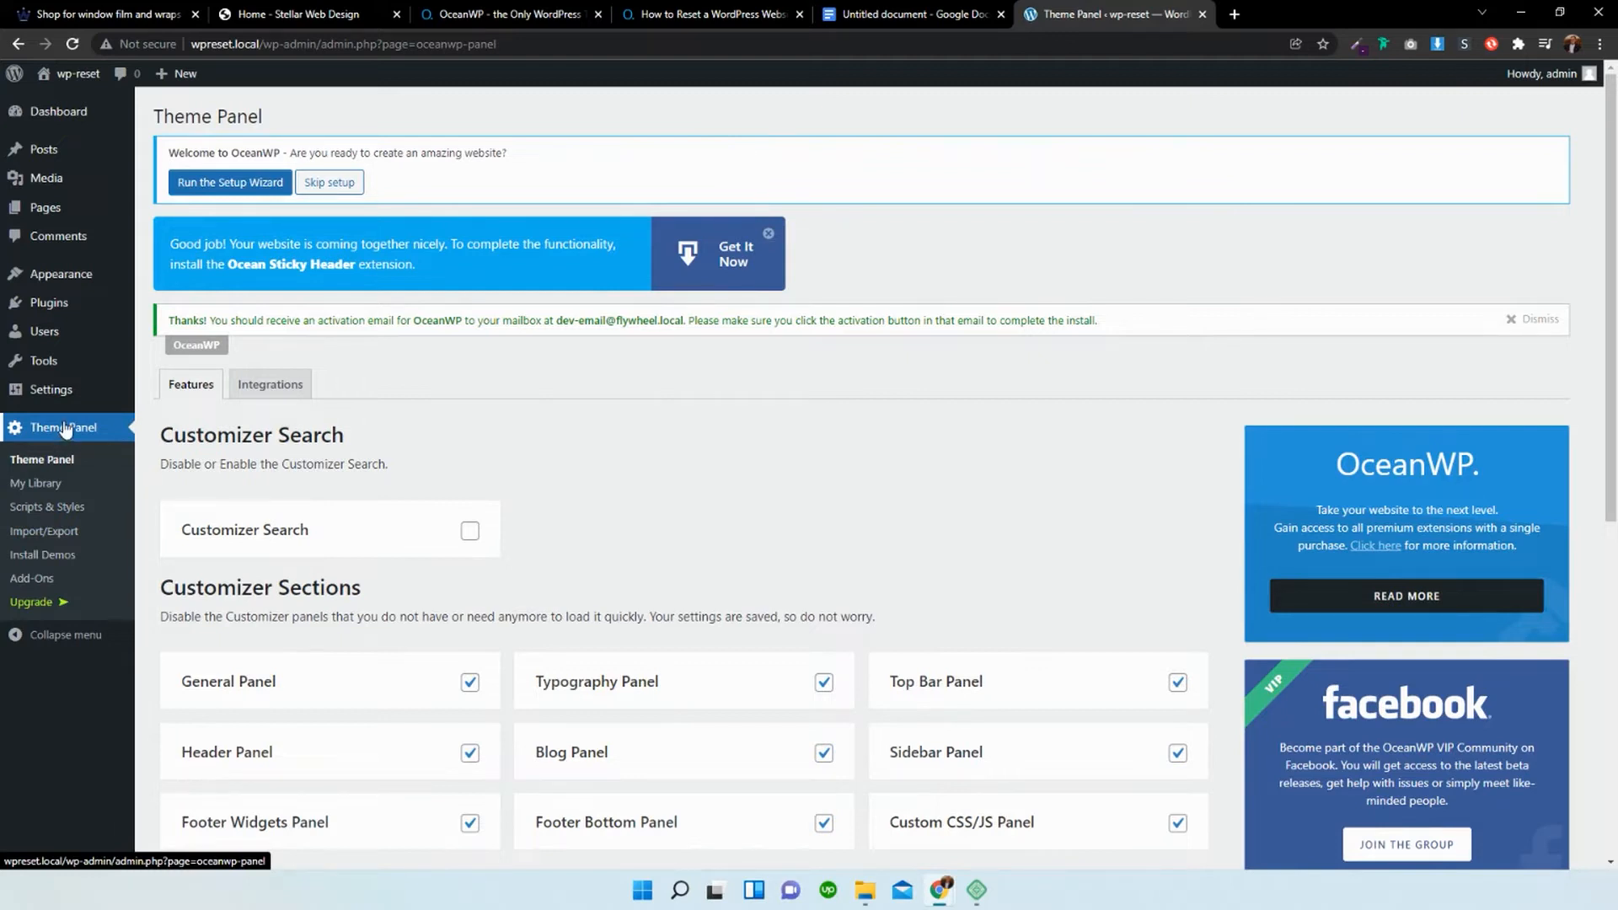
{"action": "mouse_move", "coordinate": [43, 536]}
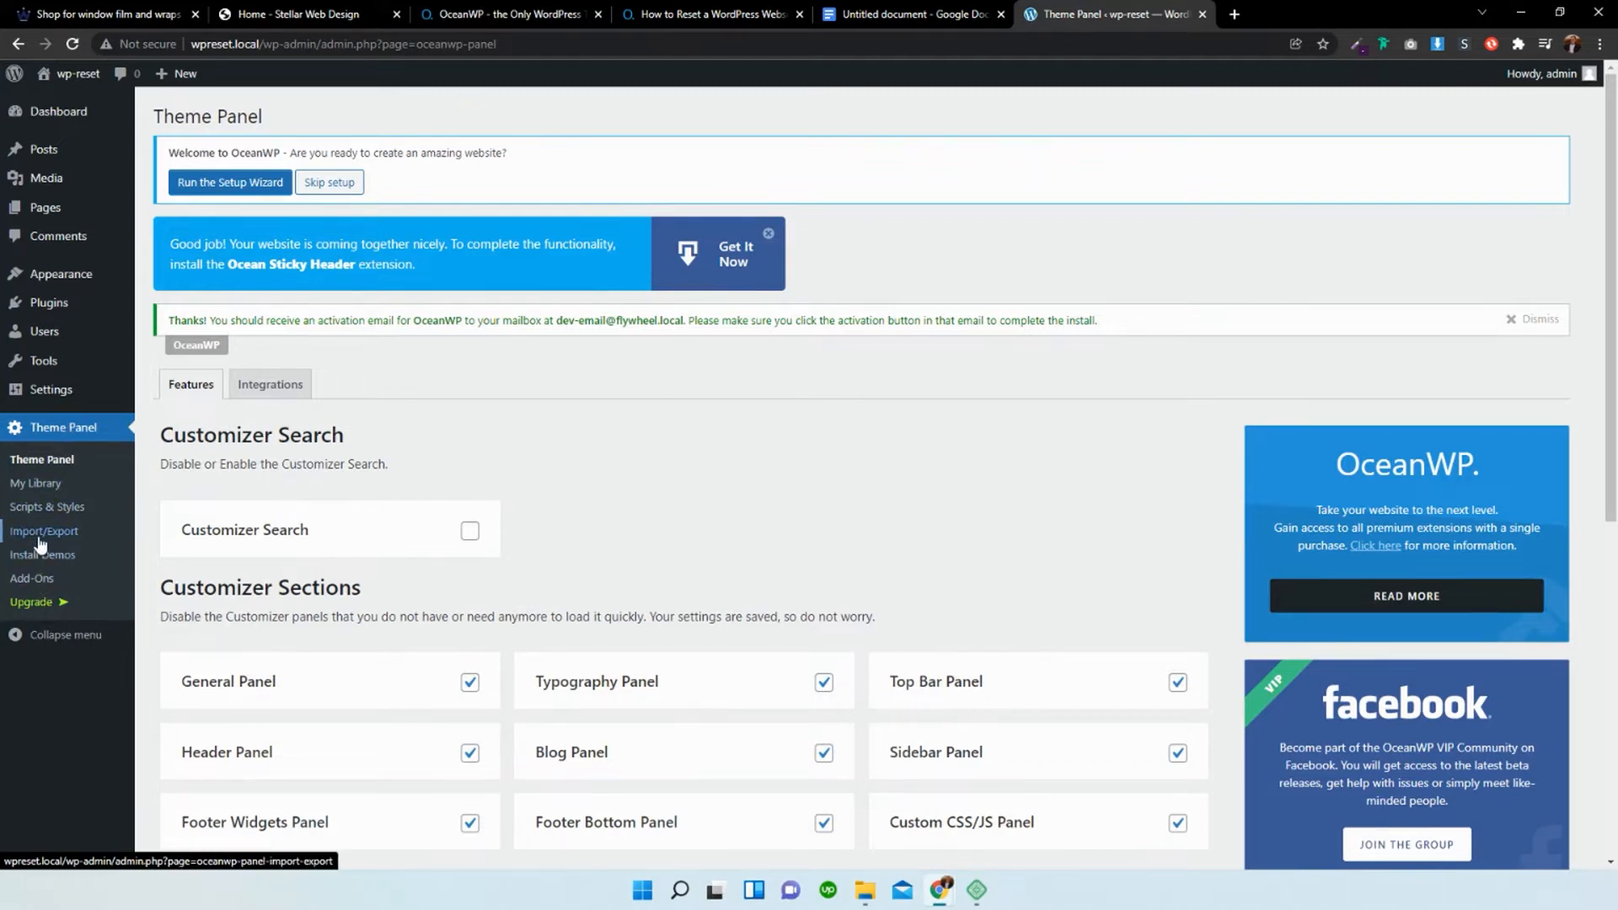
{"action": "mouse_move", "coordinate": [43, 555]}
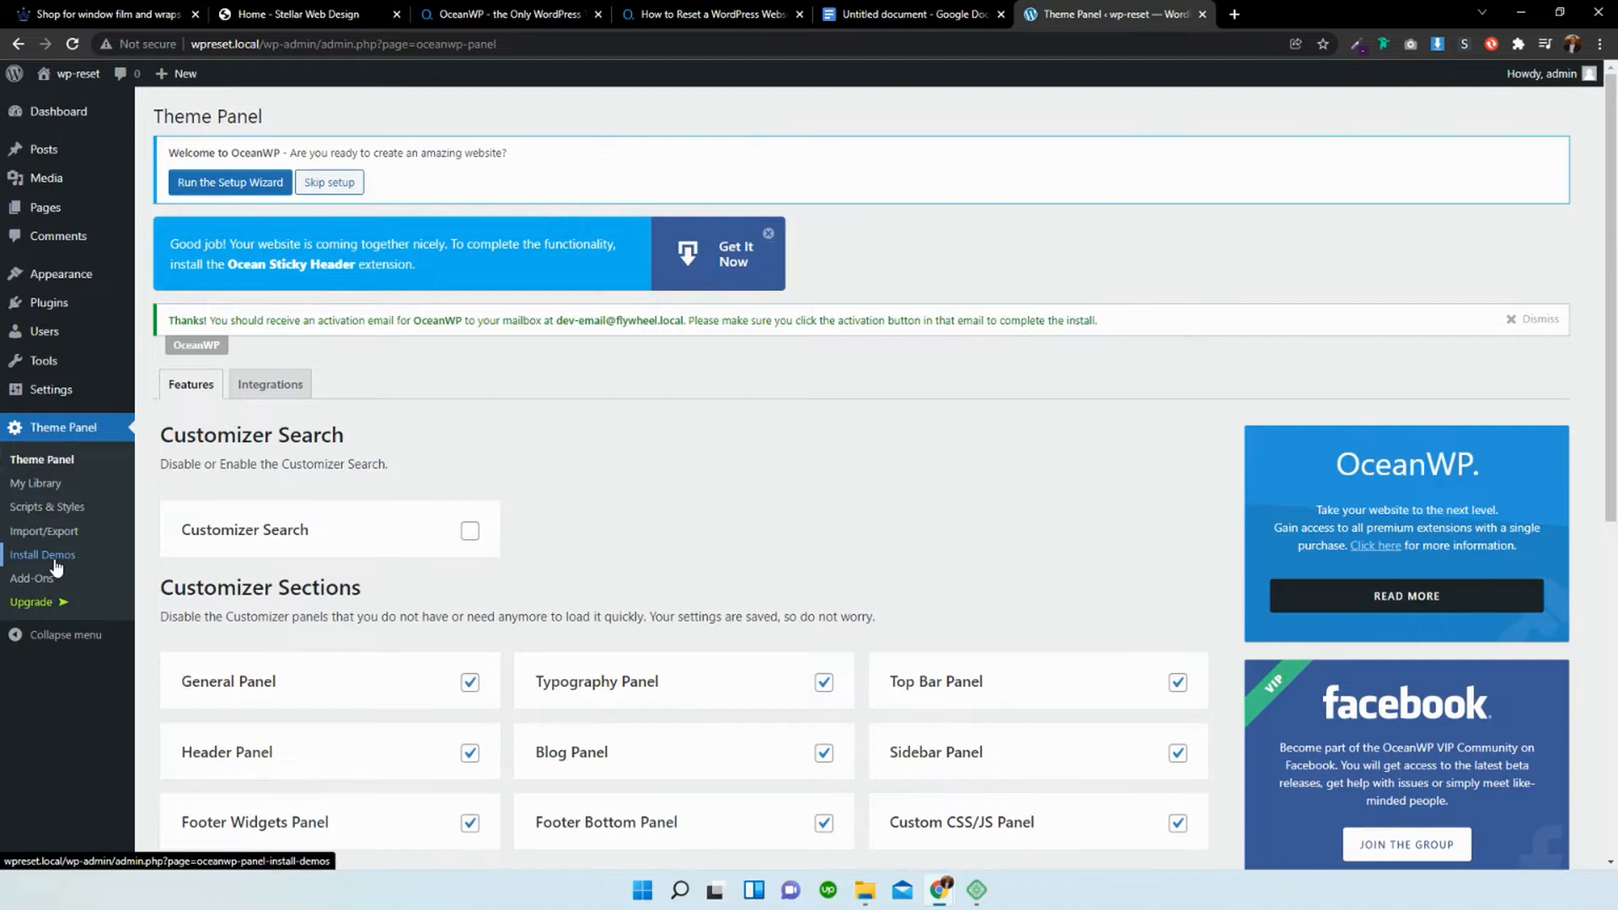
{"action": "left_click", "coordinate": [42, 555]}
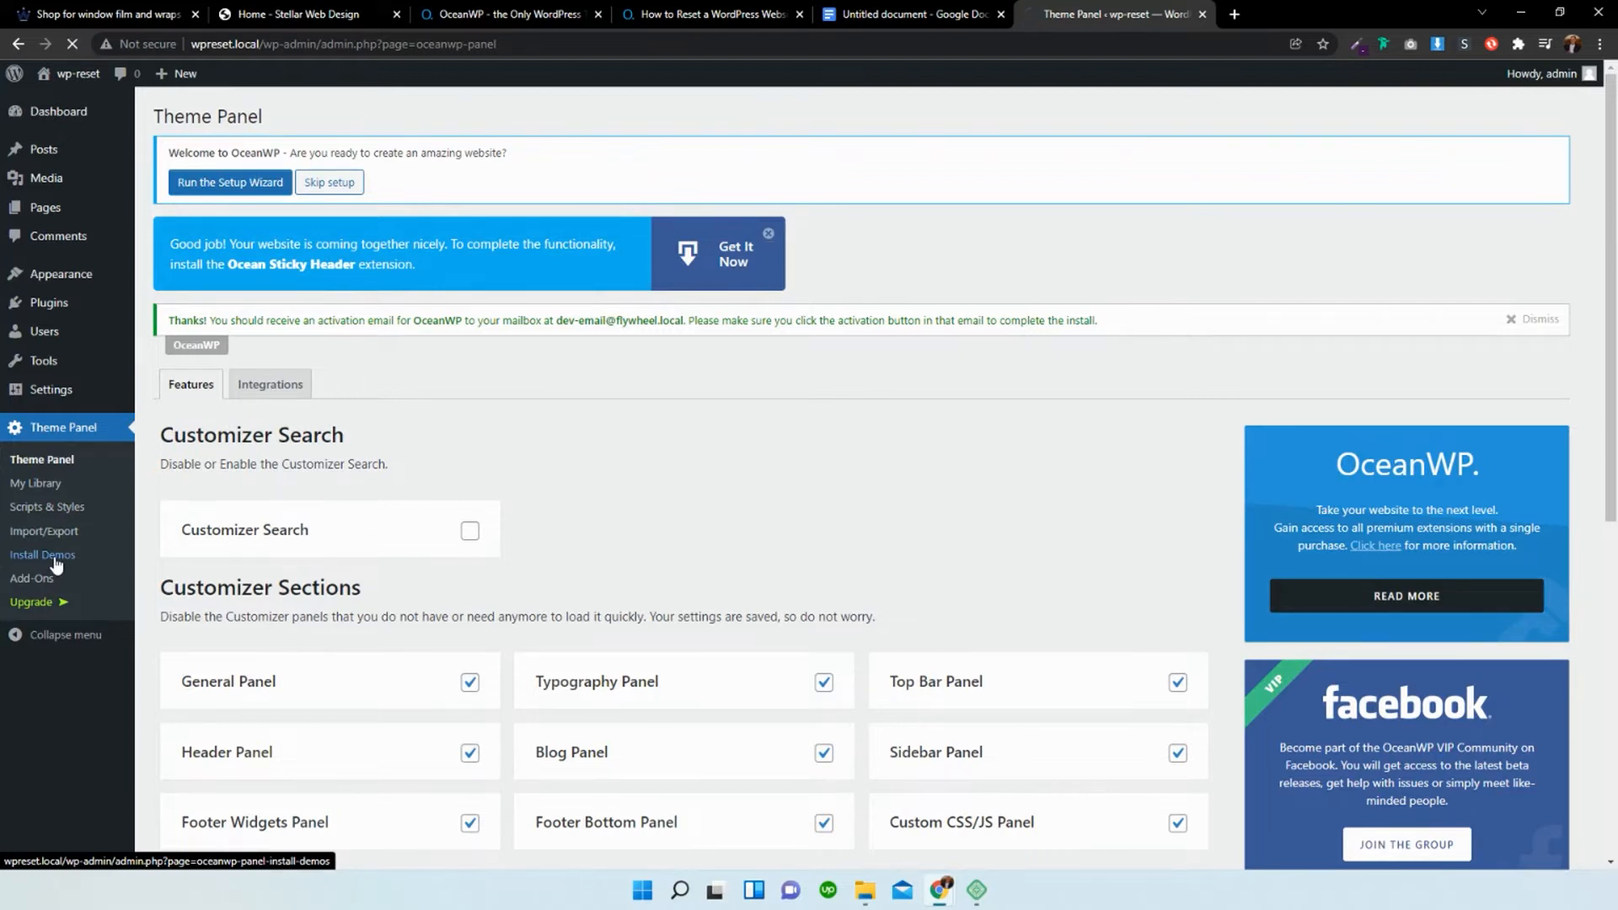
{"action": "left_click", "coordinate": [43, 555]}
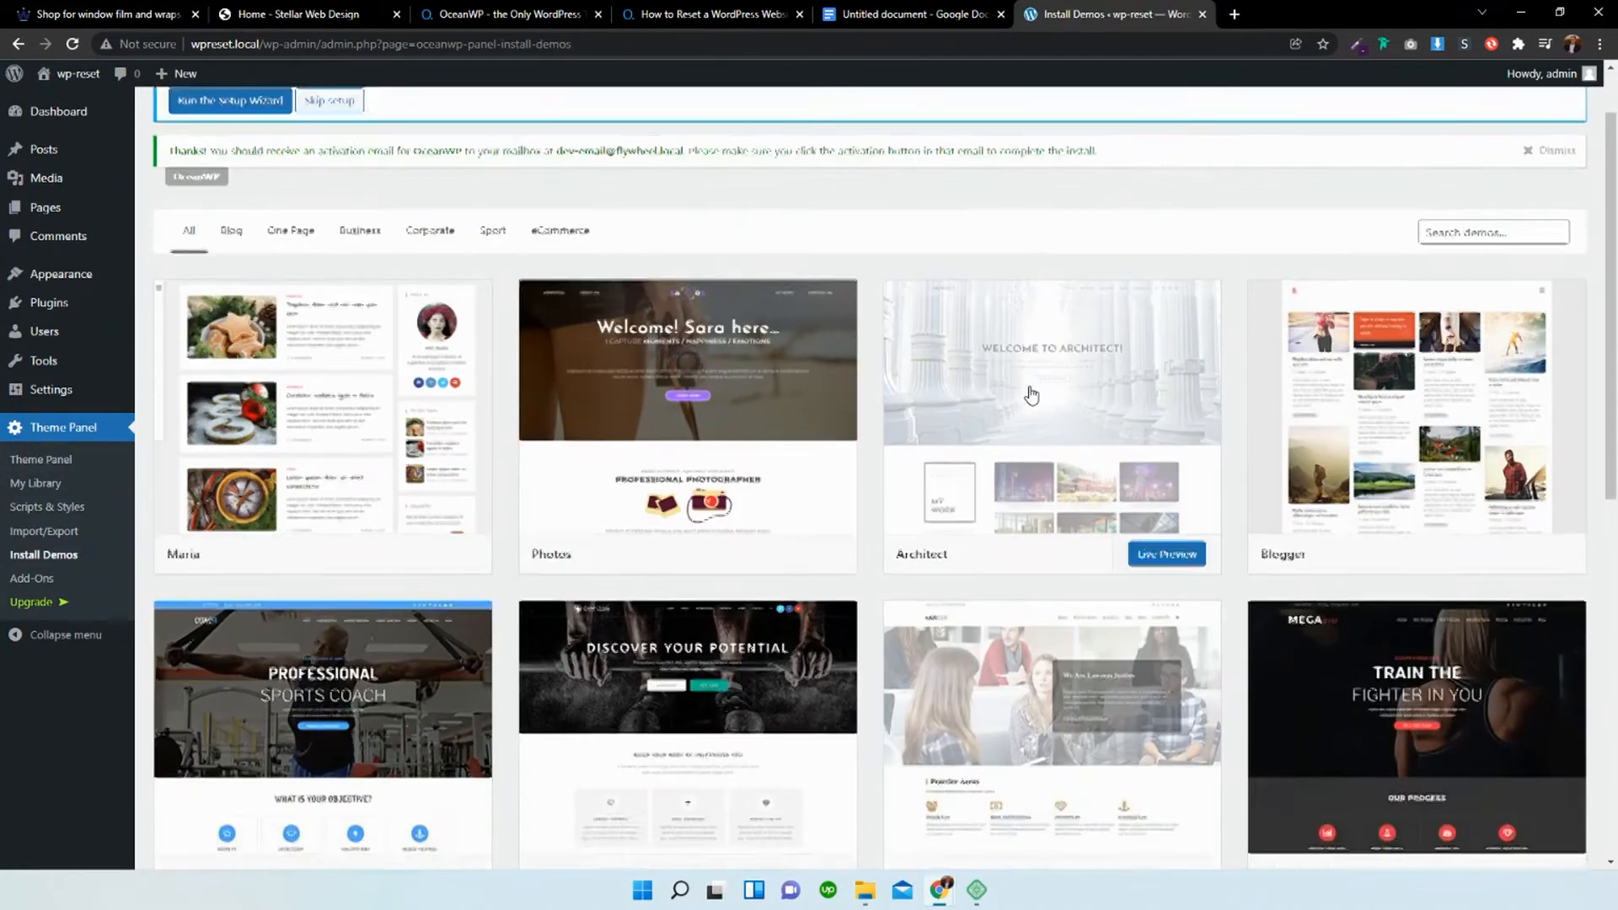
{"action": "scroll", "scroll_direction": "up", "scroll_amount": 3}
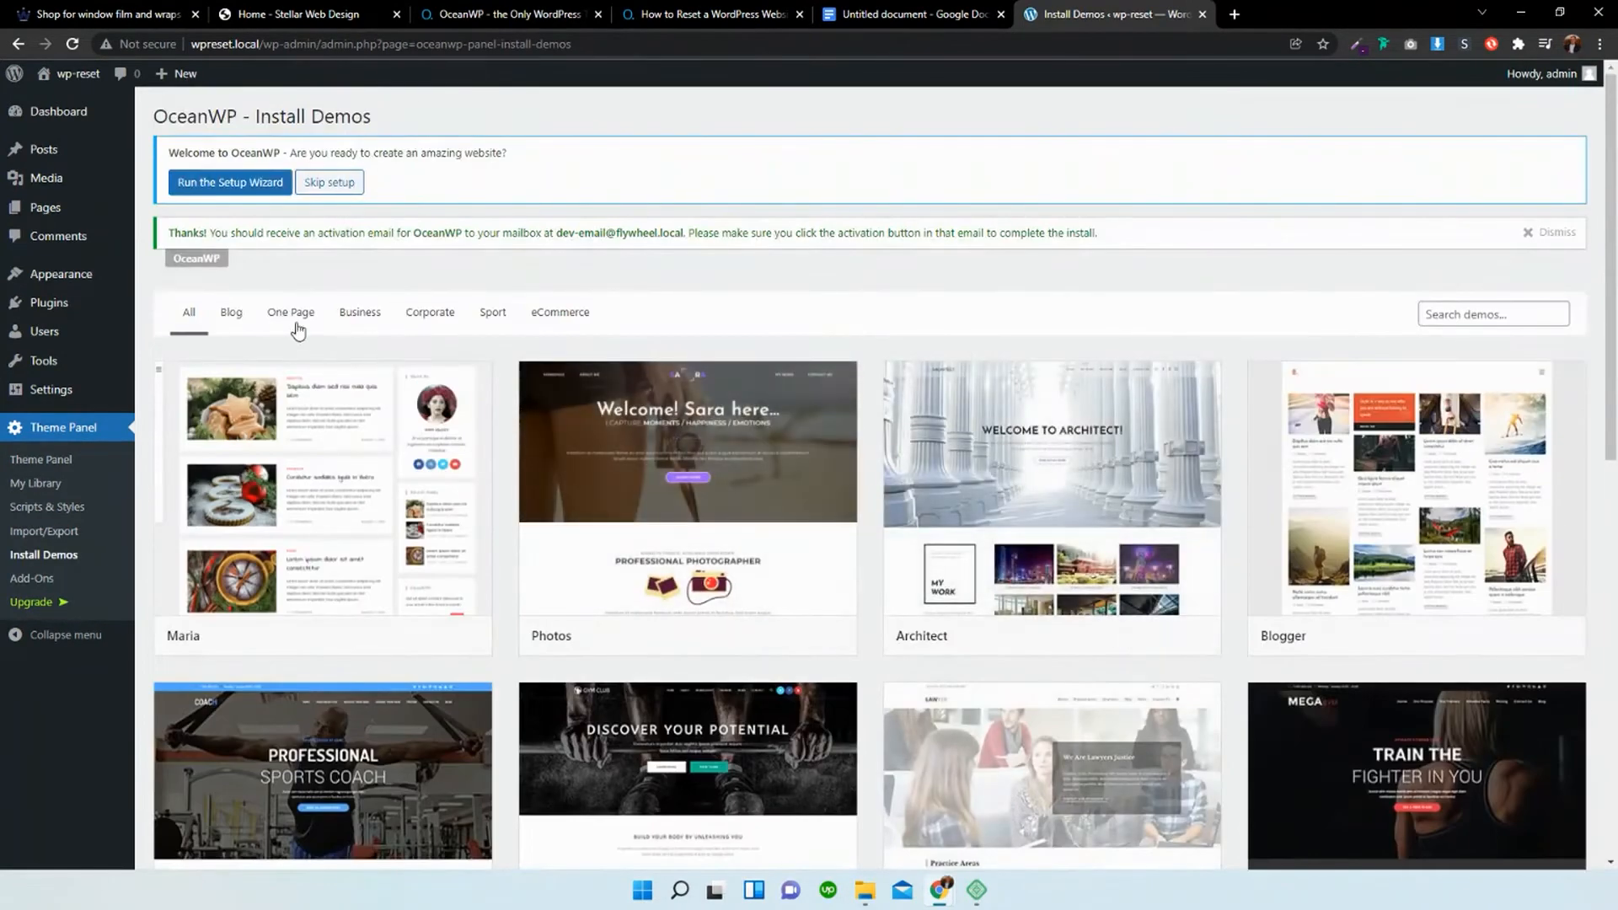
{"action": "left_click", "coordinate": [188, 312]}
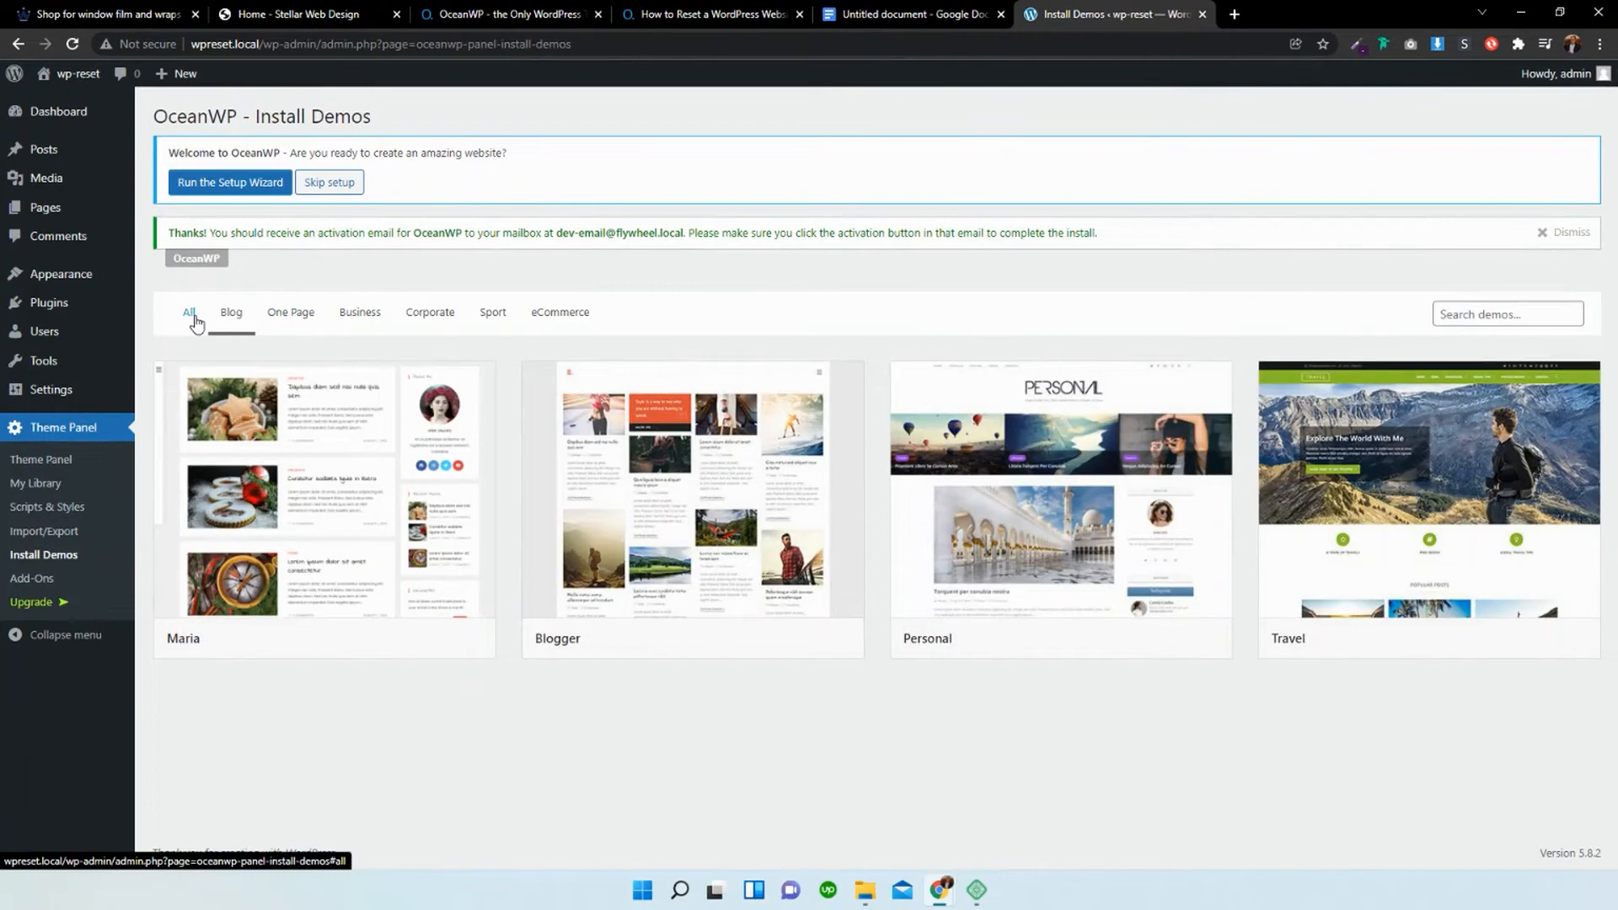
{"action": "scroll", "scroll_direction": "down", "scroll_amount": 3}
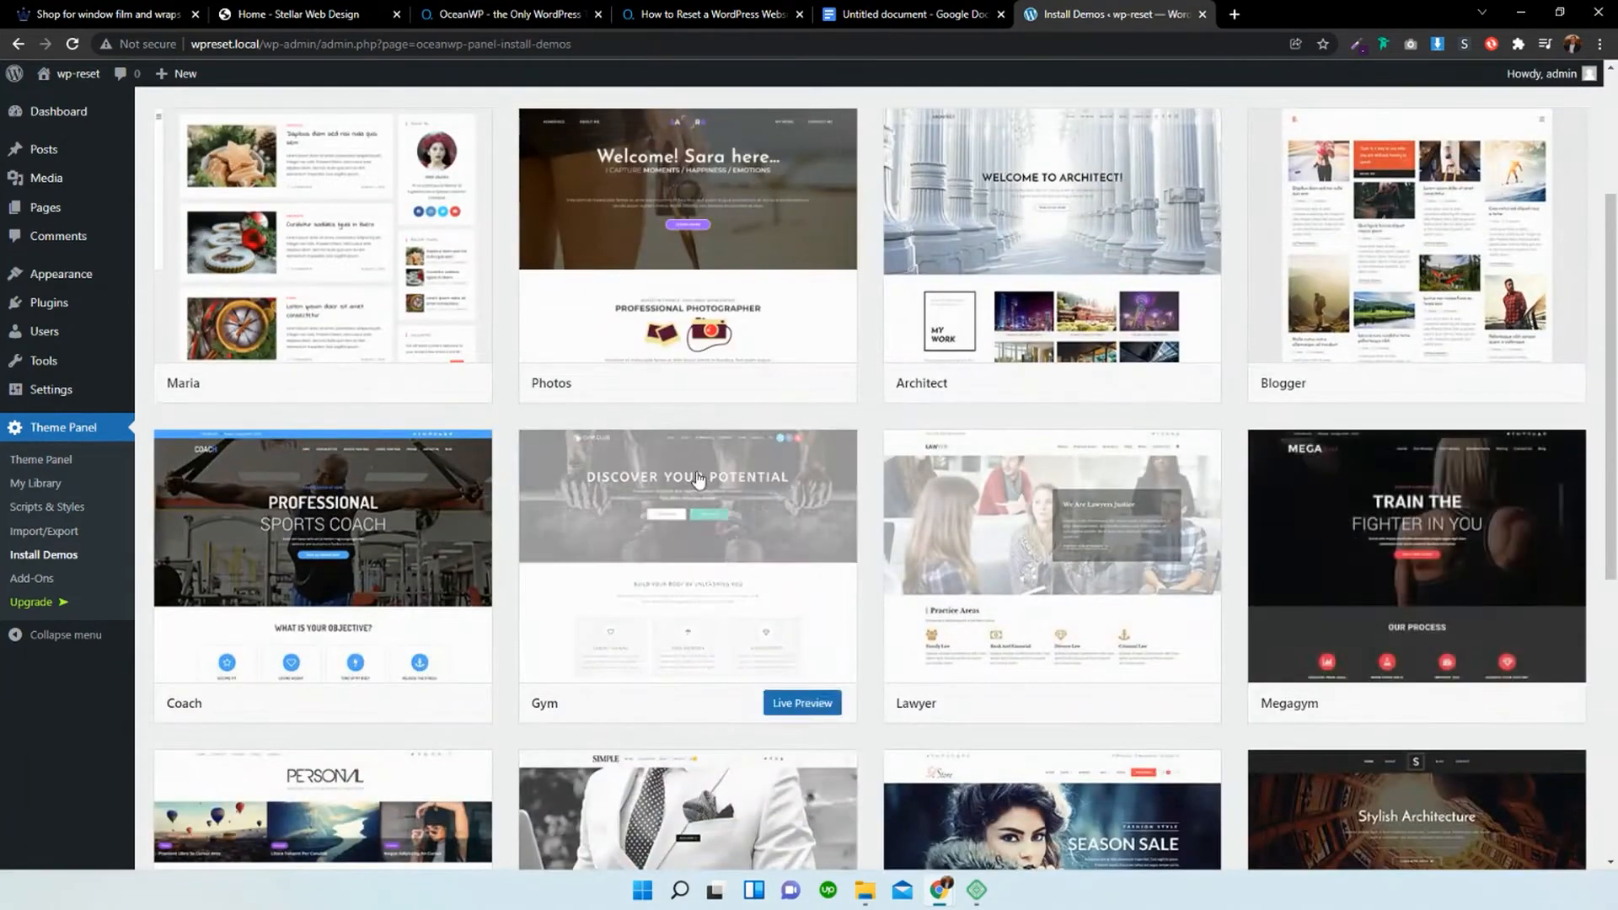
{"action": "mouse_move", "coordinate": [1414, 557]}
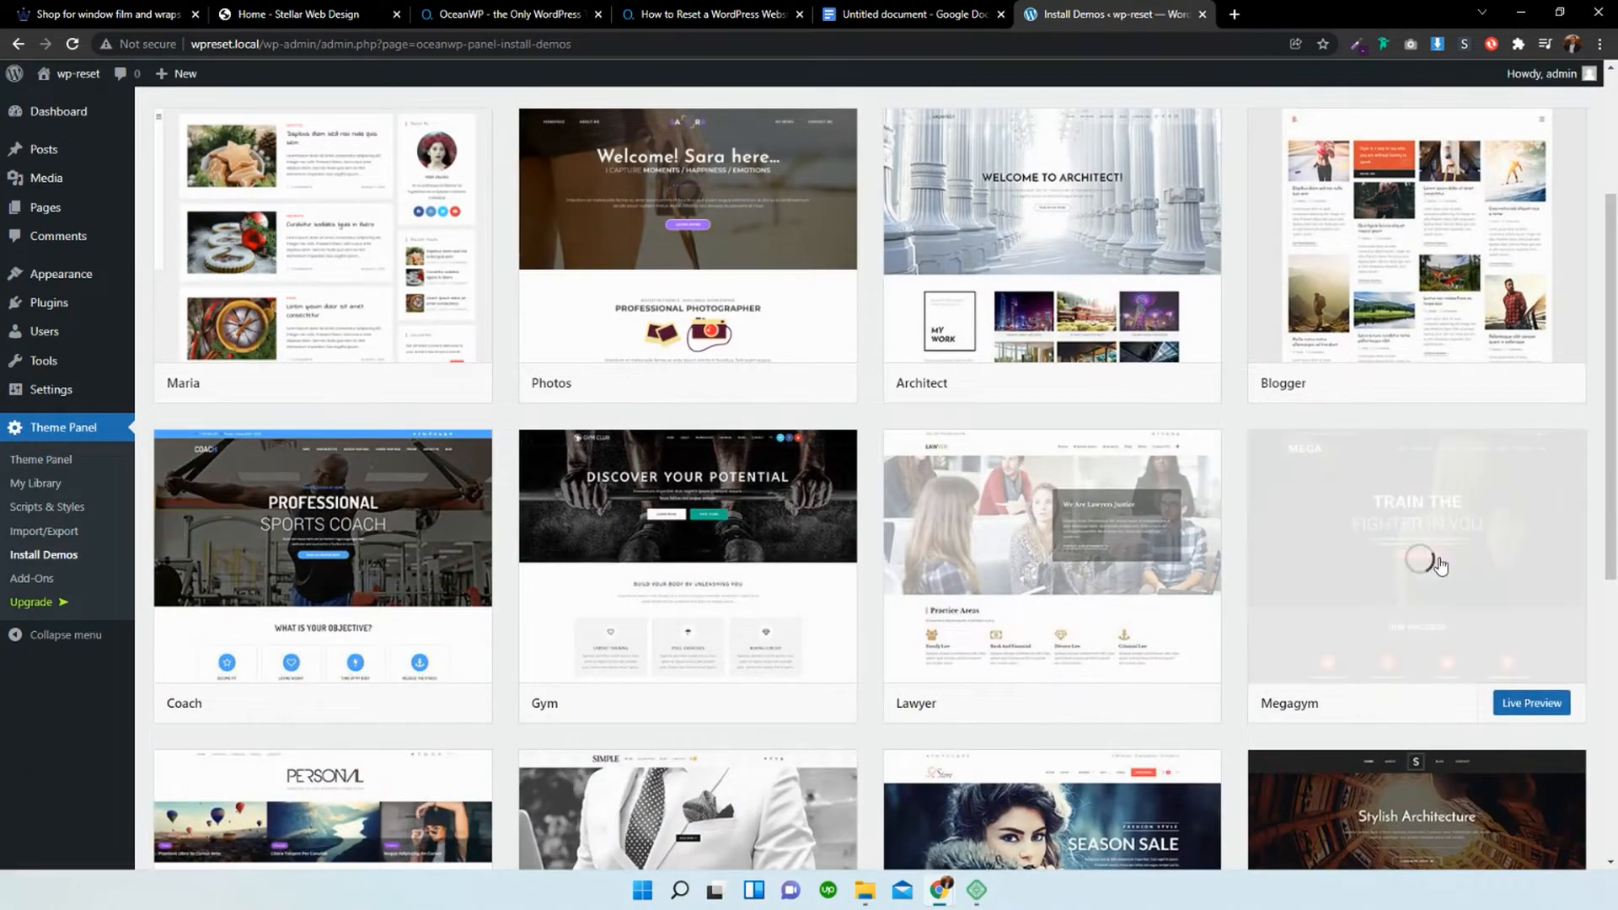
Import the Megagym demo, activating Elementor and WPForms and keeping all content types checked.
{"action": "left_click", "coordinate": [1415, 558]}
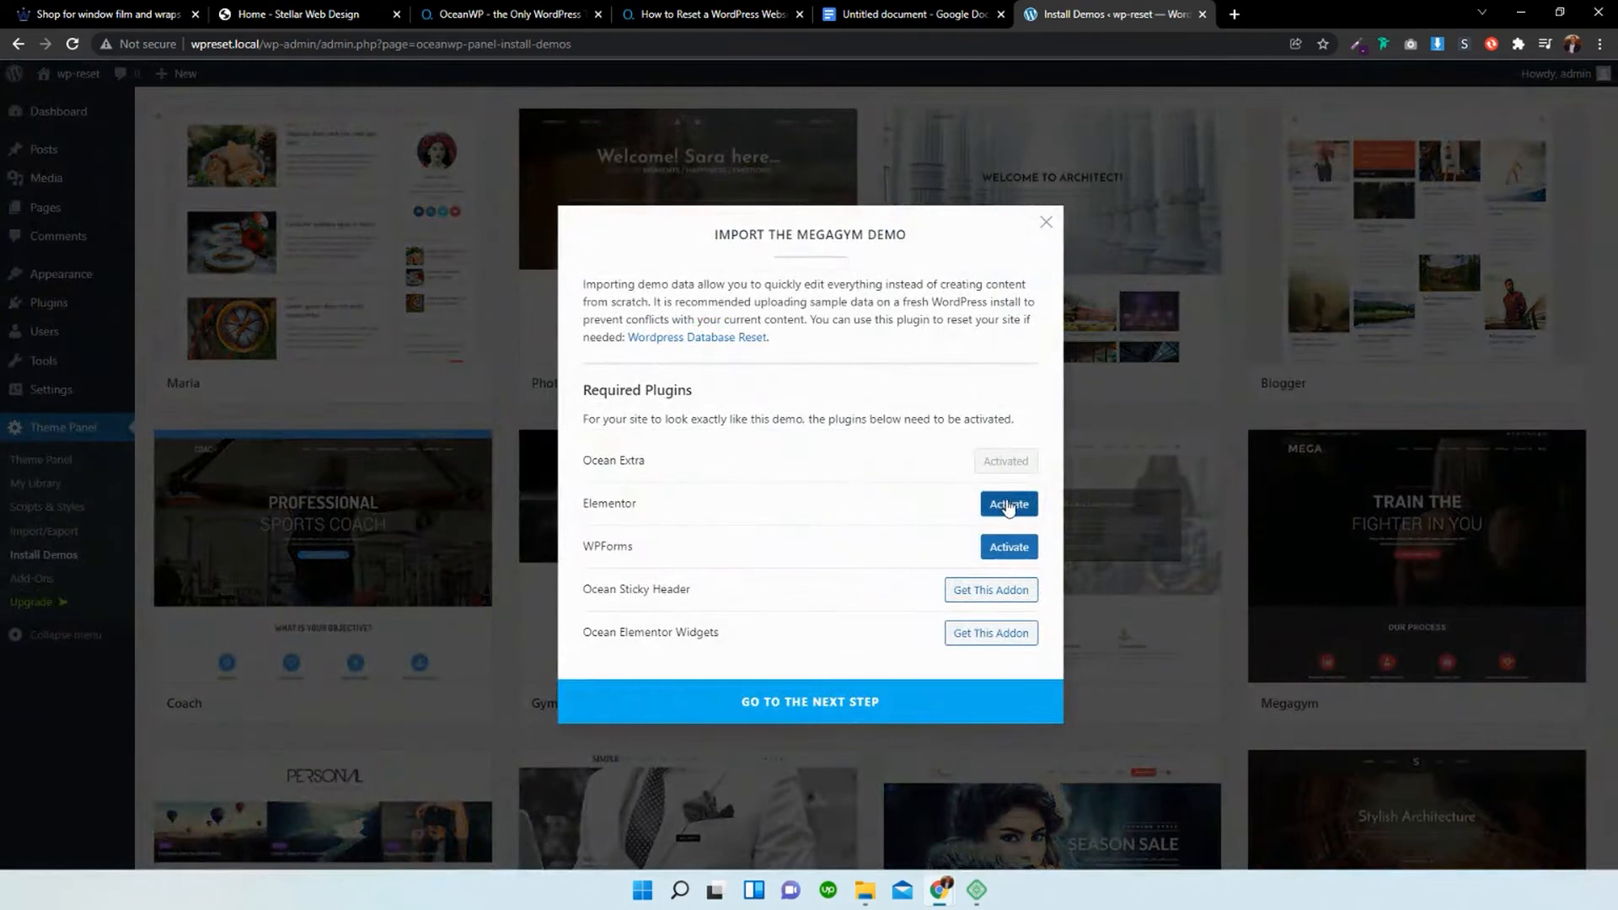
{"action": "left_click", "coordinate": [1008, 504]}
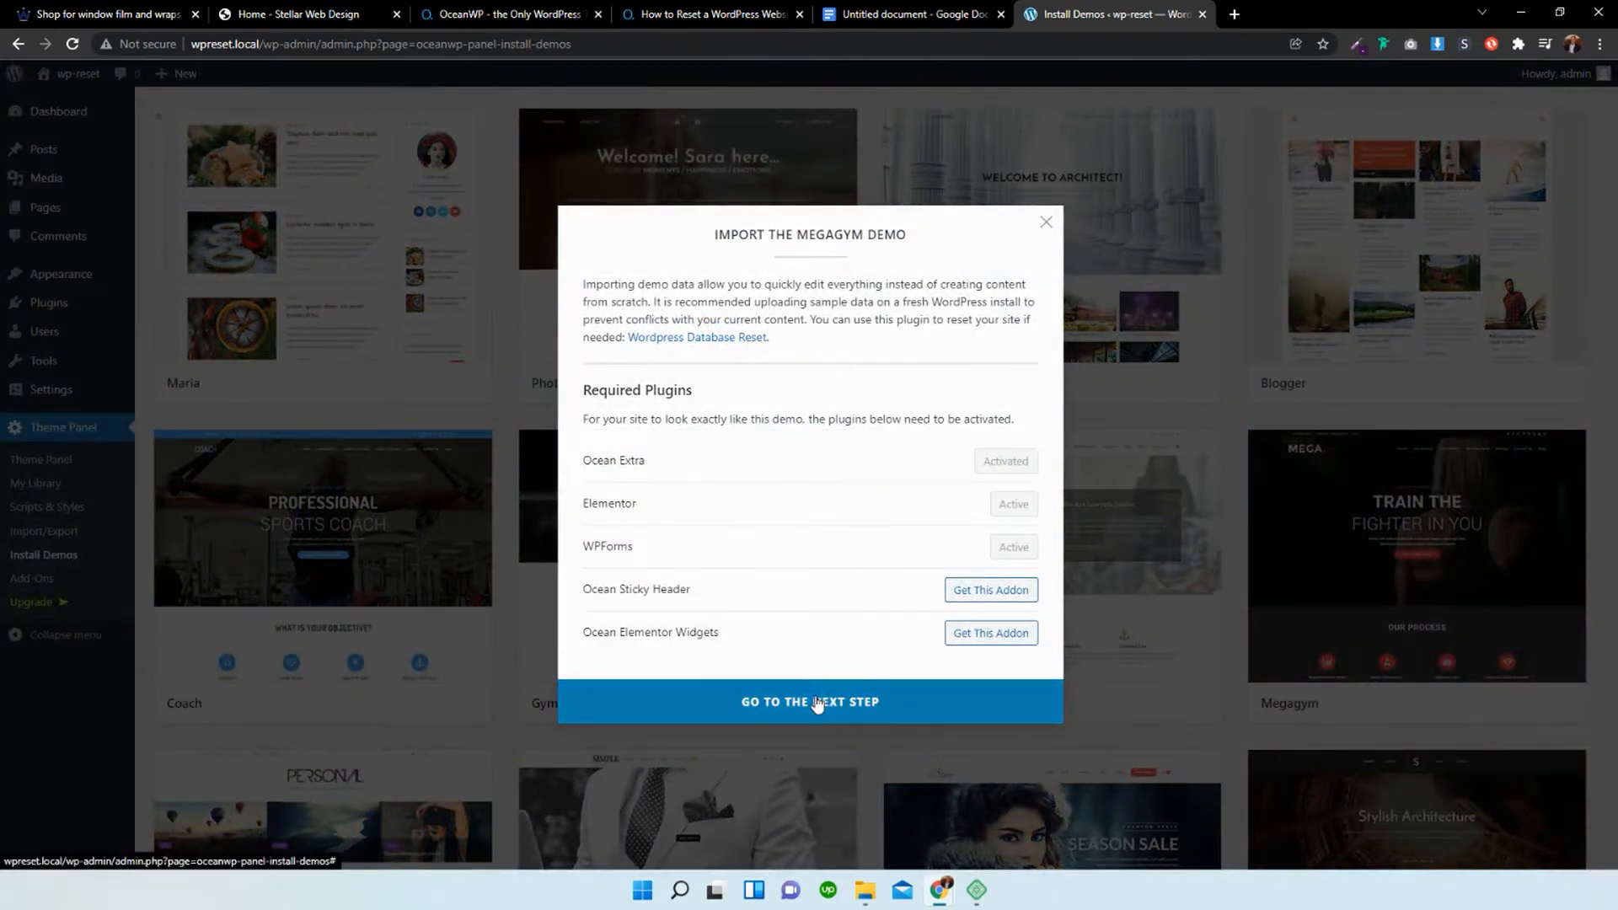
{"action": "left_click", "coordinate": [809, 703]}
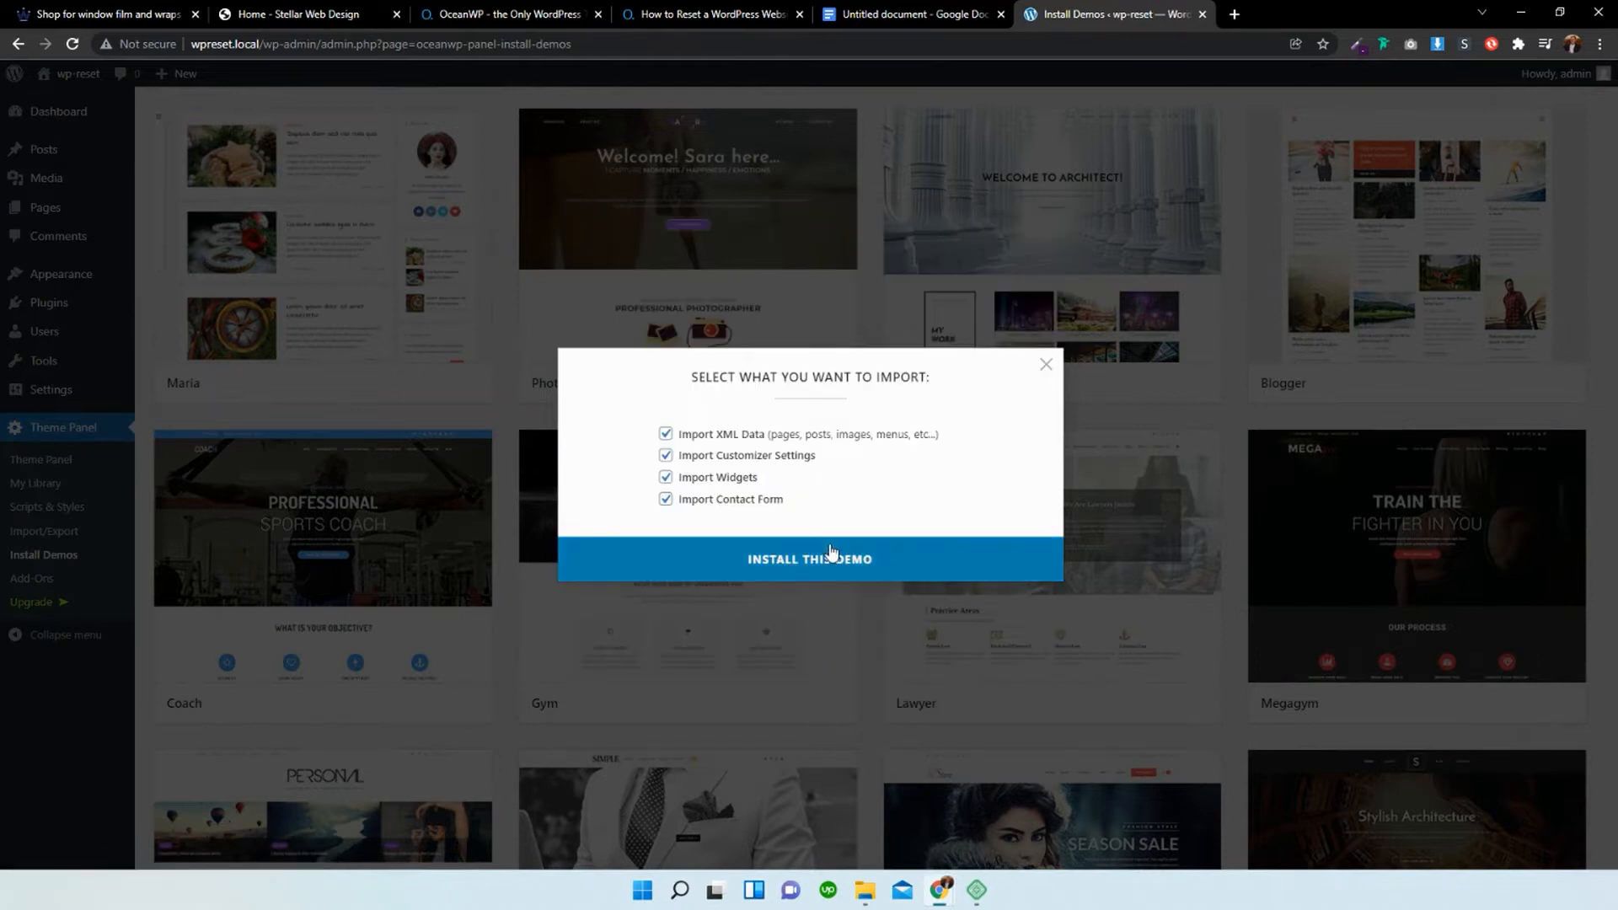
{"action": "left_click", "coordinate": [809, 558]}
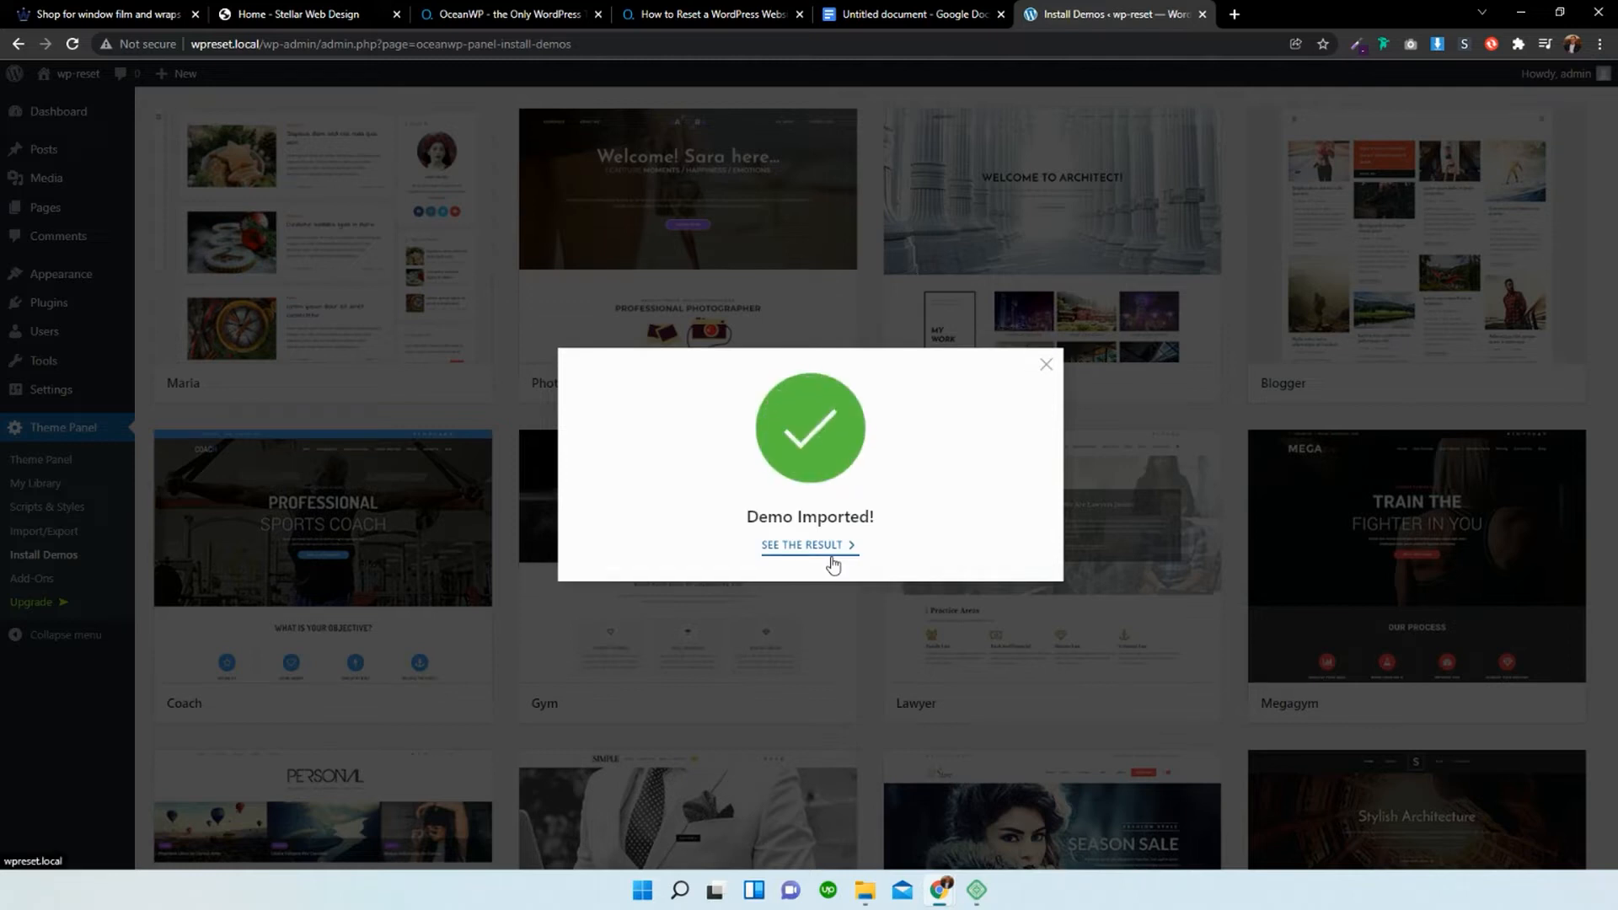
{"action": "mouse_move", "coordinate": [868, 546]}
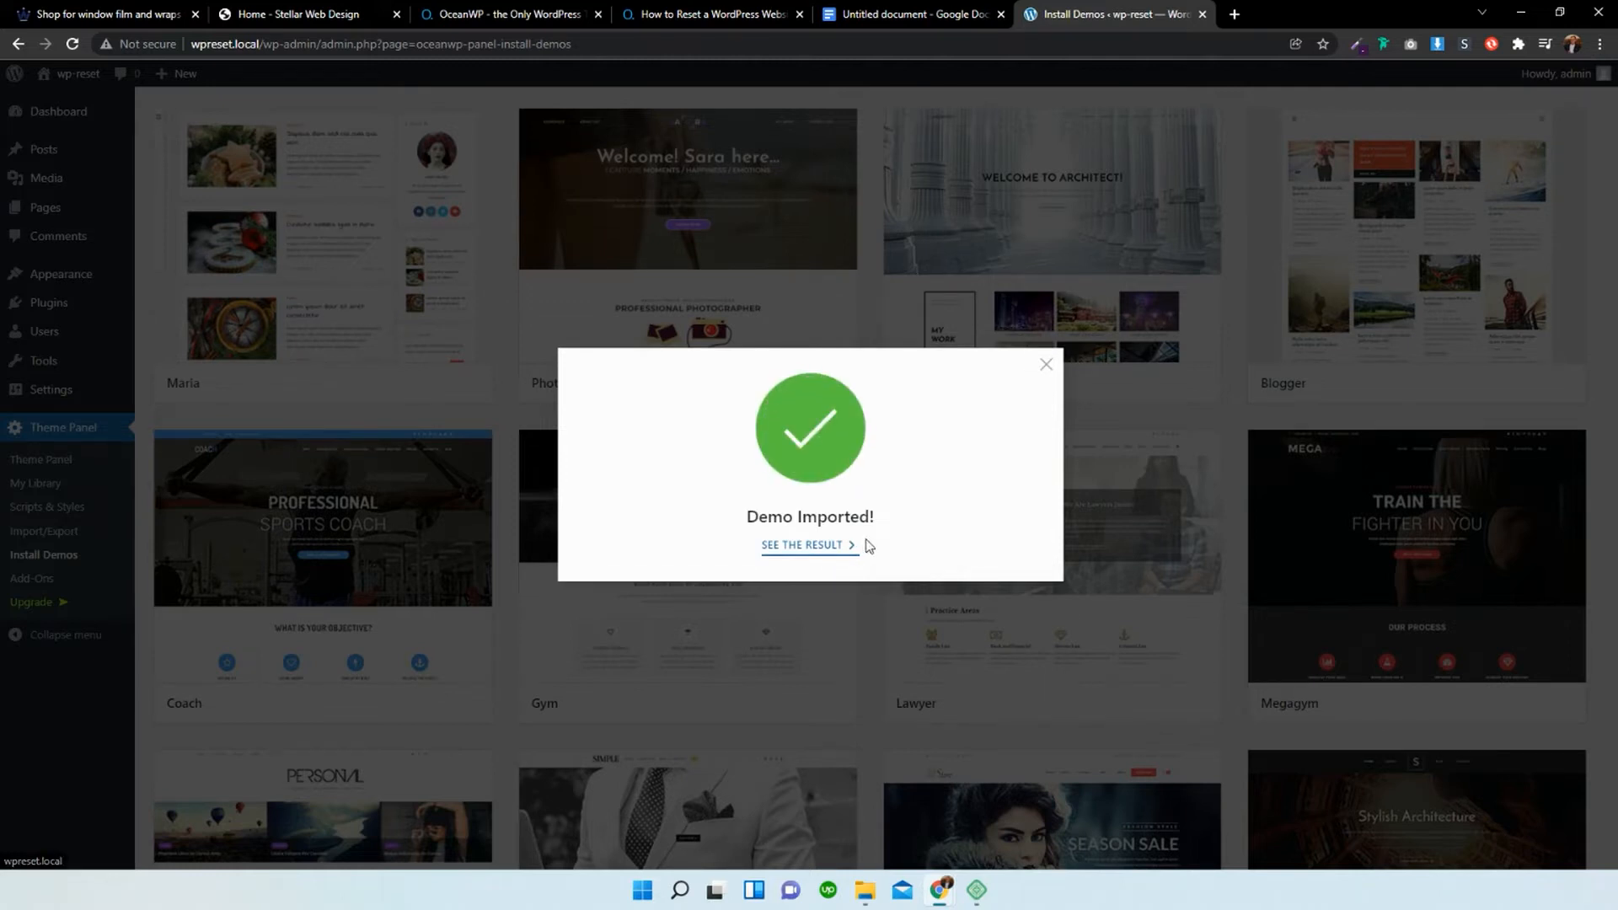
{"action": "left_click", "coordinate": [805, 545]}
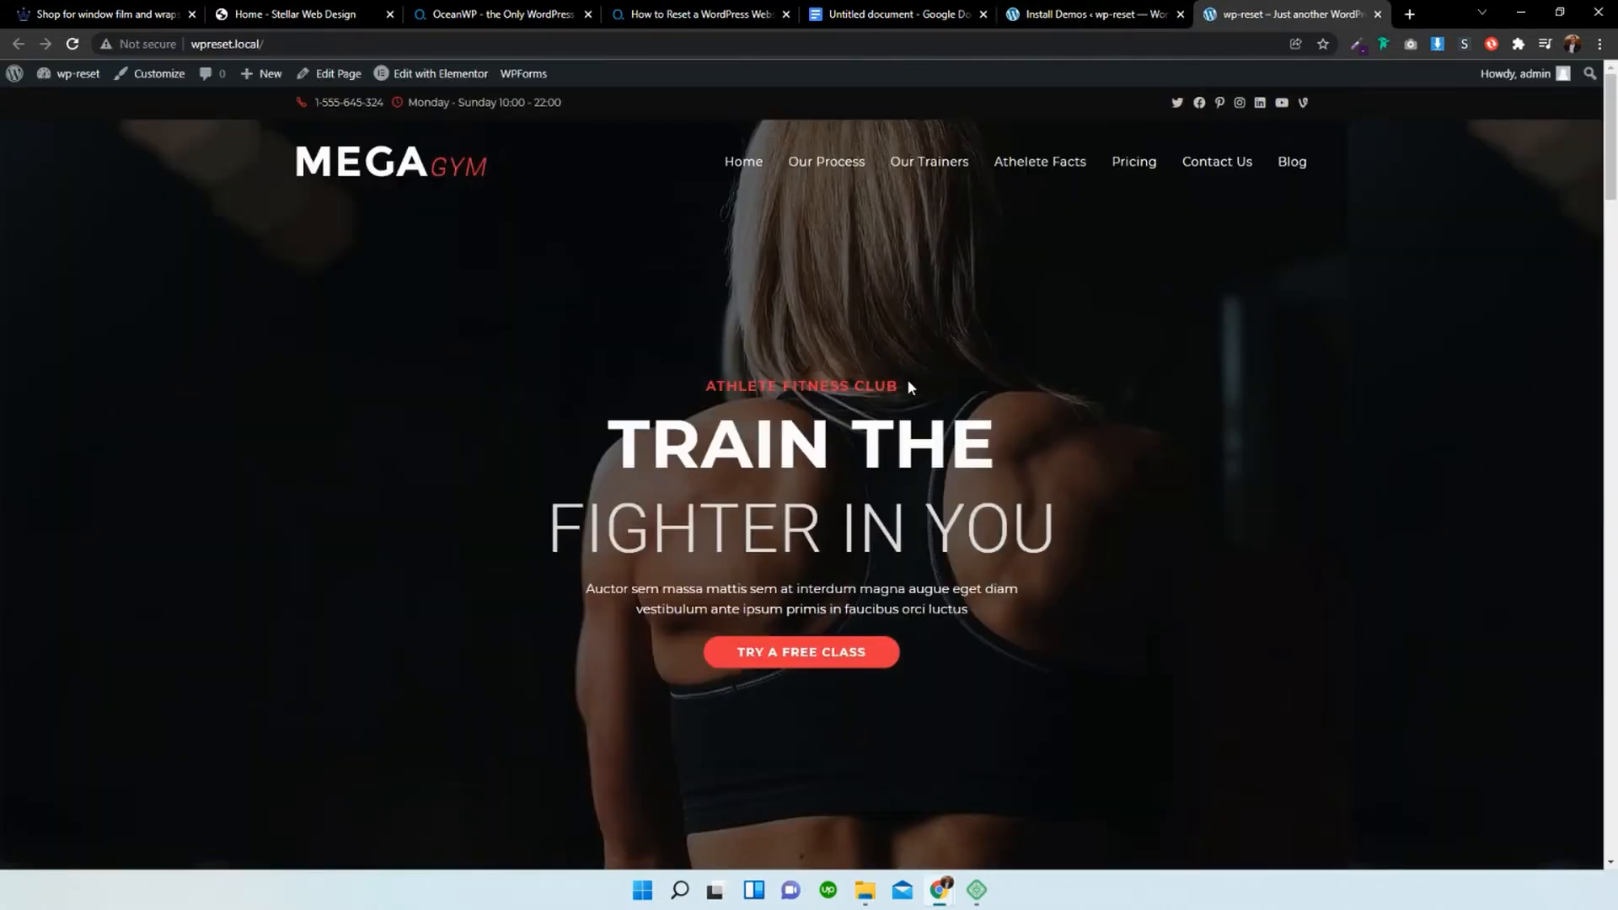
{"action": "scroll", "scroll_direction": "down", "scroll_amount": 3}
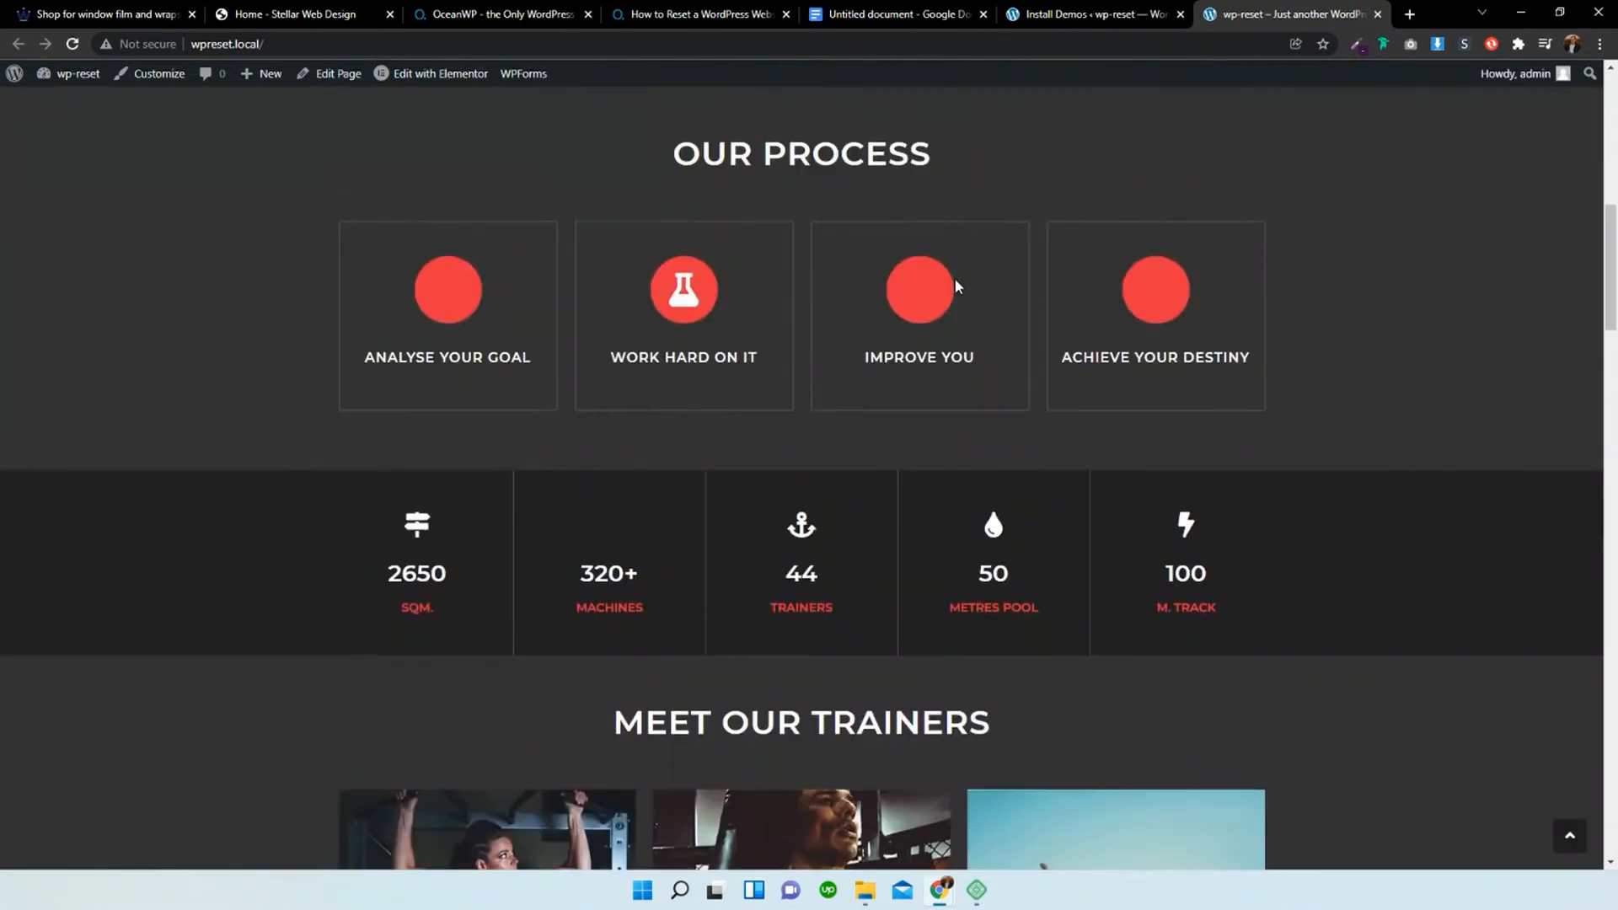
{"action": "scroll", "scroll_direction": "up", "scroll_amount": 3}
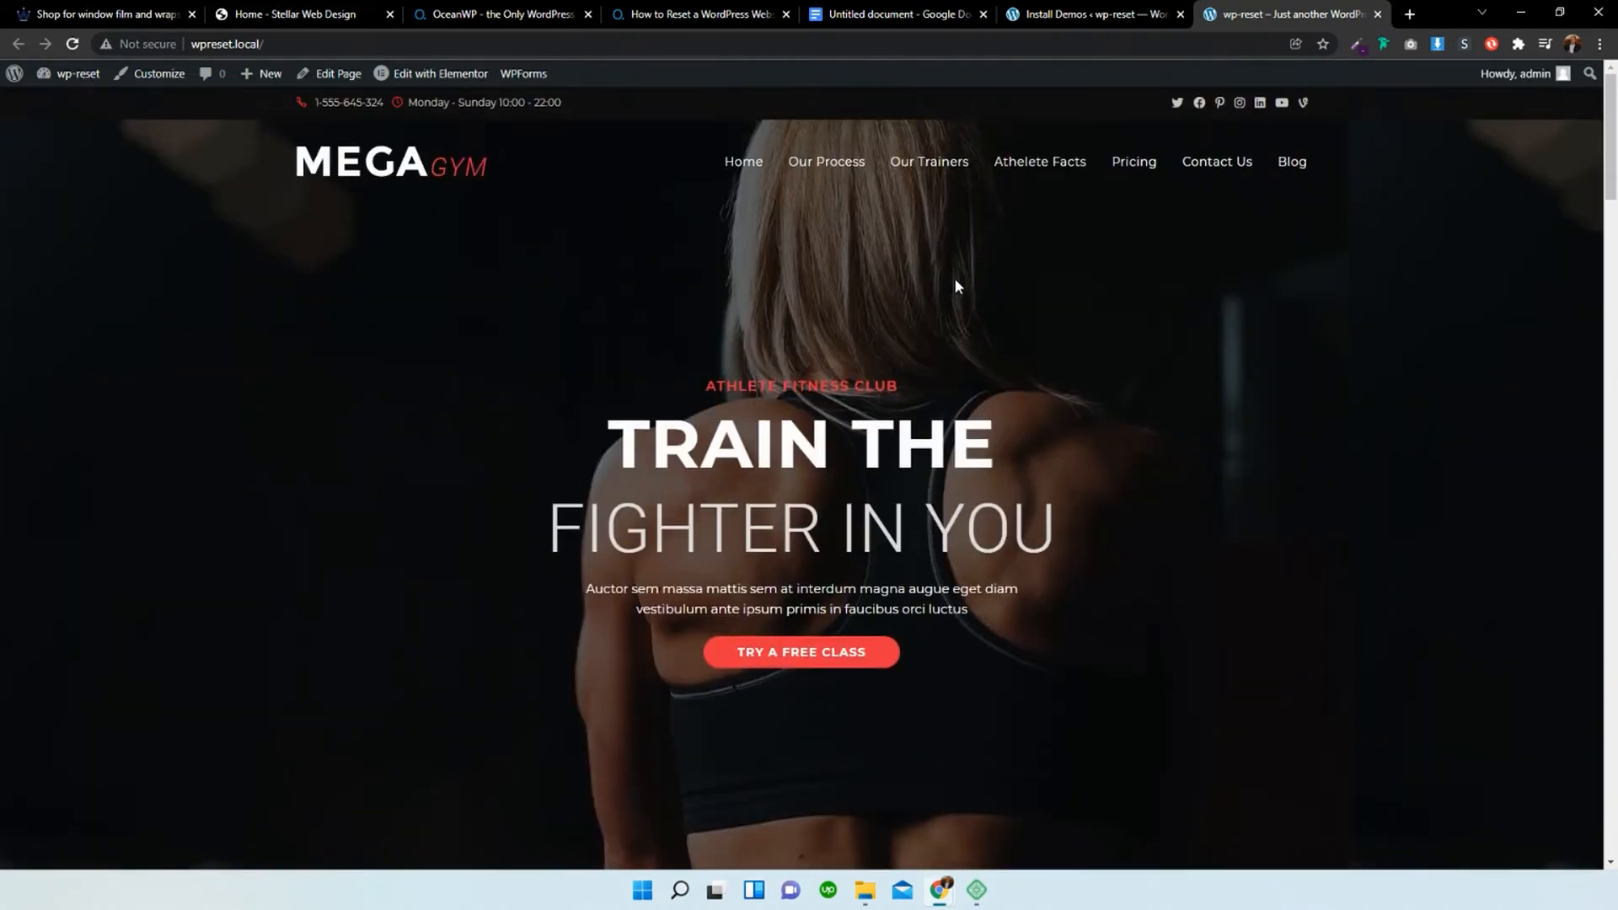
{"action": "mouse_move", "coordinate": [938, 287]}
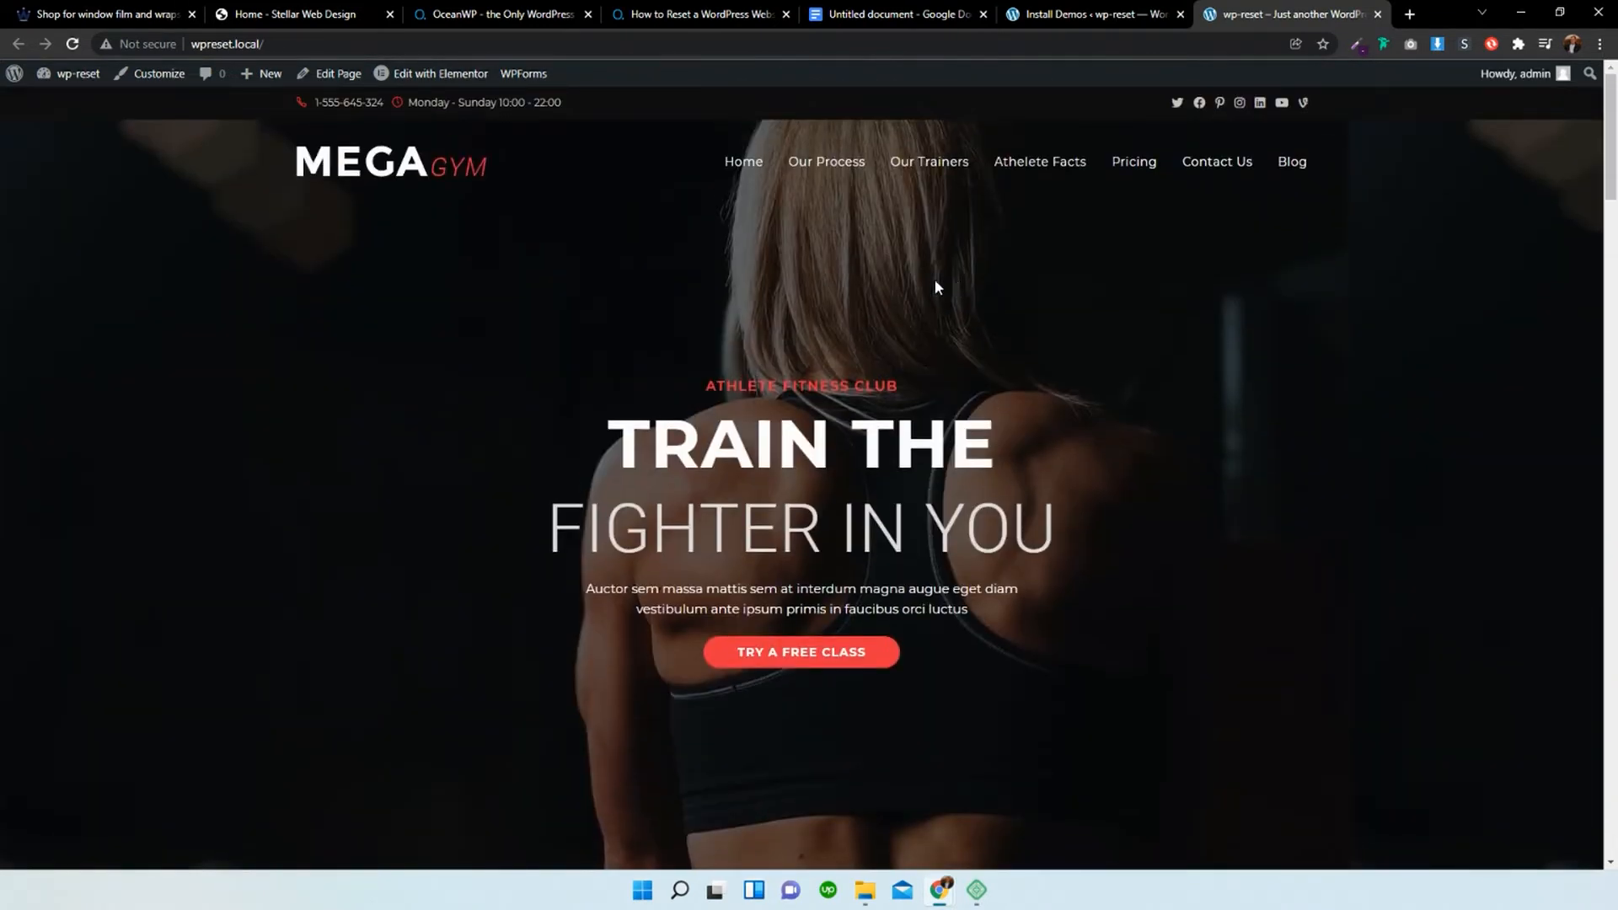
{"action": "scroll", "scroll_direction": "down", "scroll_amount": 3}
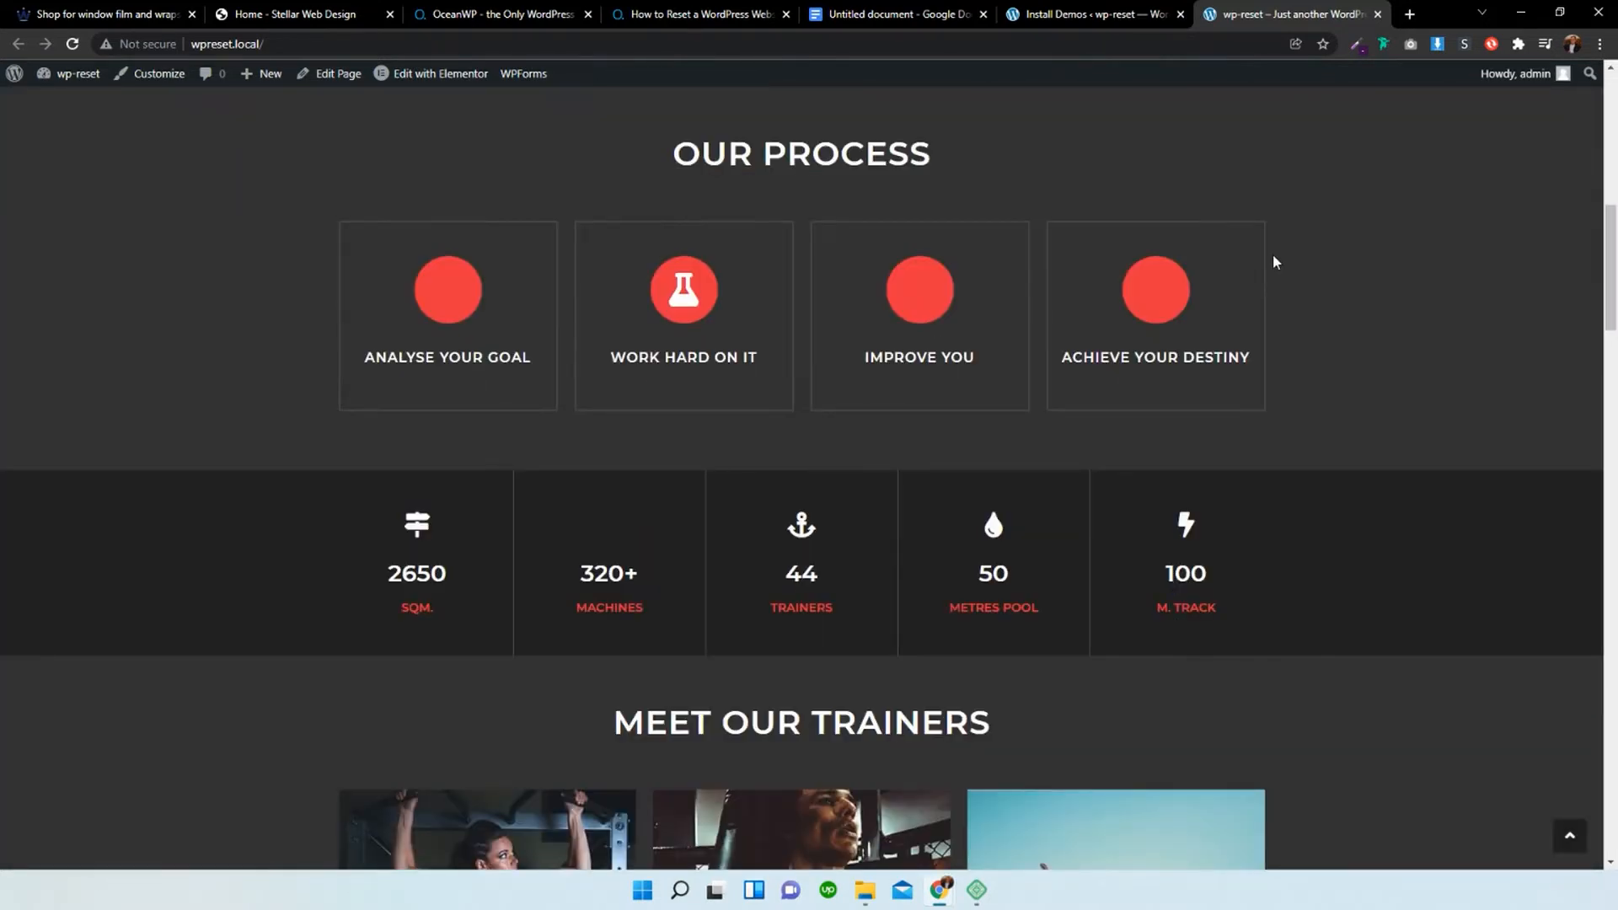
{"action": "scroll", "scroll_direction": "up", "scroll_amount": 3}
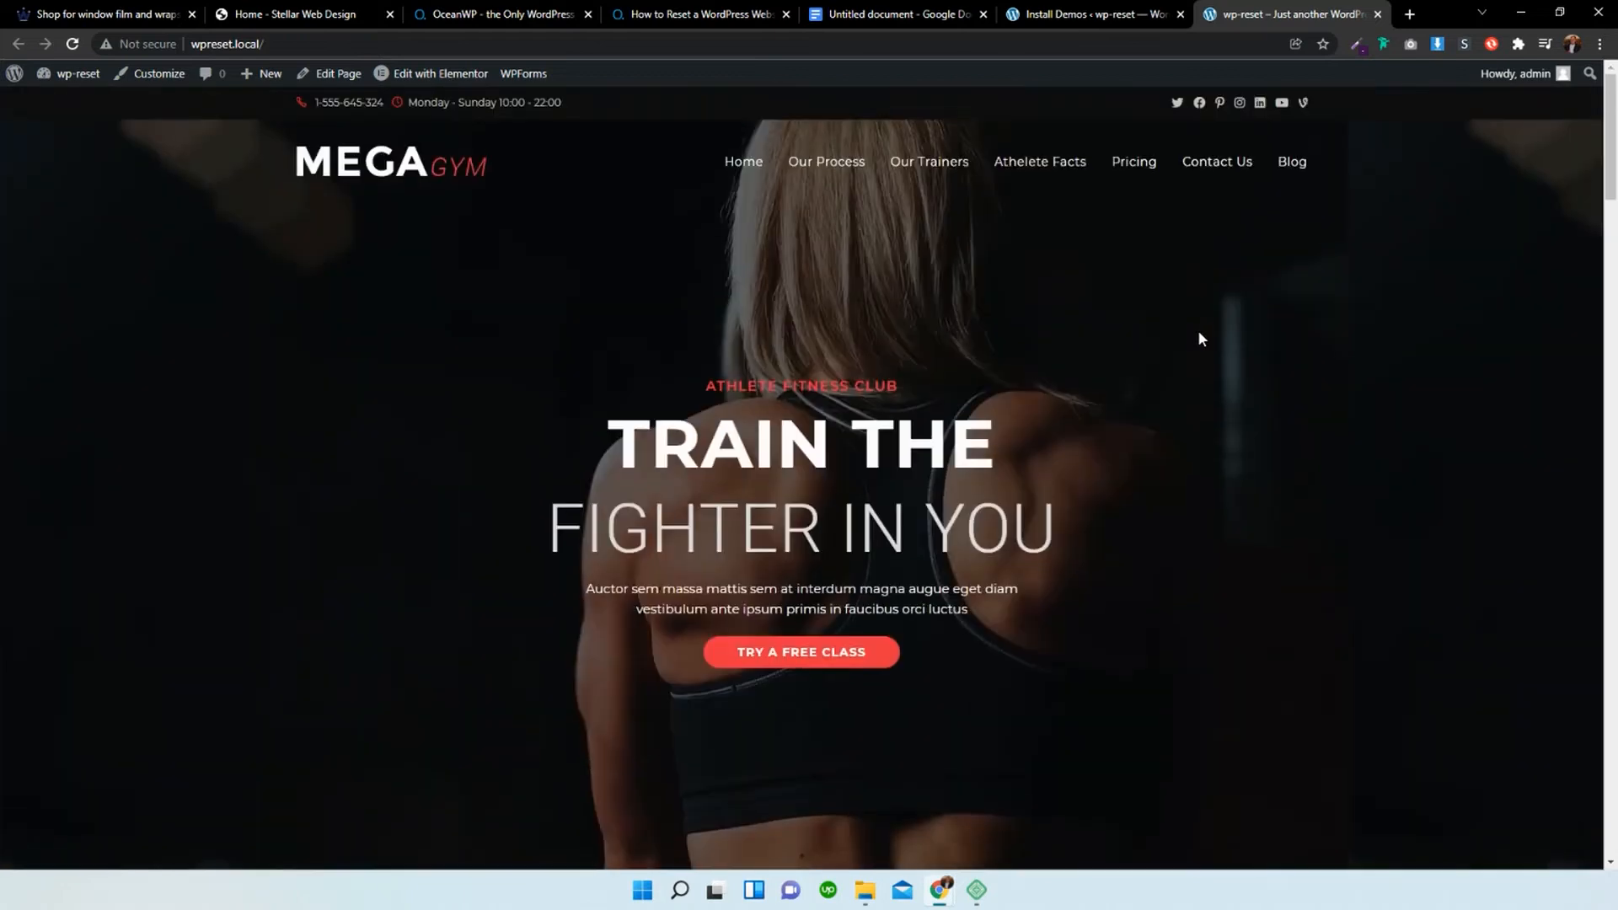
Return from the front end to the admin dashboard and reopen the OceanWP Install Demos gallery.
{"action": "left_click", "coordinate": [75, 74]}
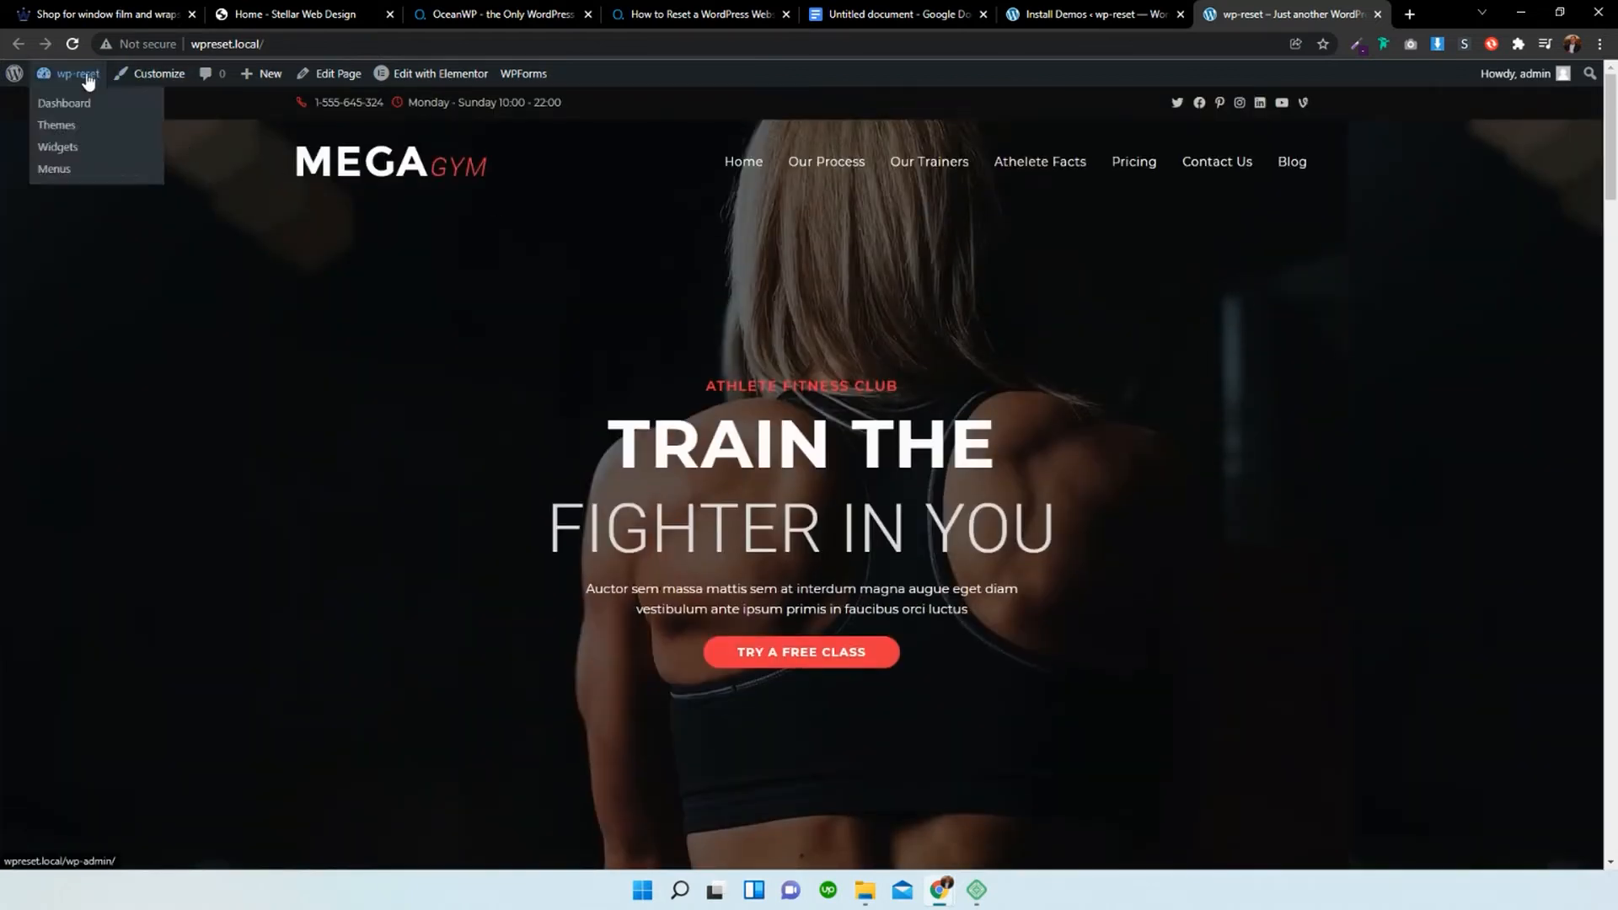
{"action": "left_click", "coordinate": [64, 103]}
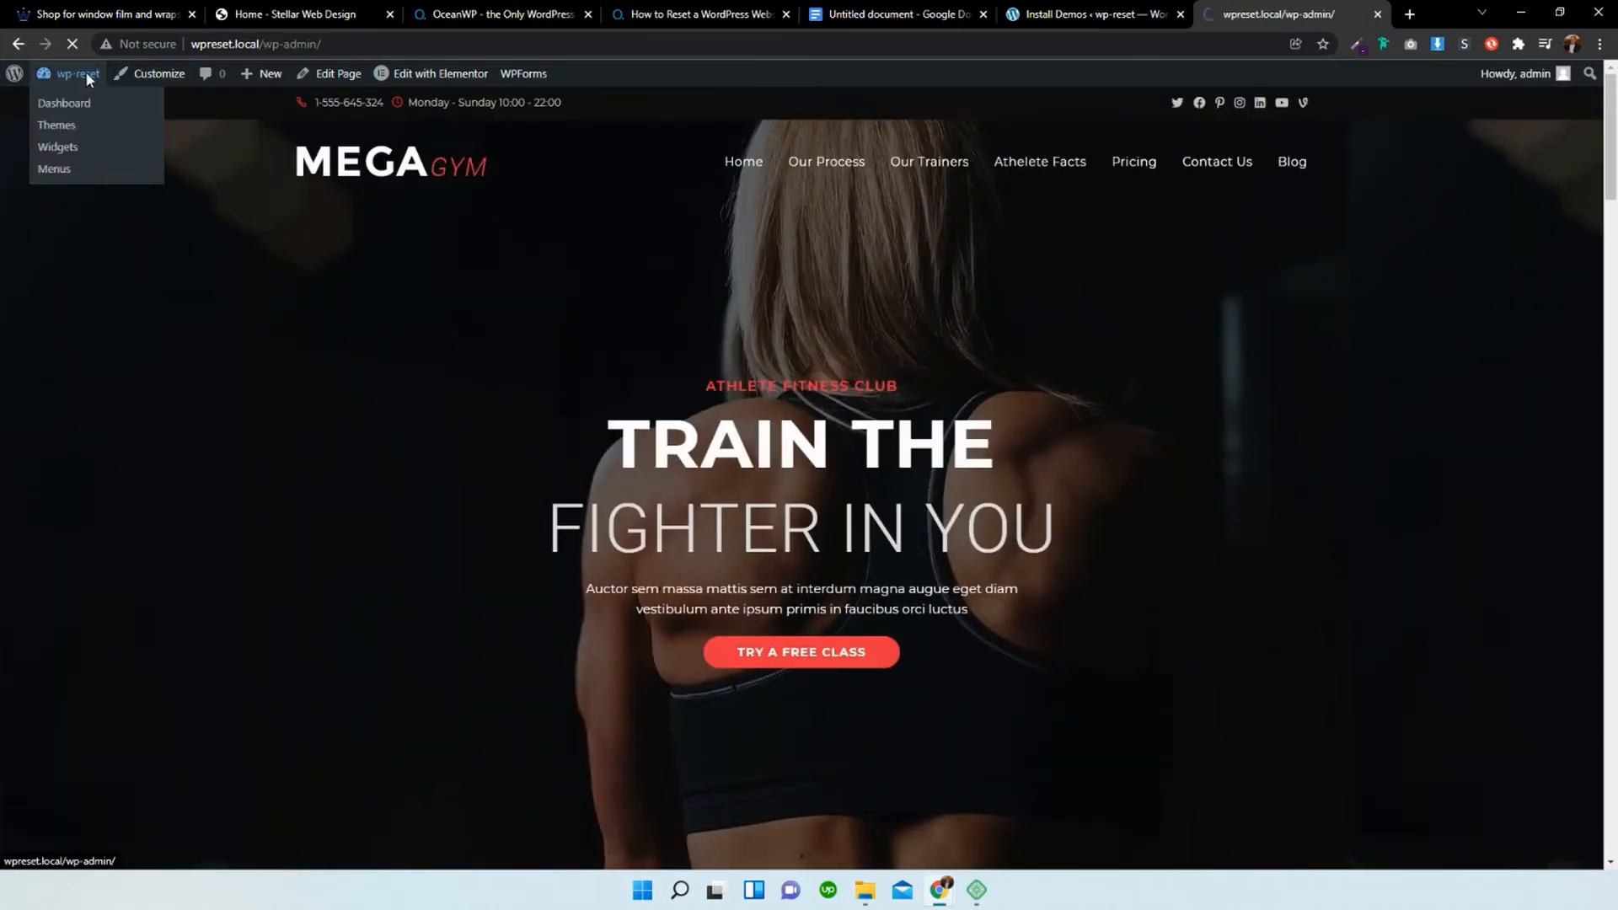
{"action": "left_click", "coordinate": [64, 102]}
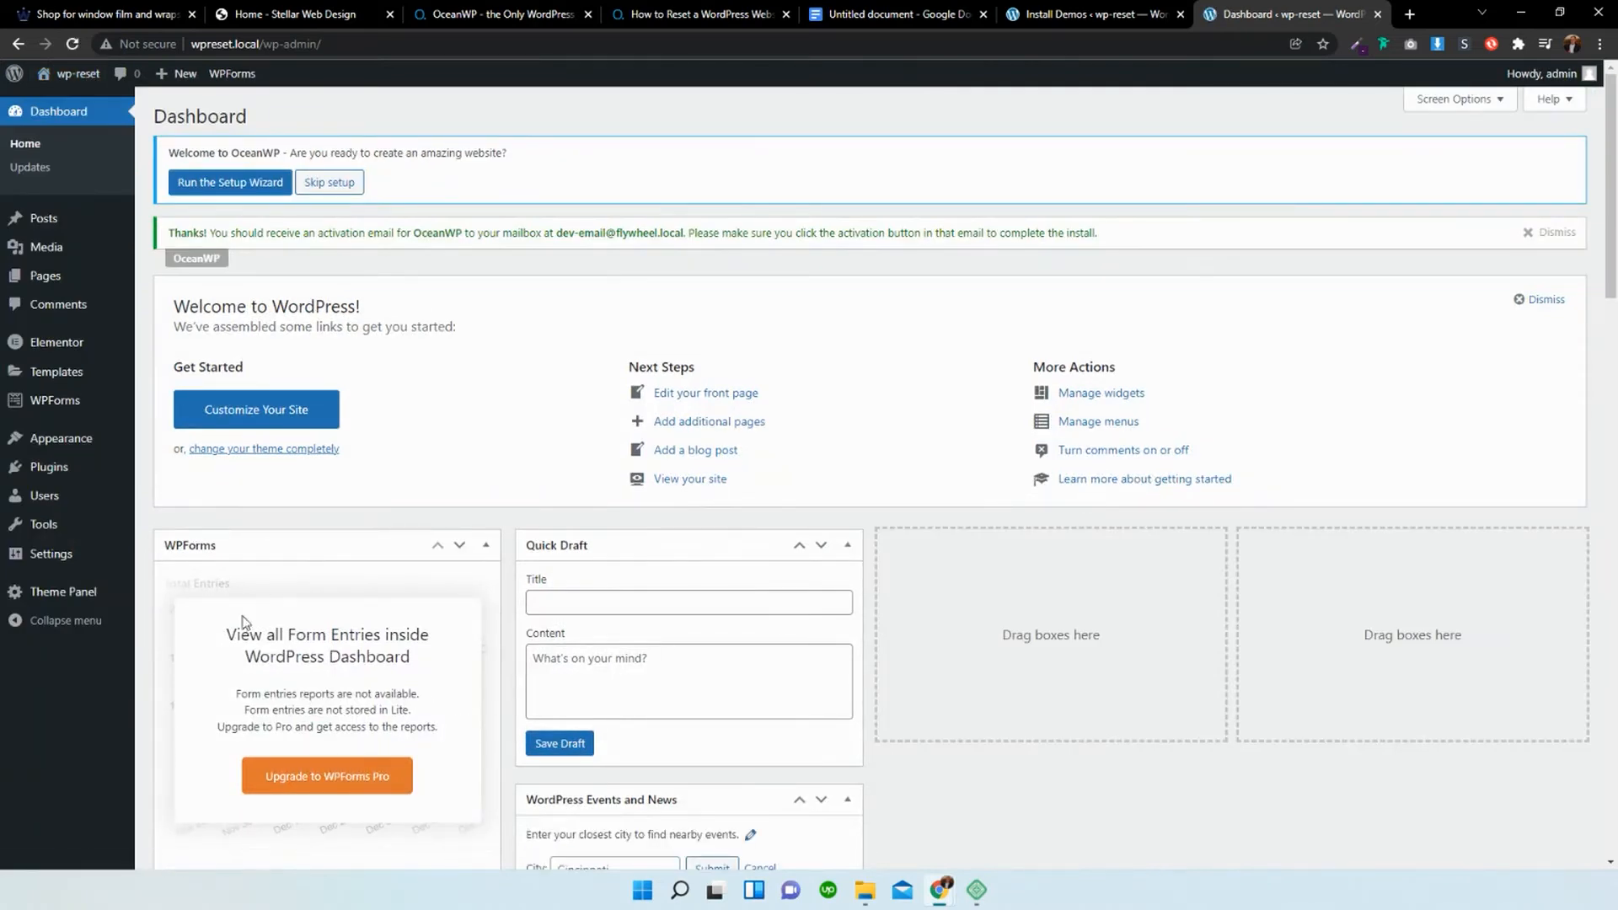
{"action": "mouse_move", "coordinate": [59, 591]}
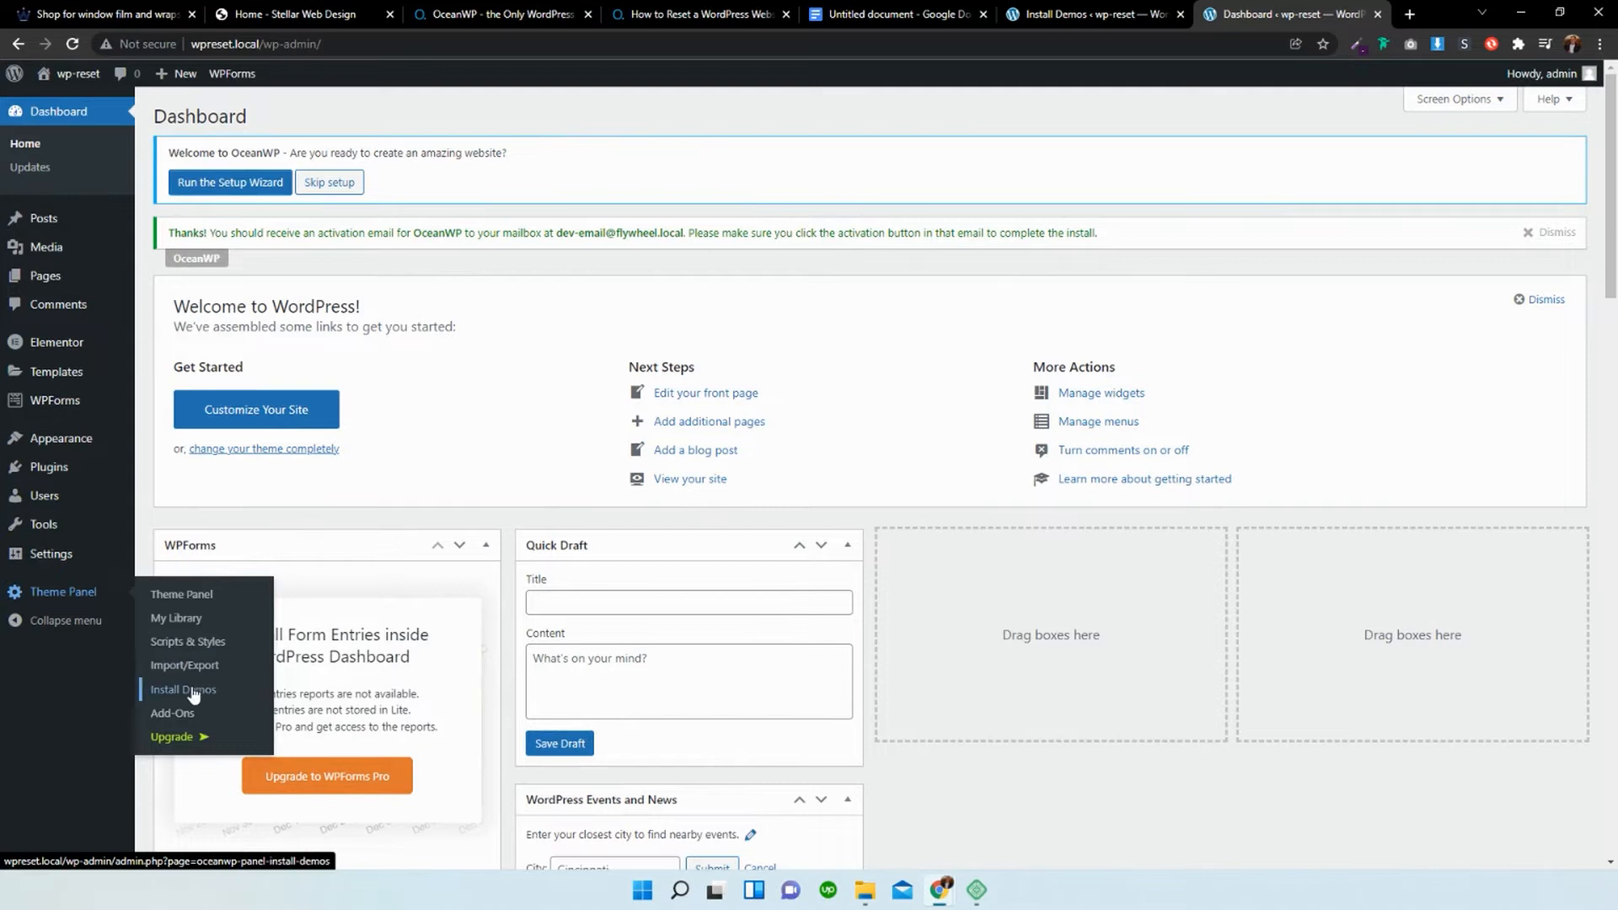
{"action": "left_click", "coordinate": [183, 690]}
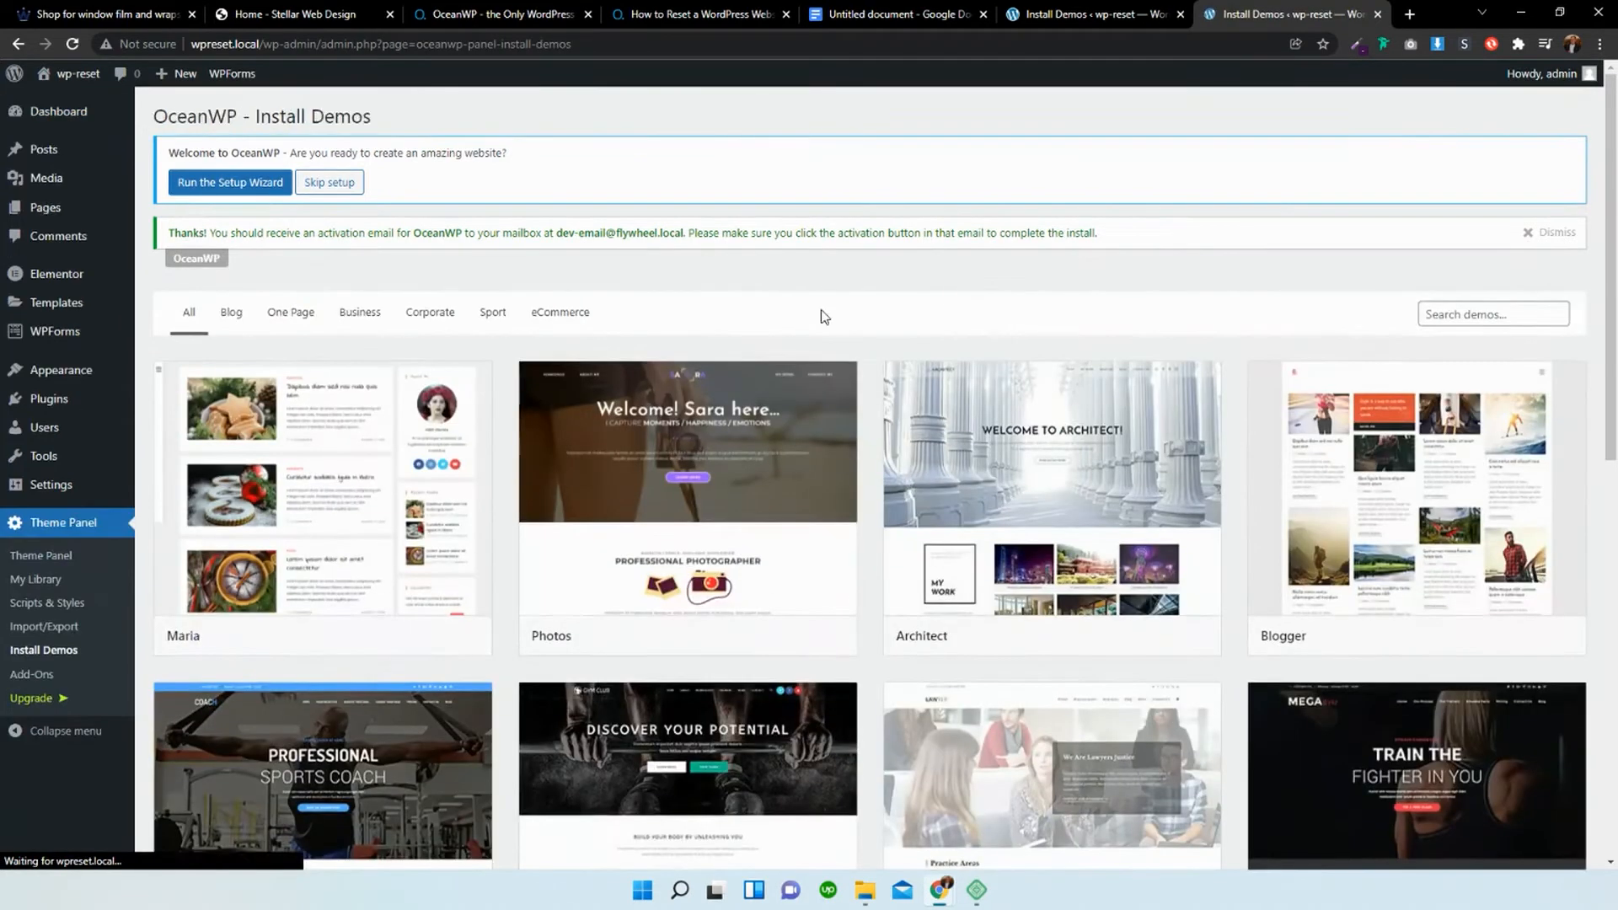
Select the Architect demo from the gallery to start its import dialog.
{"action": "scroll", "scroll_direction": "down", "scroll_amount": 3}
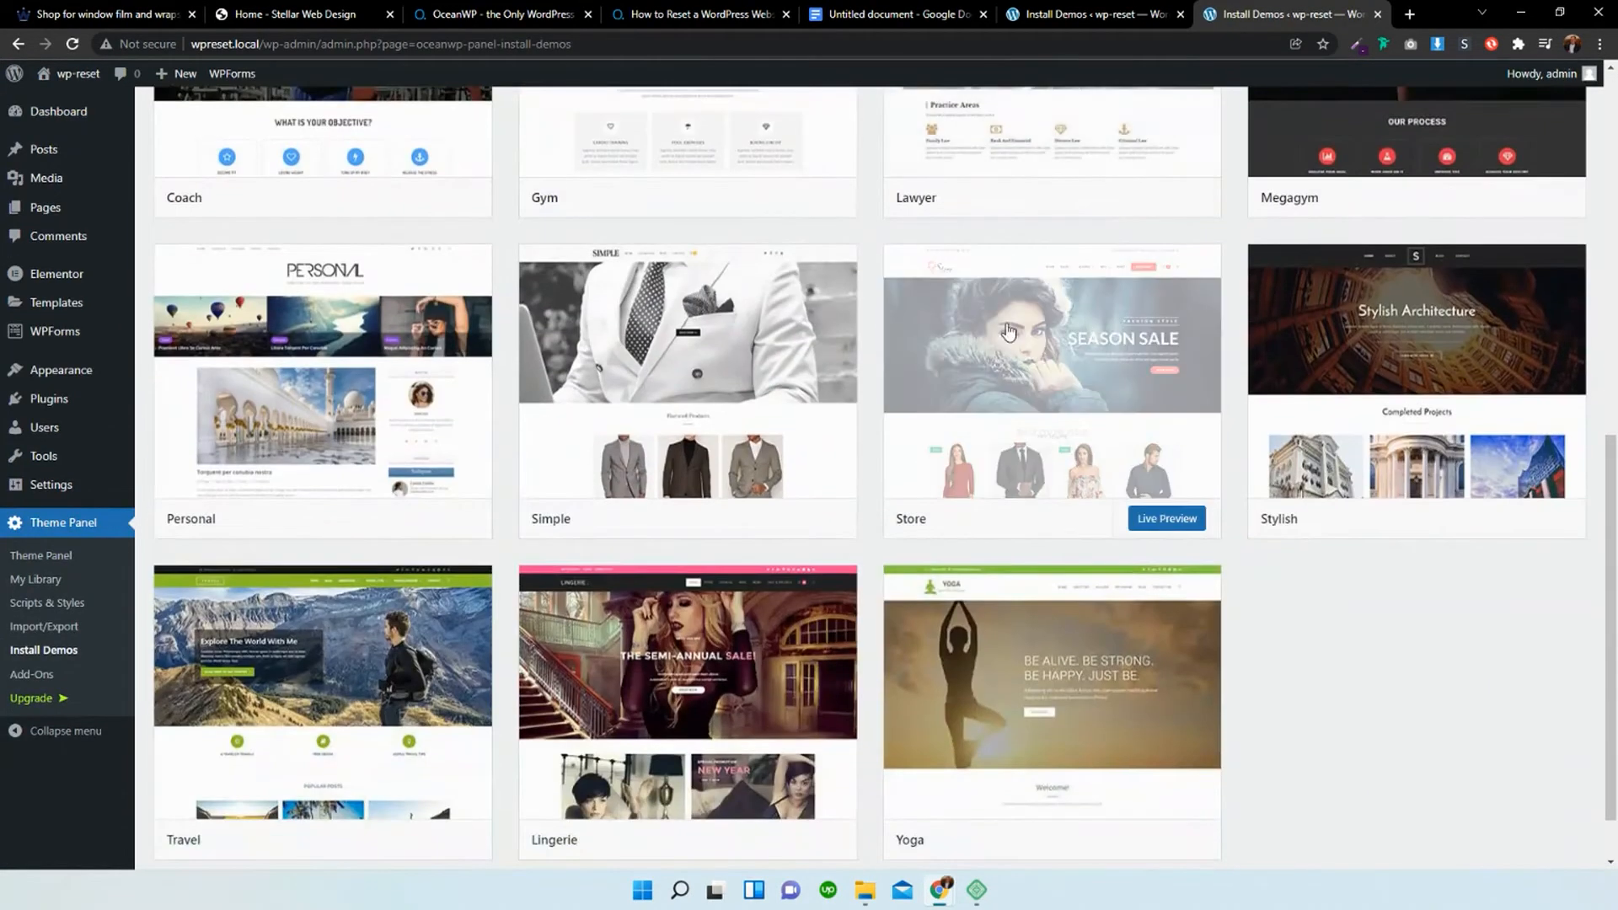
{"action": "scroll", "scroll_direction": "up", "scroll_amount": 3}
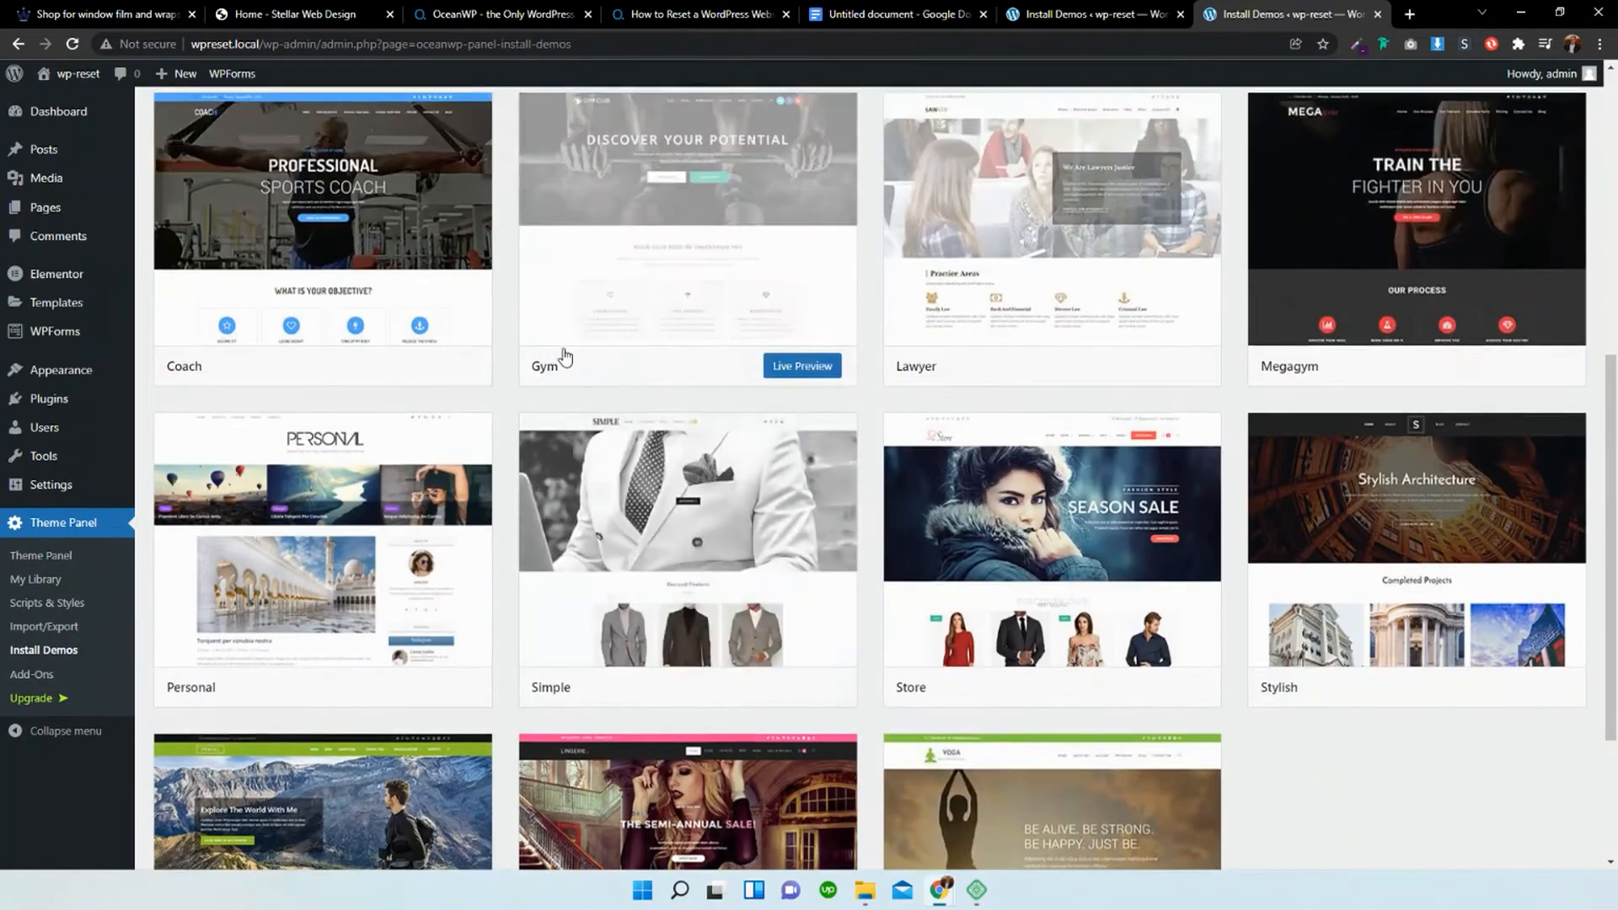
{"action": "scroll", "scroll_direction": "up", "scroll_amount": 3}
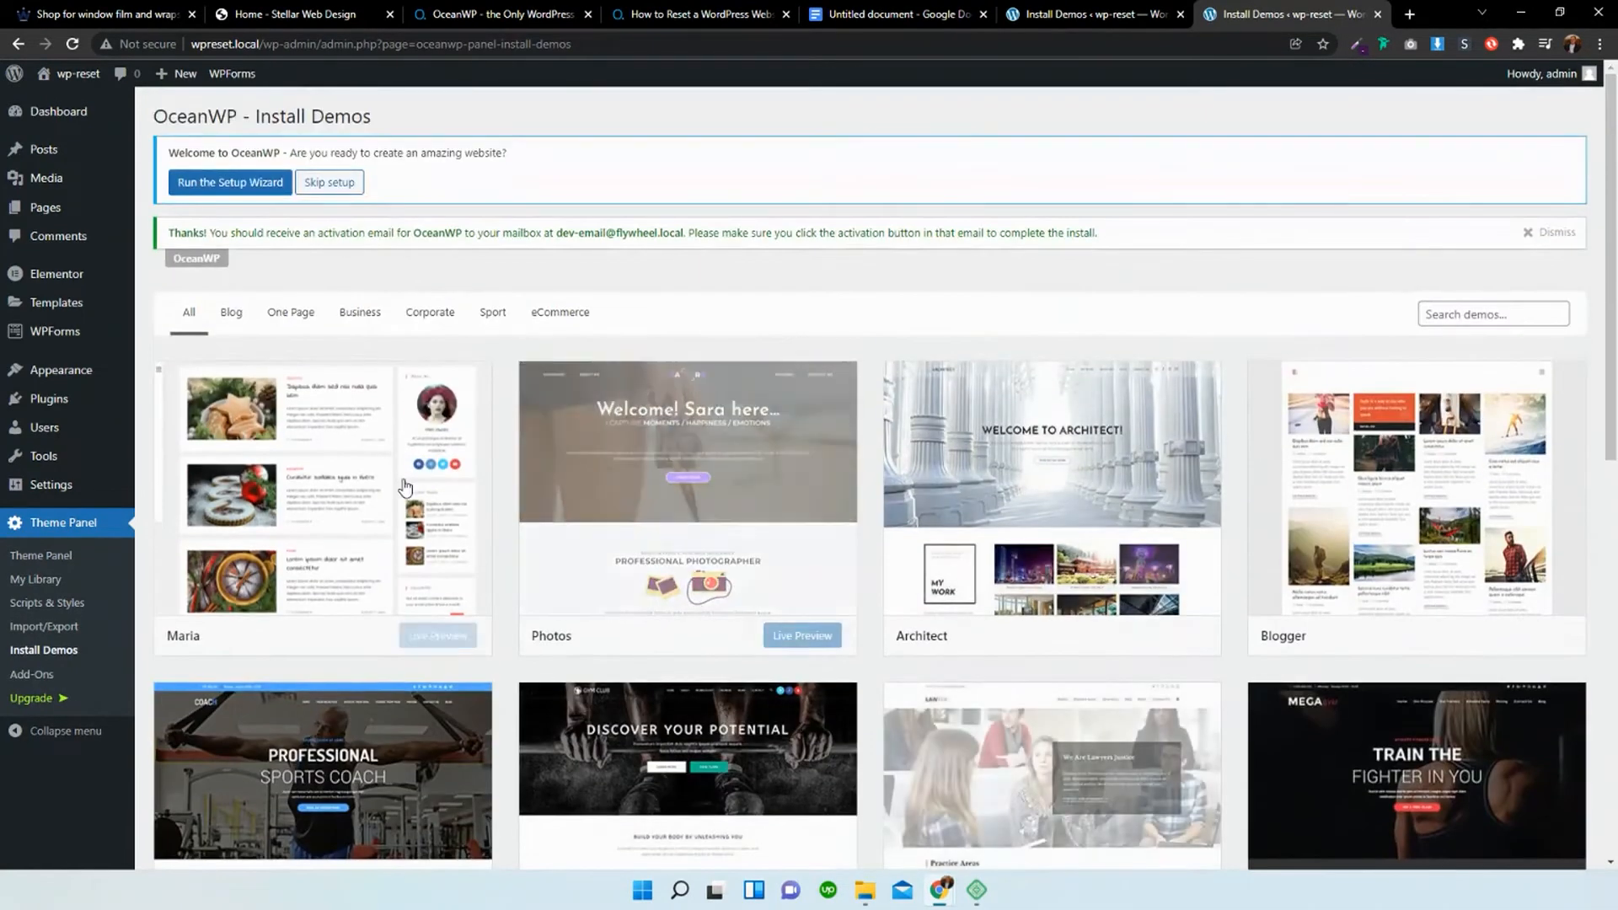
{"action": "mouse_move", "coordinate": [1168, 635]}
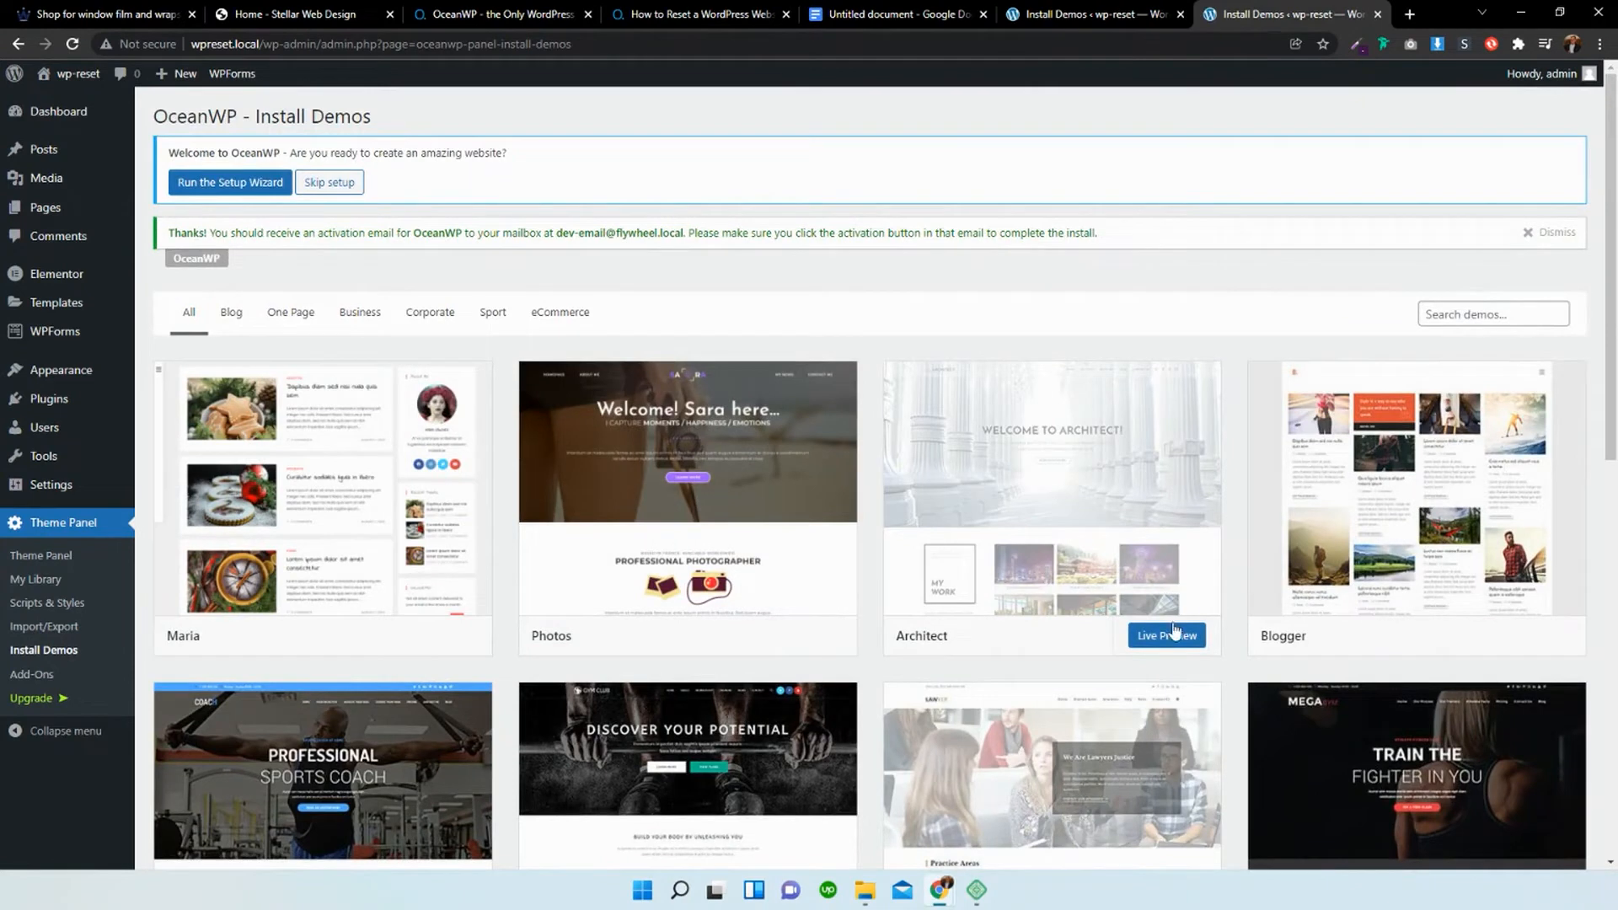
{"action": "left_click", "coordinate": [1165, 635]}
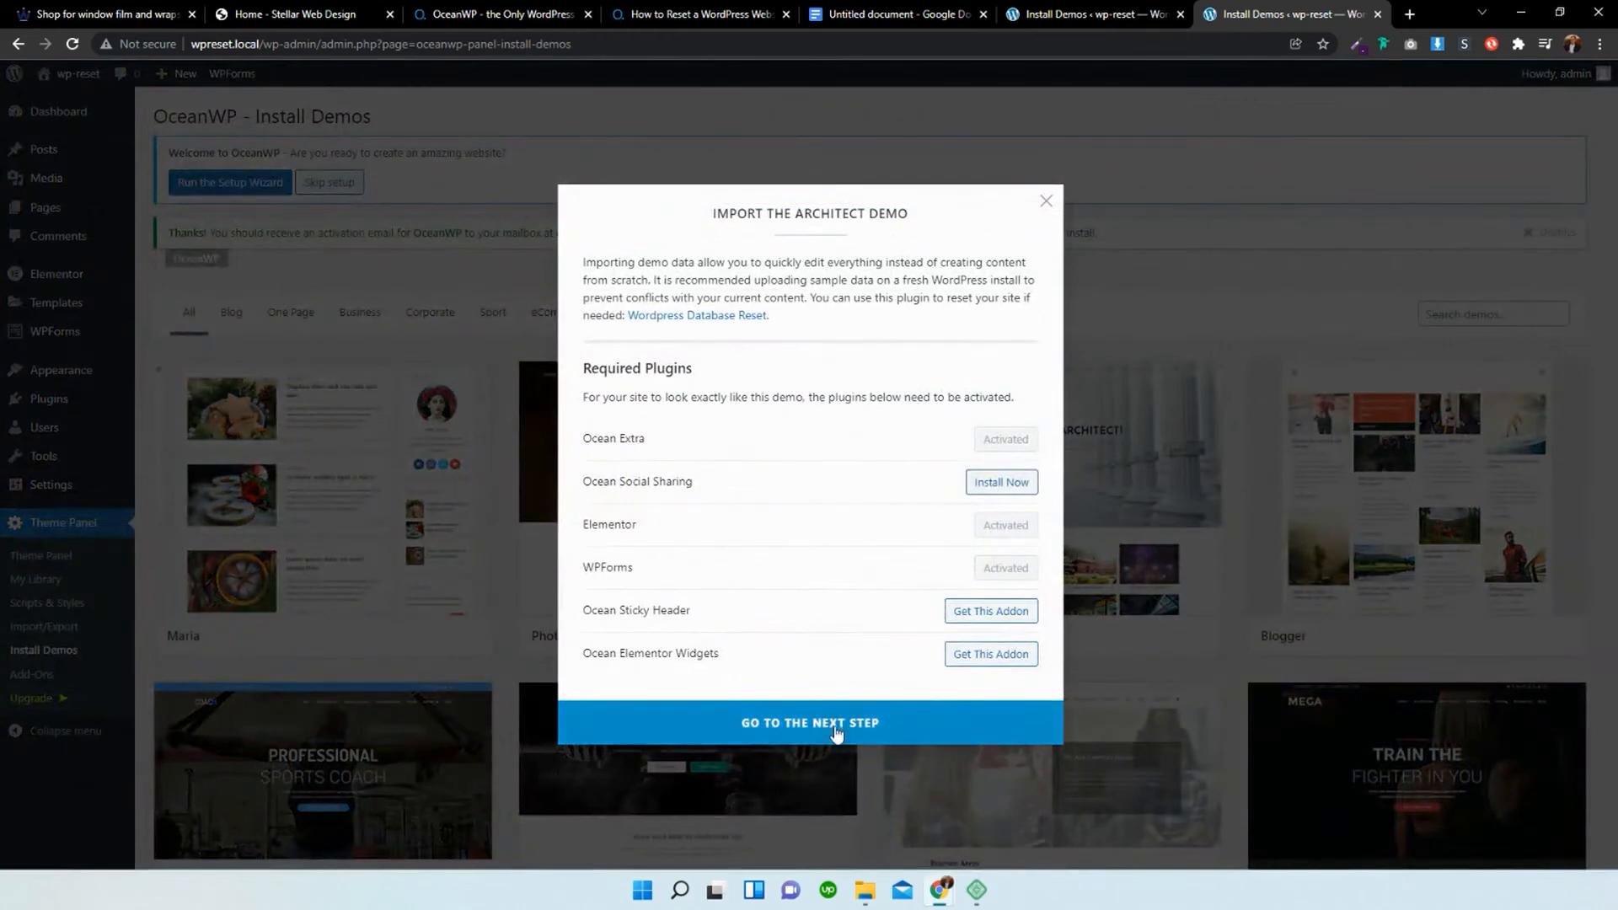
Install Ocean Social Sharing and run the Architect demo import with all content types included.
{"action": "left_click", "coordinate": [999, 482]}
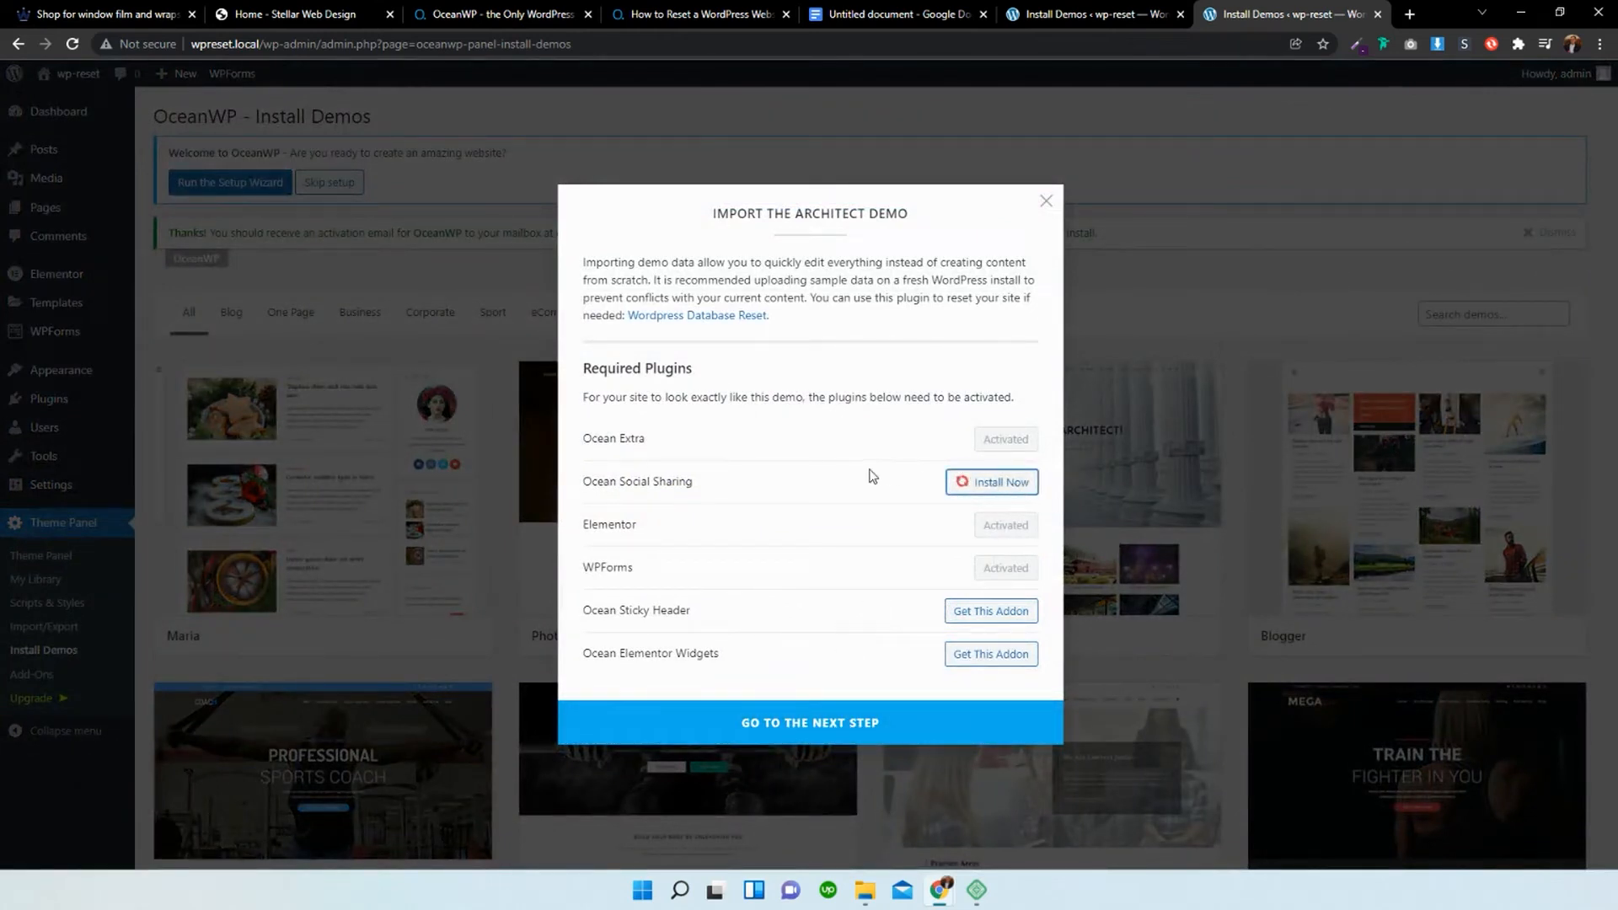
{"action": "mouse_move", "coordinate": [804, 430]}
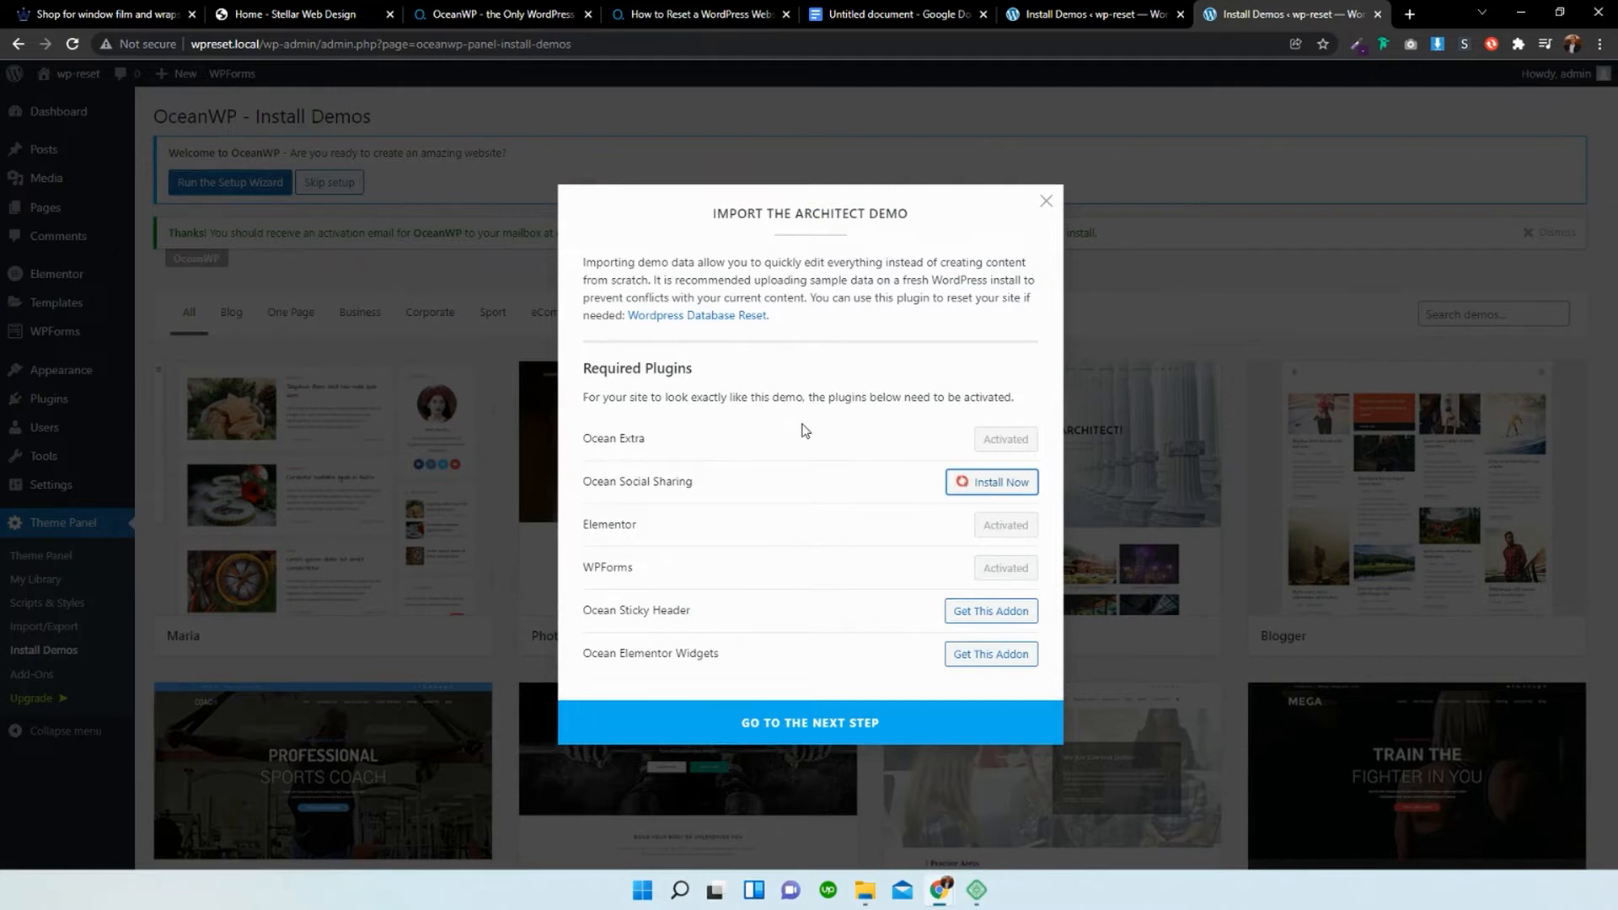
{"action": "left_click", "coordinate": [990, 482]}
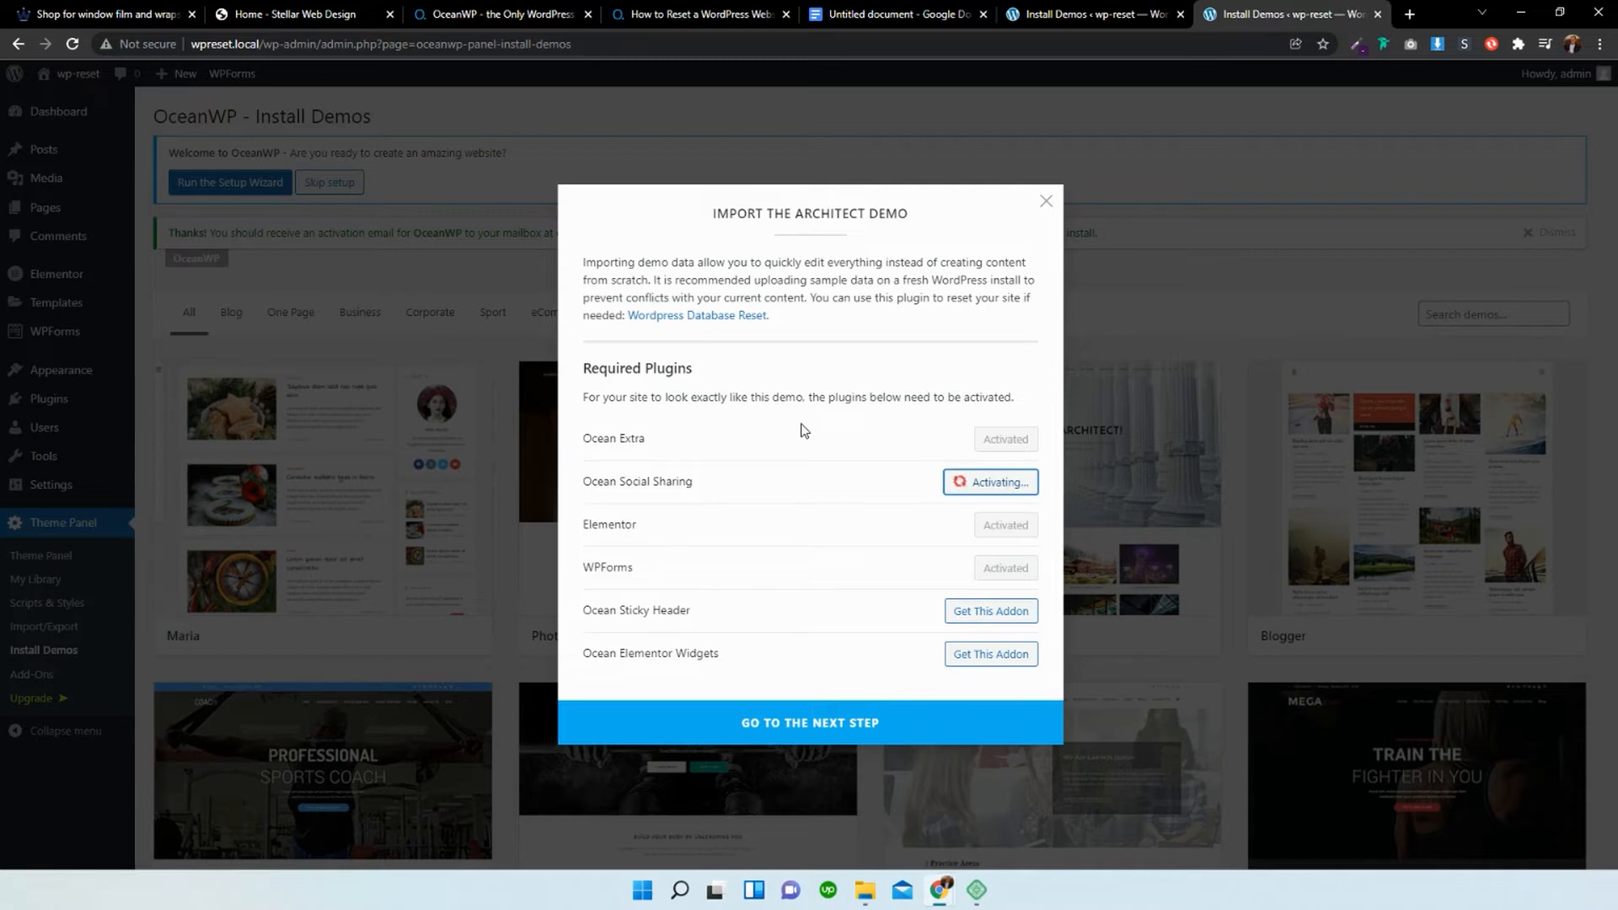
{"action": "left_click", "coordinate": [809, 722]}
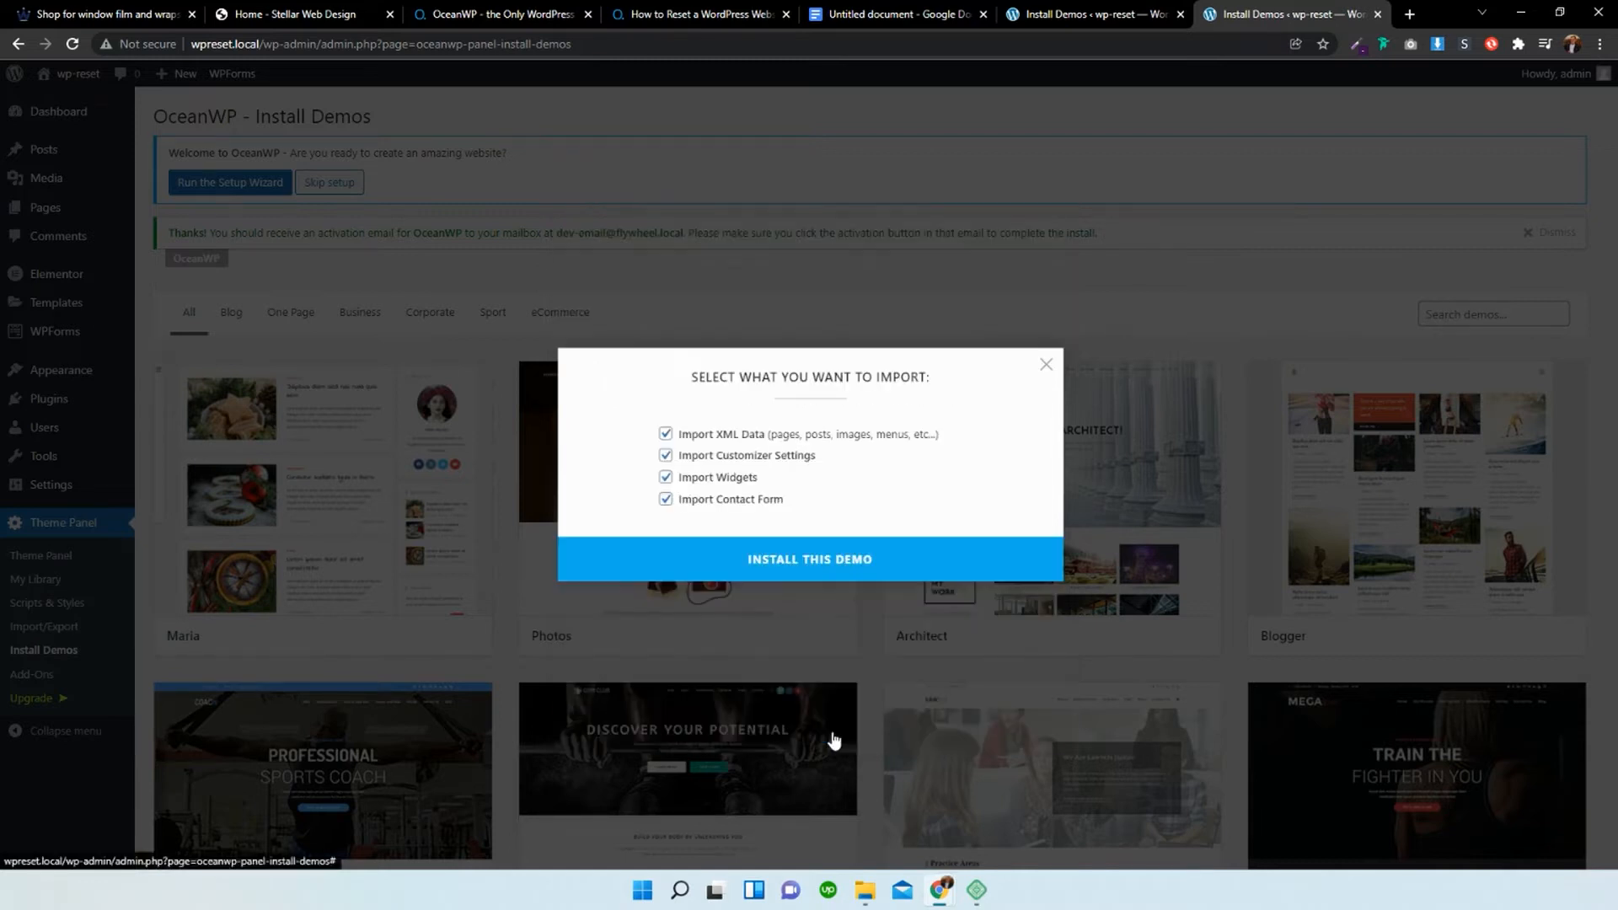
{"action": "left_click", "coordinate": [809, 558]}
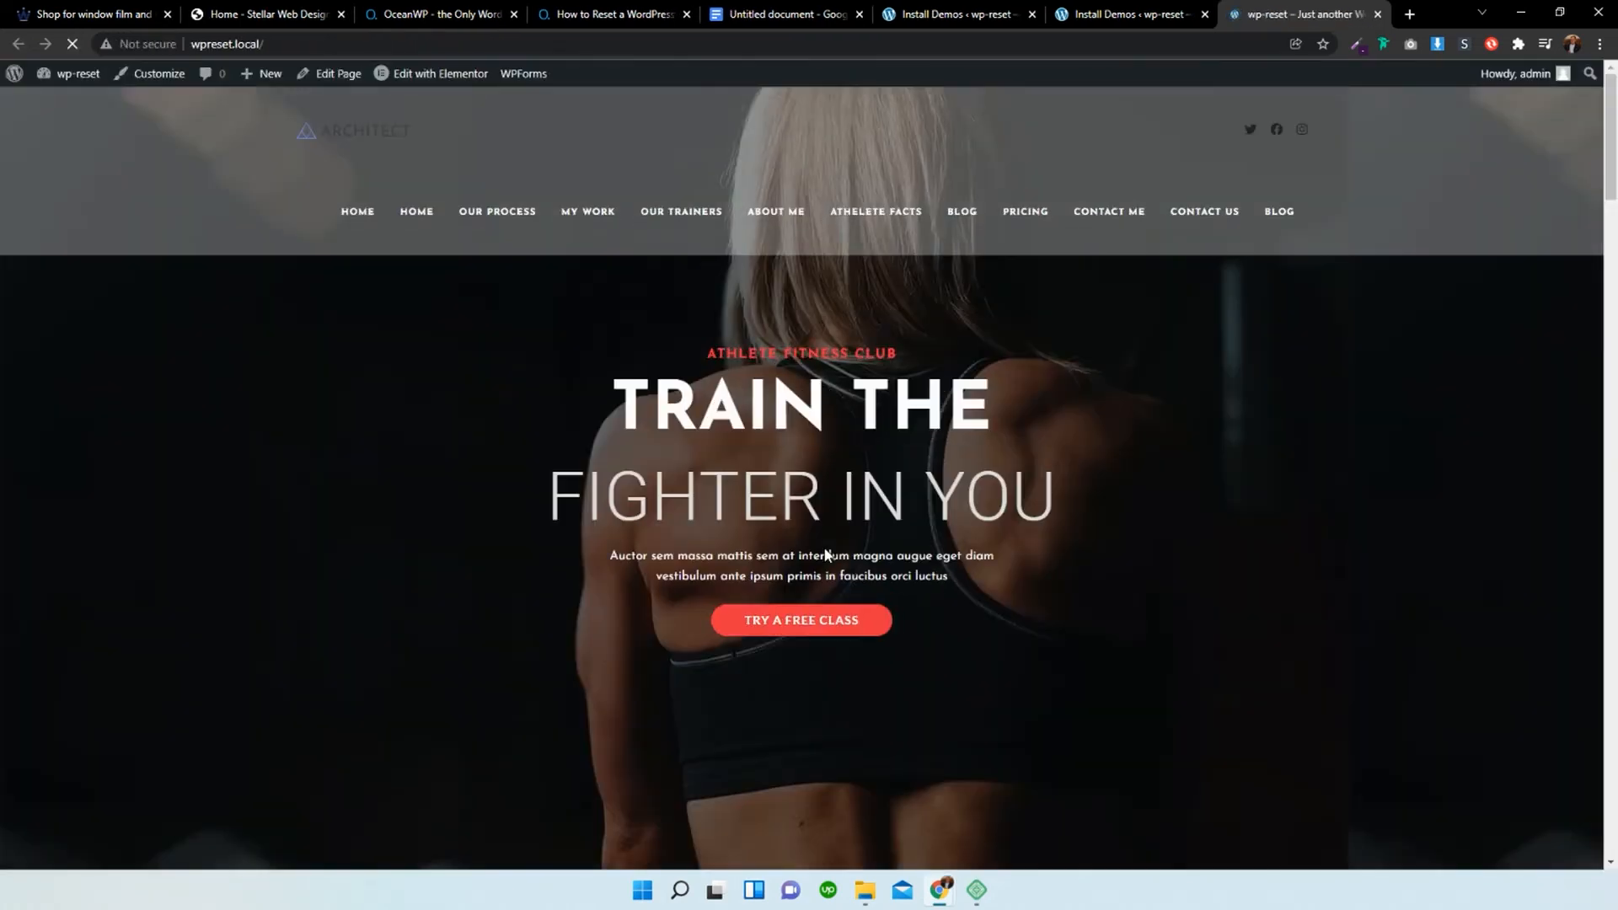
Scroll through the imported home page sections beneath the Architect header and back to the top.
{"action": "scroll", "scroll_direction": "down", "scroll_amount": 3}
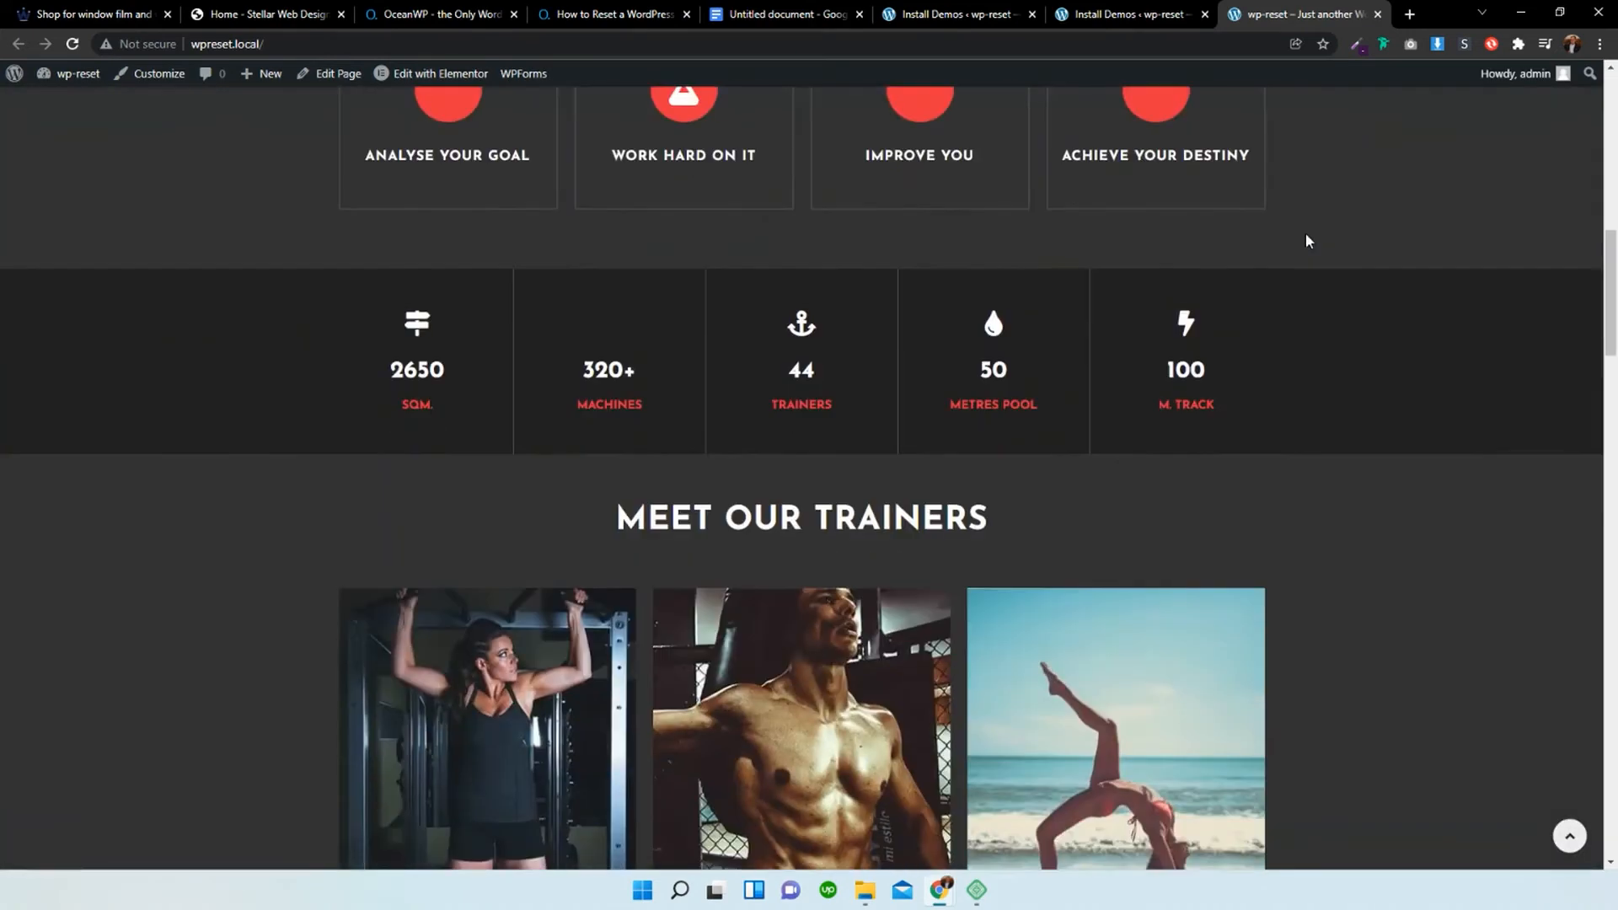
{"action": "scroll", "scroll_direction": "down", "scroll_amount": 3}
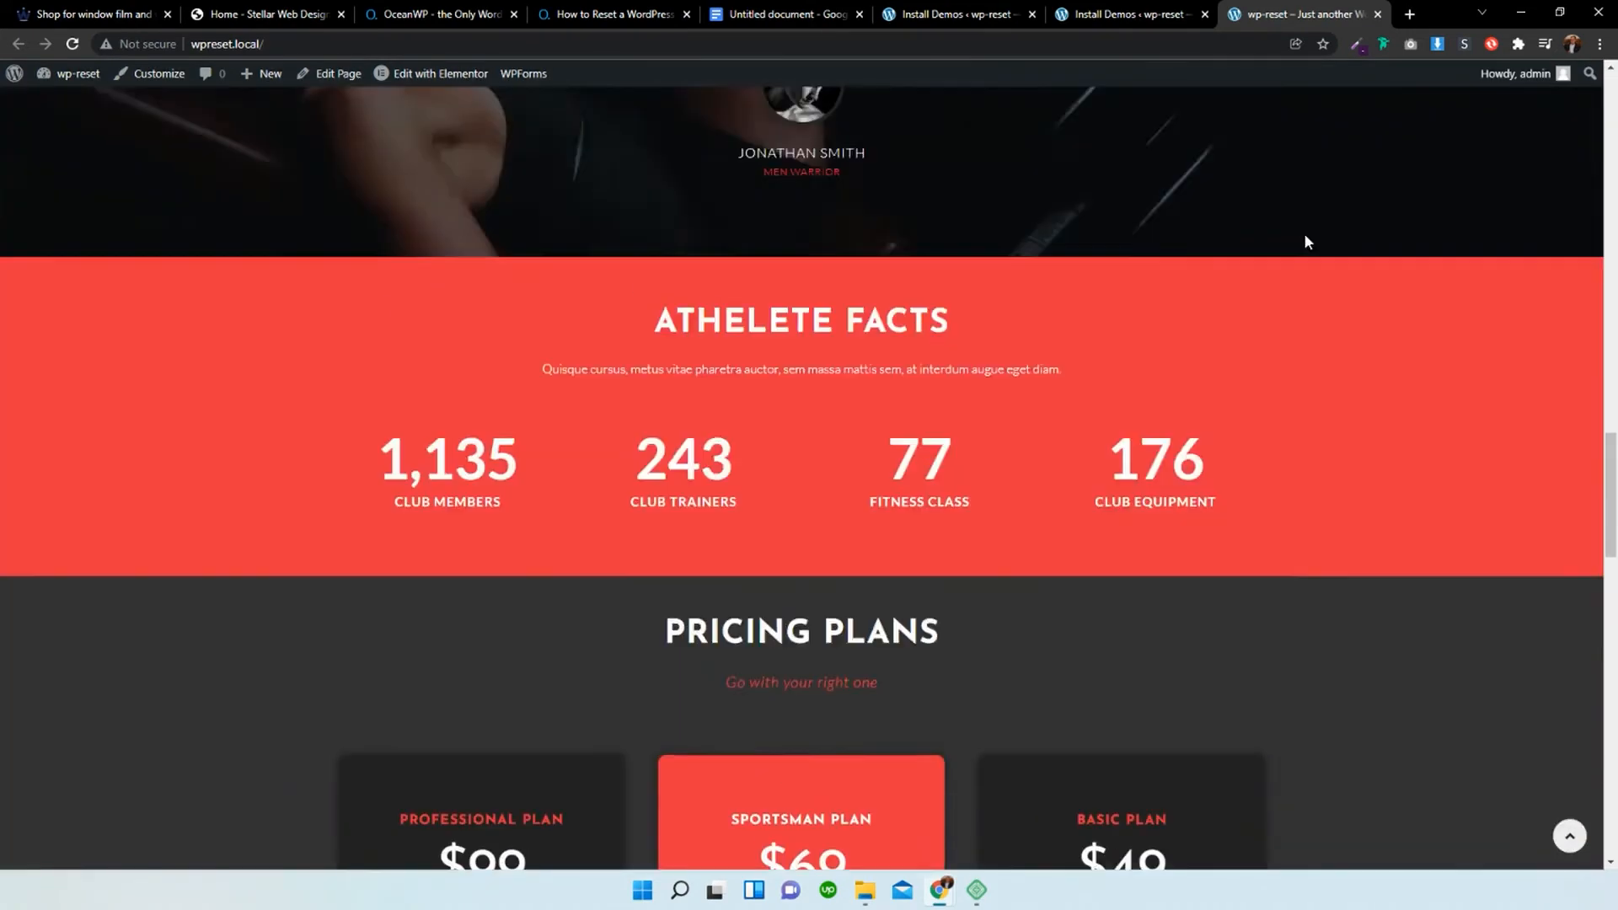
{"action": "scroll", "scroll_direction": "up", "scroll_amount": 3}
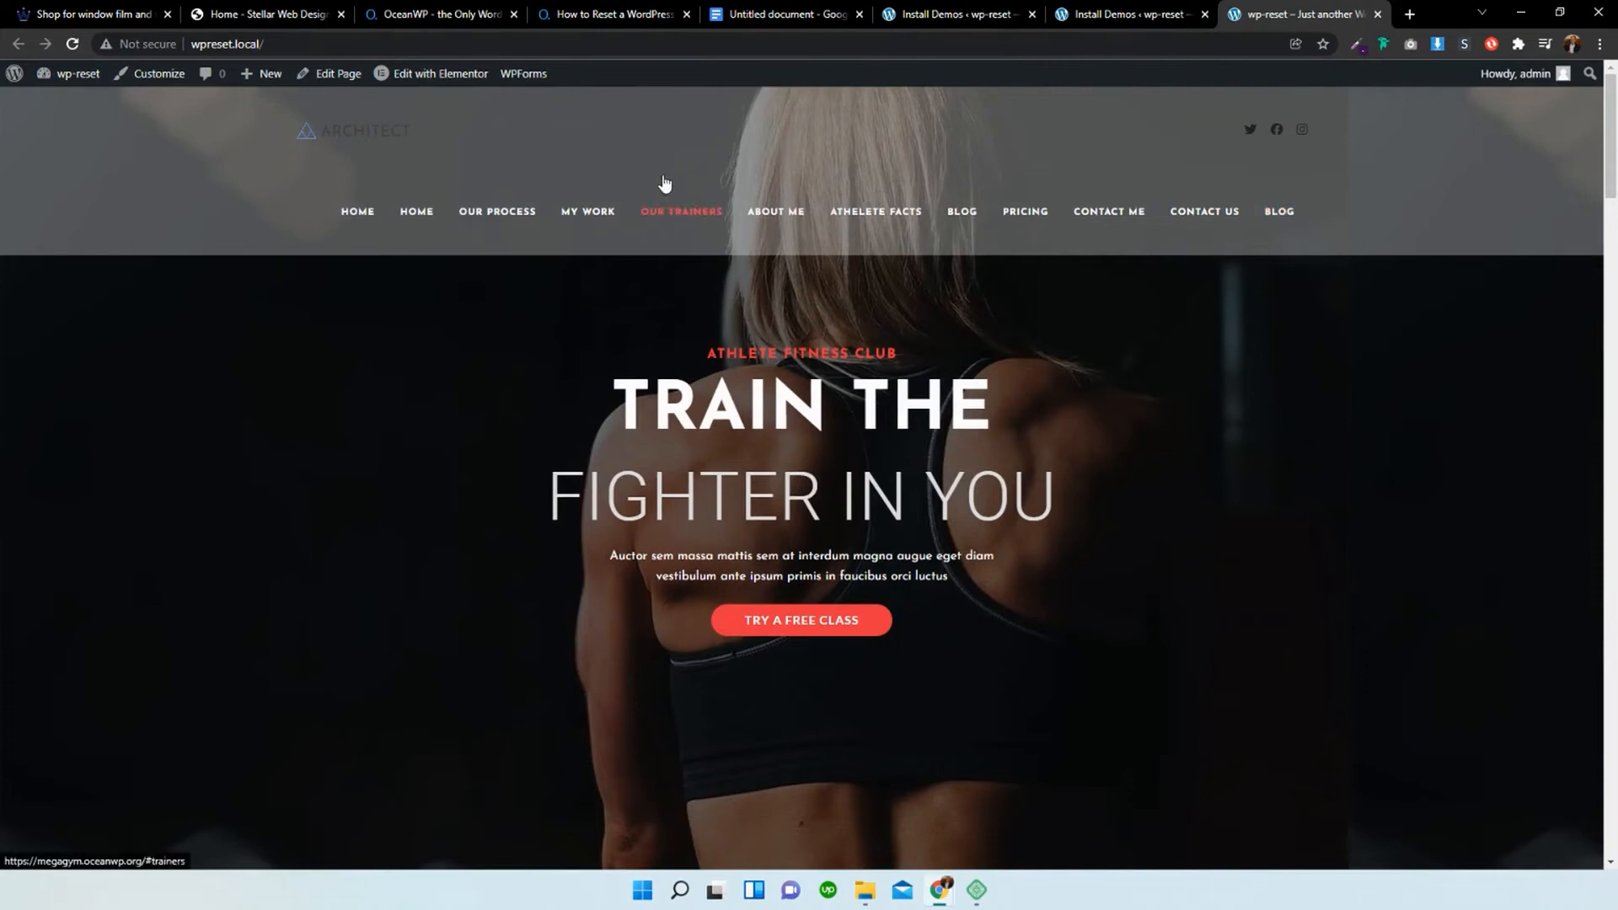
{"action": "mouse_move", "coordinate": [1467, 229]}
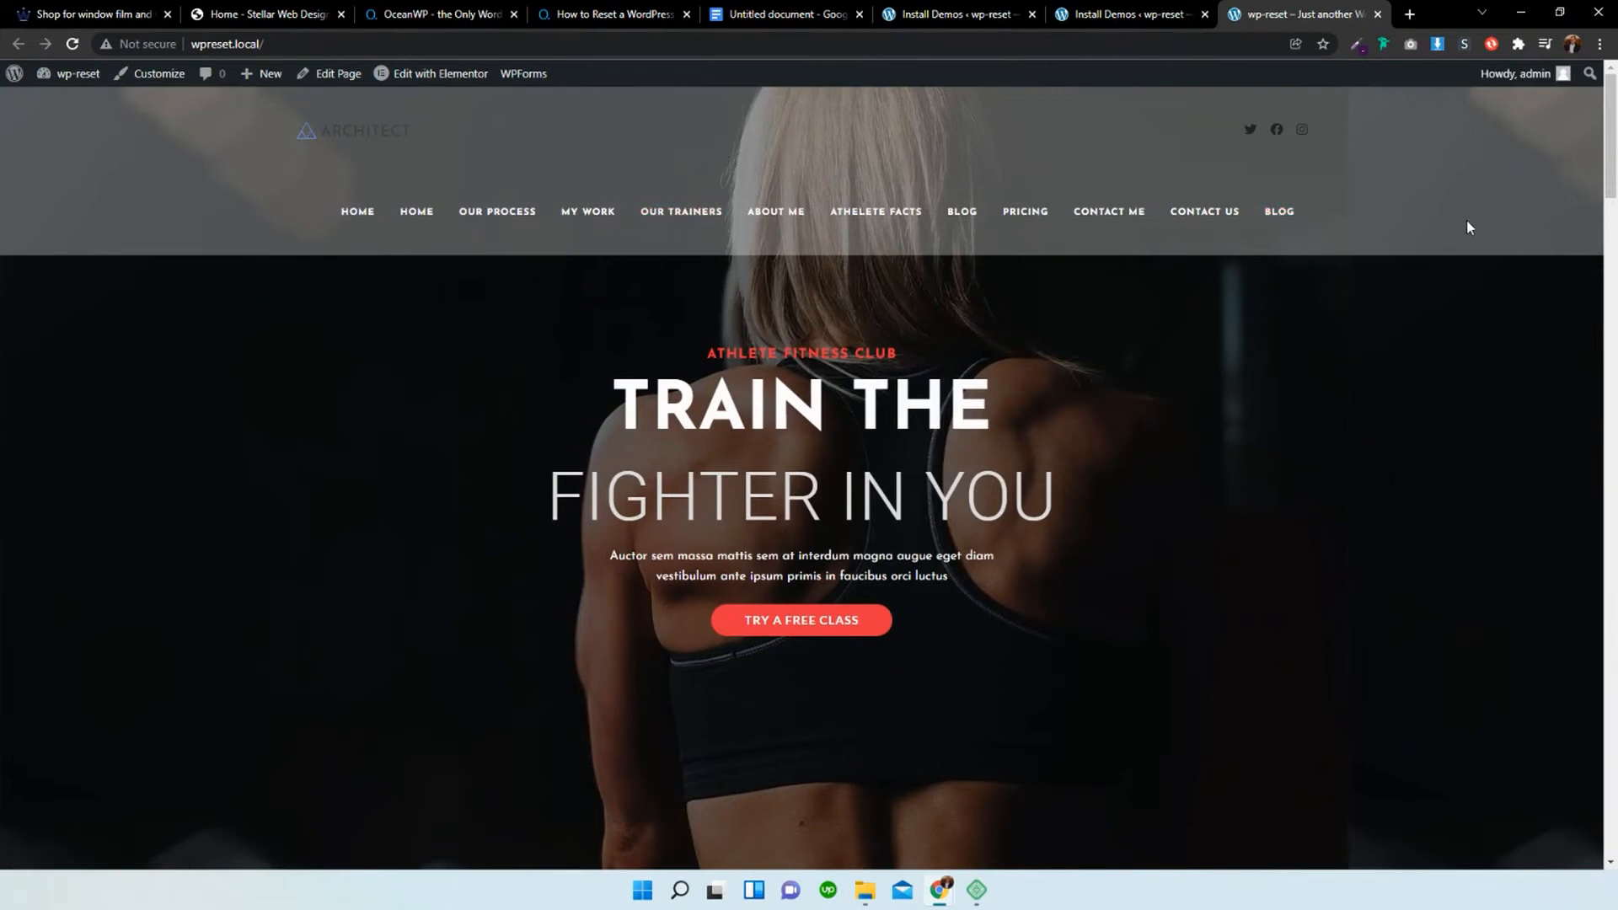
{"action": "mouse_move", "coordinate": [1115, 340]}
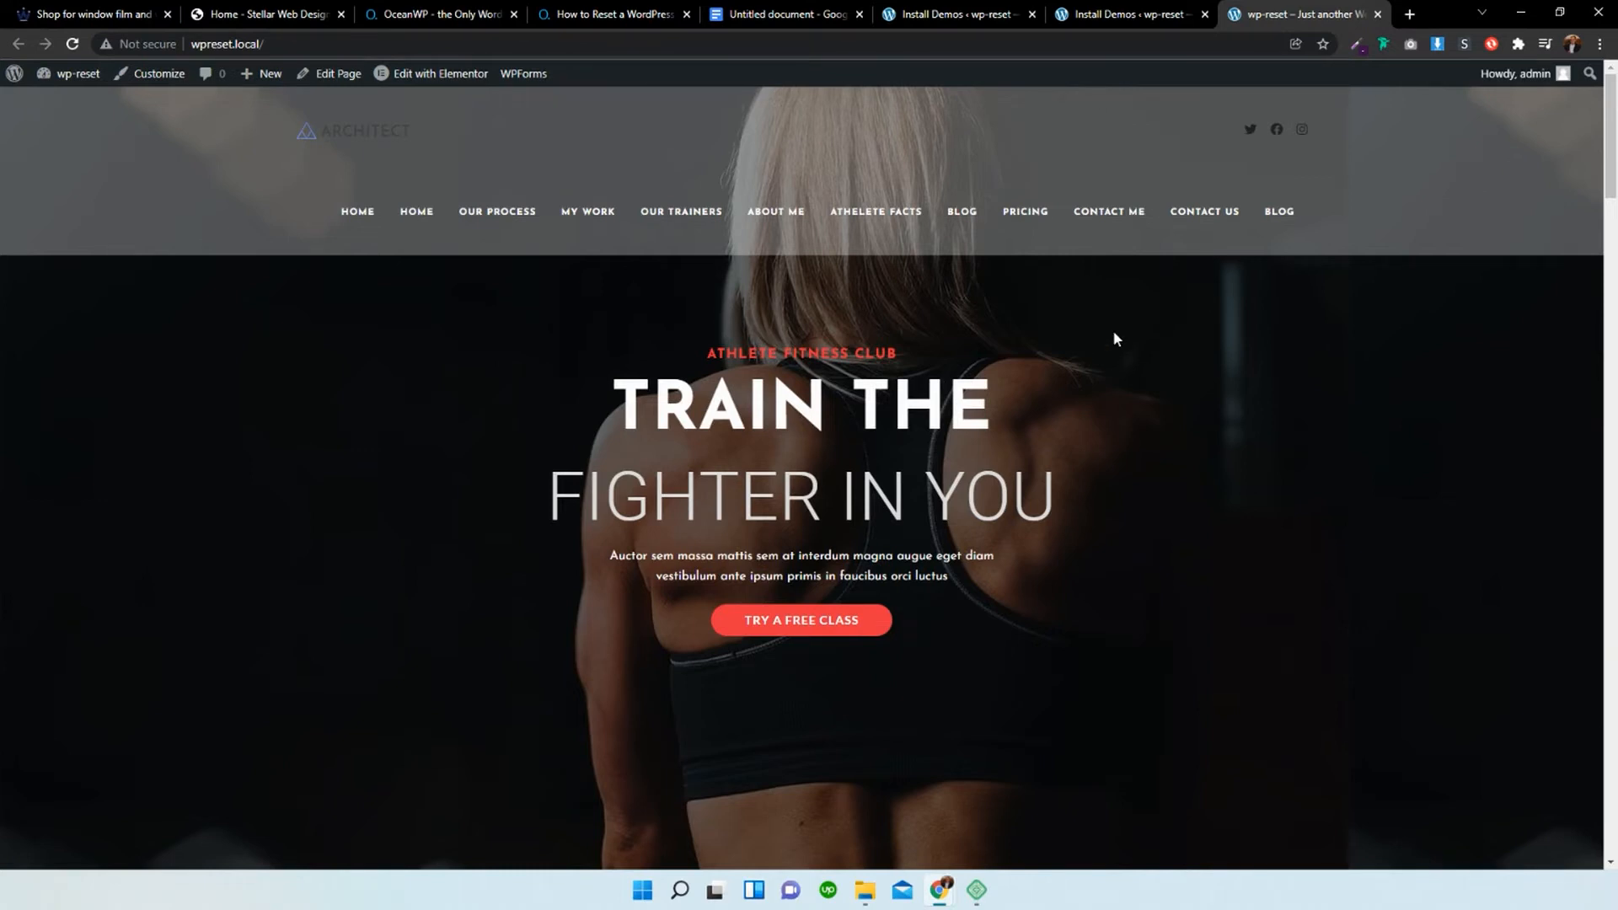
Go back to the admin dashboard and reach the WP Reset tools page.
{"action": "left_click", "coordinate": [76, 74]}
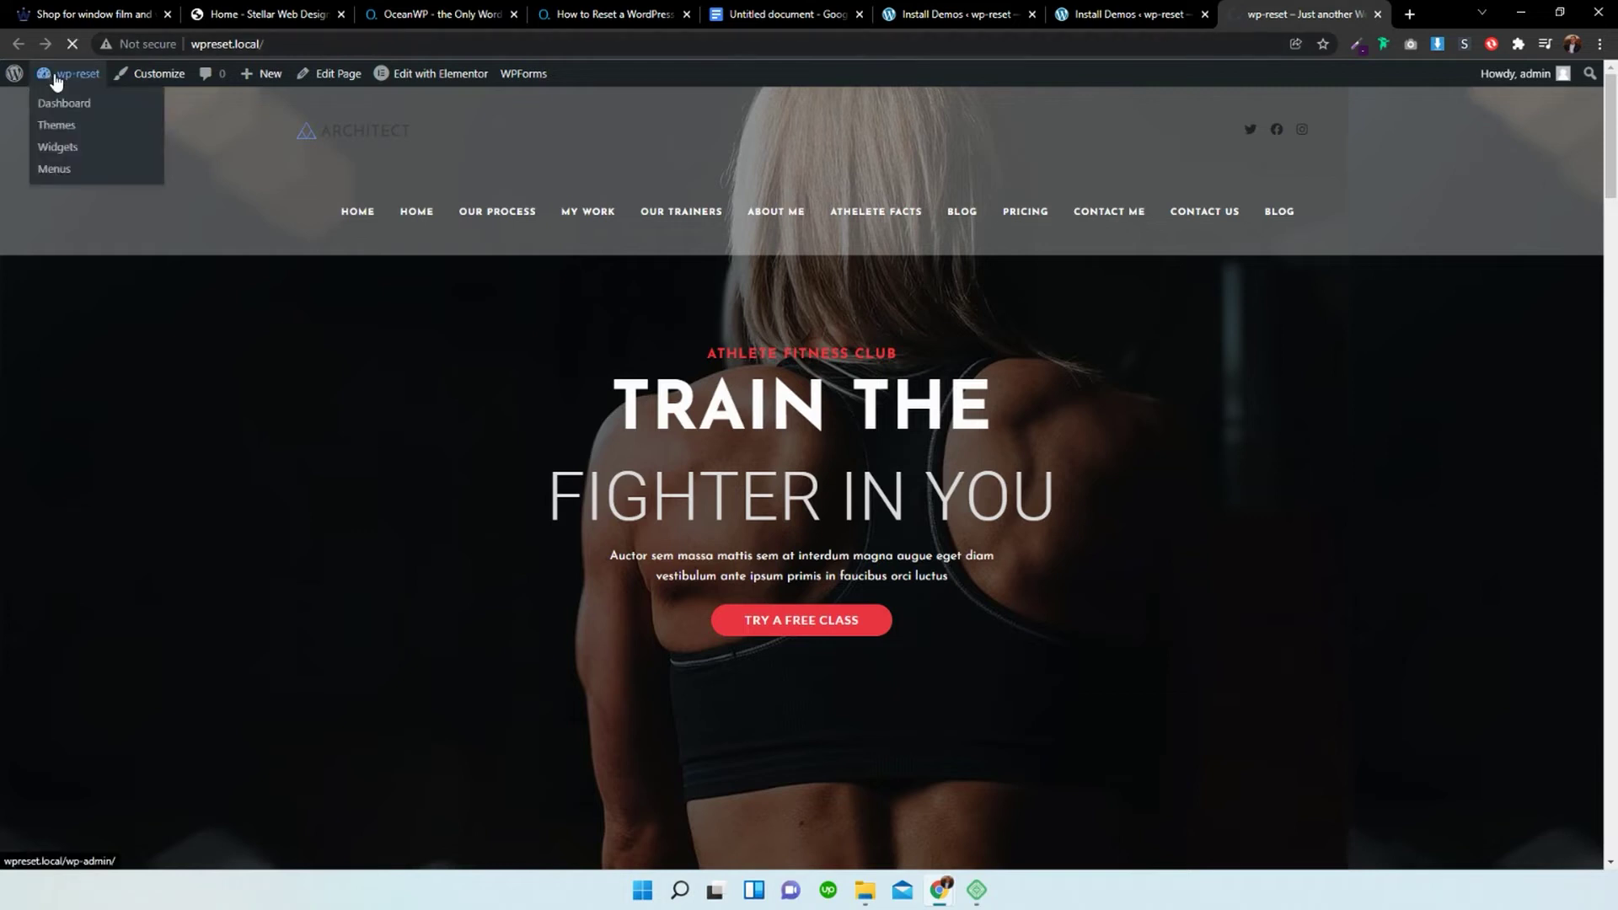
{"action": "left_click", "coordinate": [64, 103]}
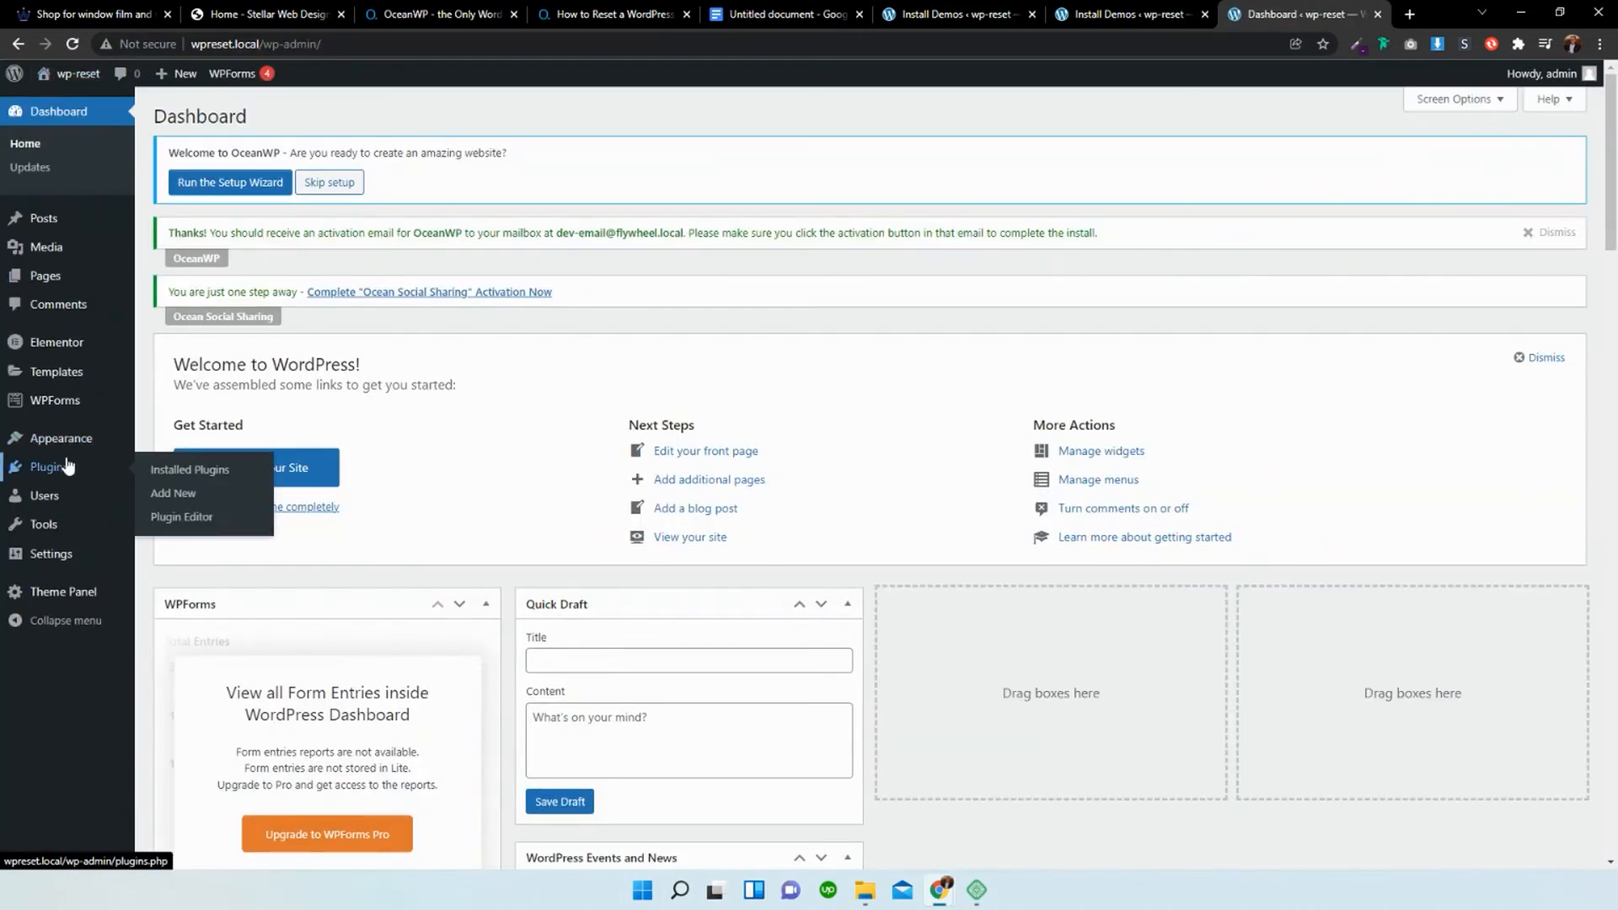
{"action": "left_click", "coordinate": [189, 470]}
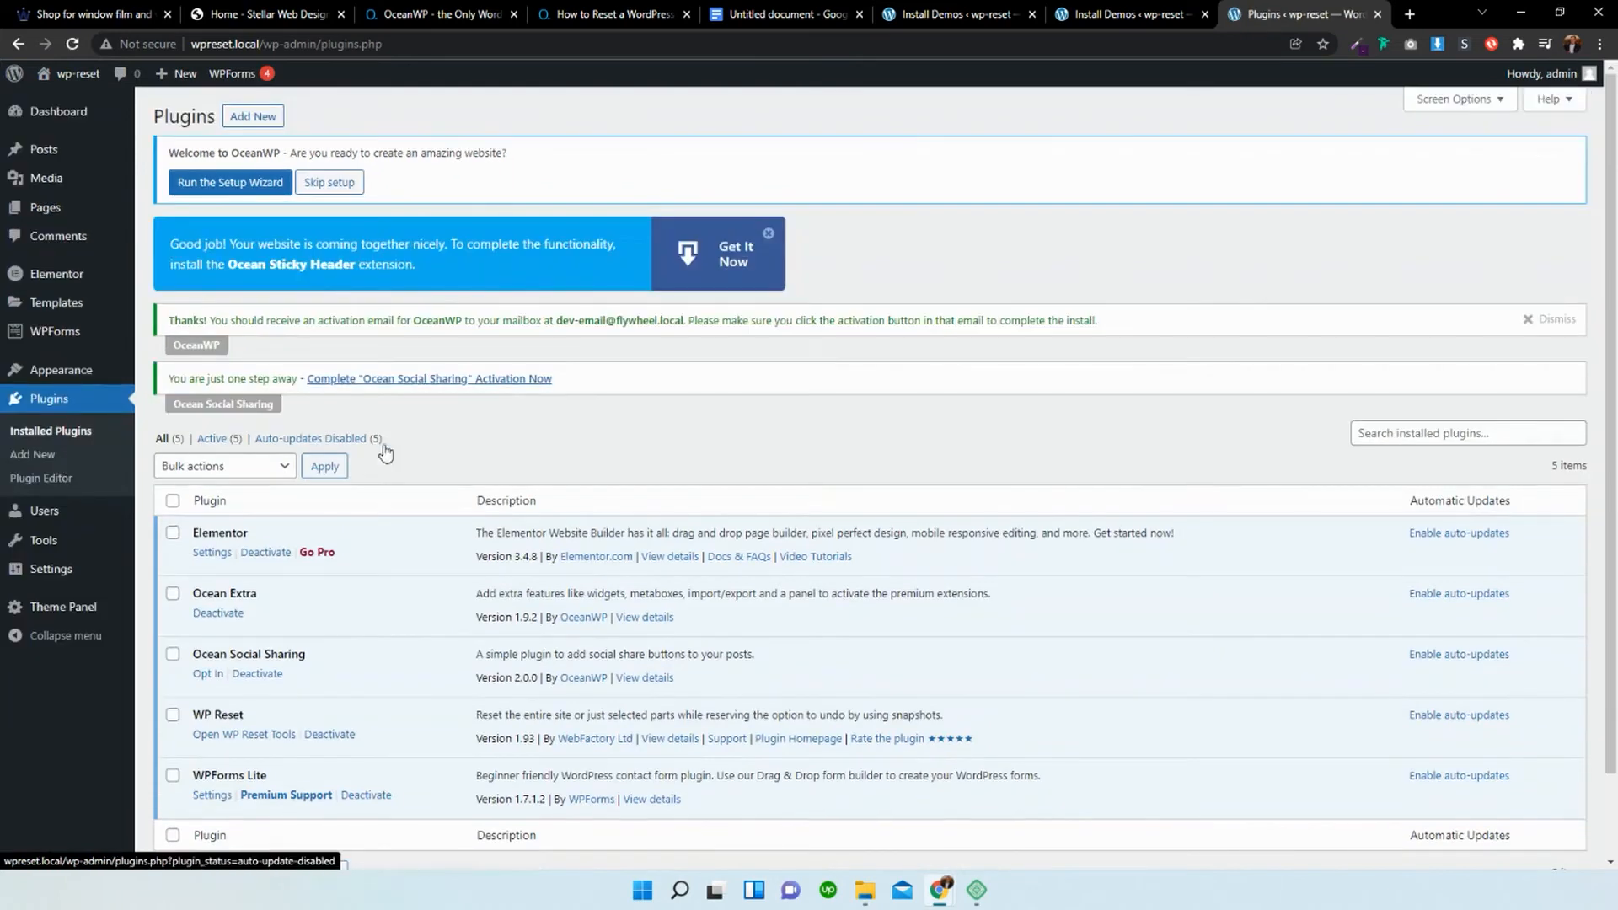
{"action": "scroll", "scroll_direction": "down", "scroll_amount": 3}
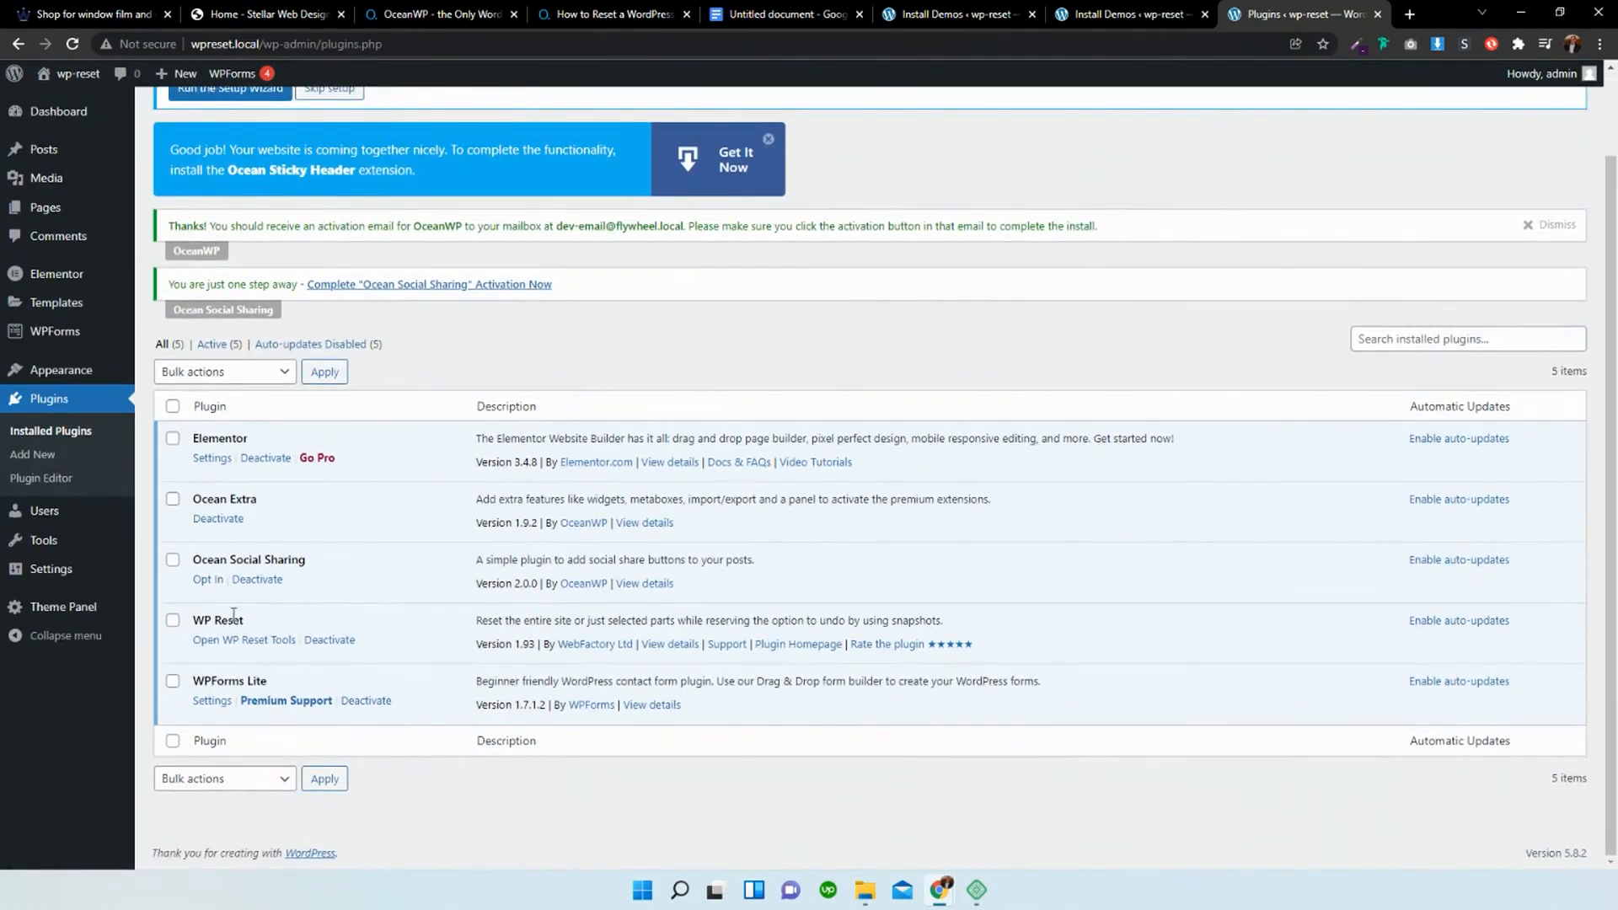
{"action": "mouse_move", "coordinate": [244, 640]}
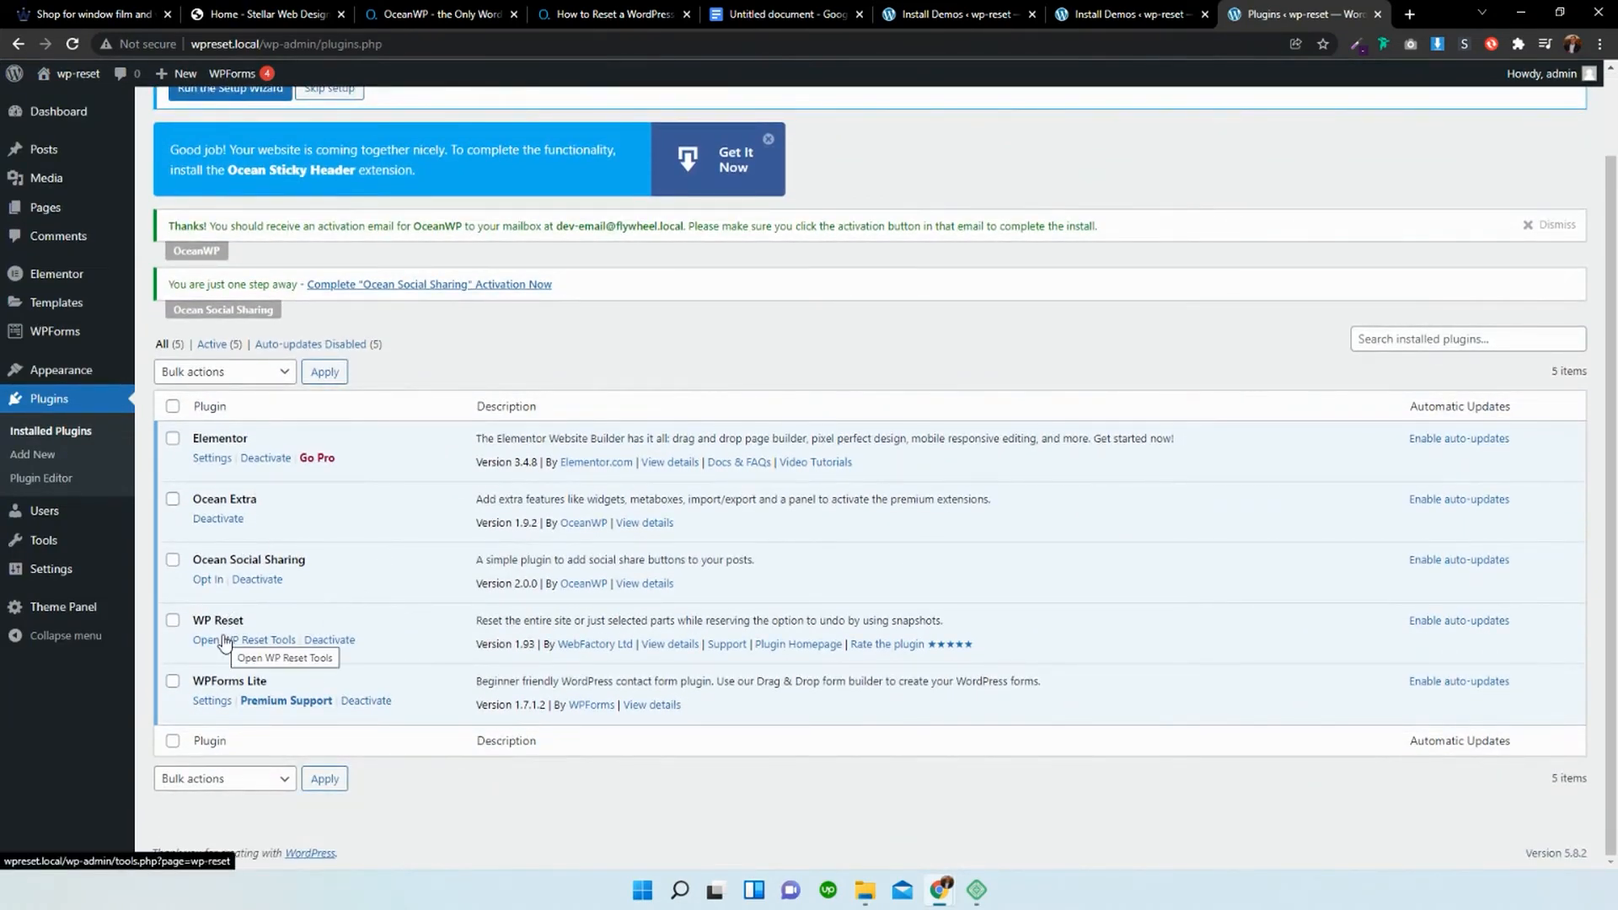
{"action": "left_click", "coordinate": [249, 640]}
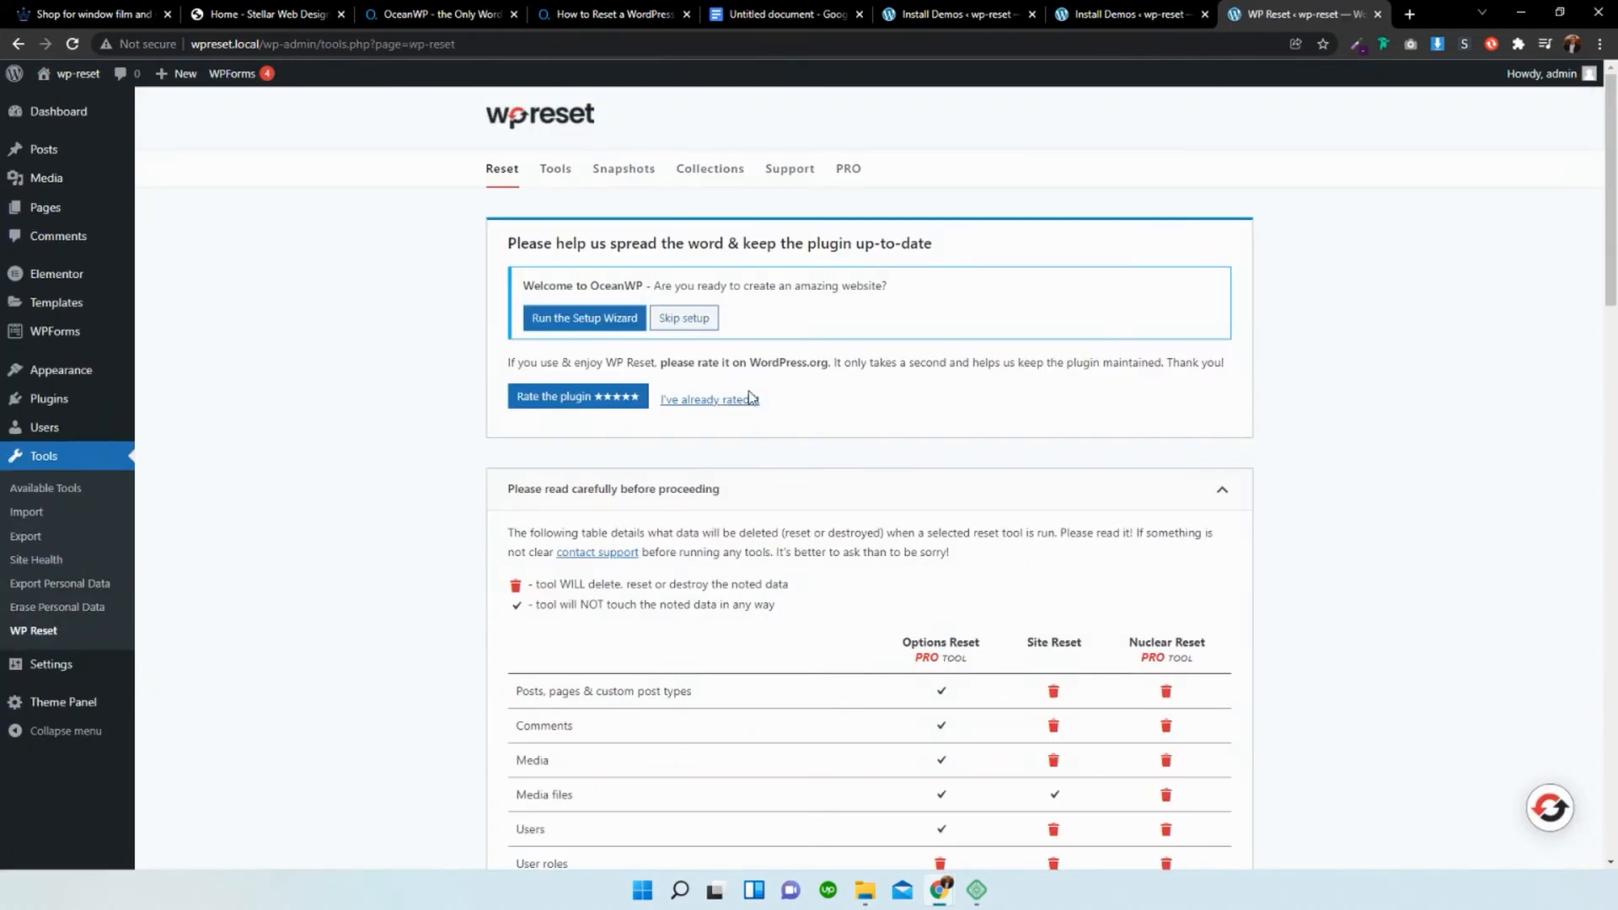
Run Site Reset with Reactivate current theme ticked, confirming with 'reset'.
{"action": "scroll", "scroll_direction": "down", "scroll_amount": 3}
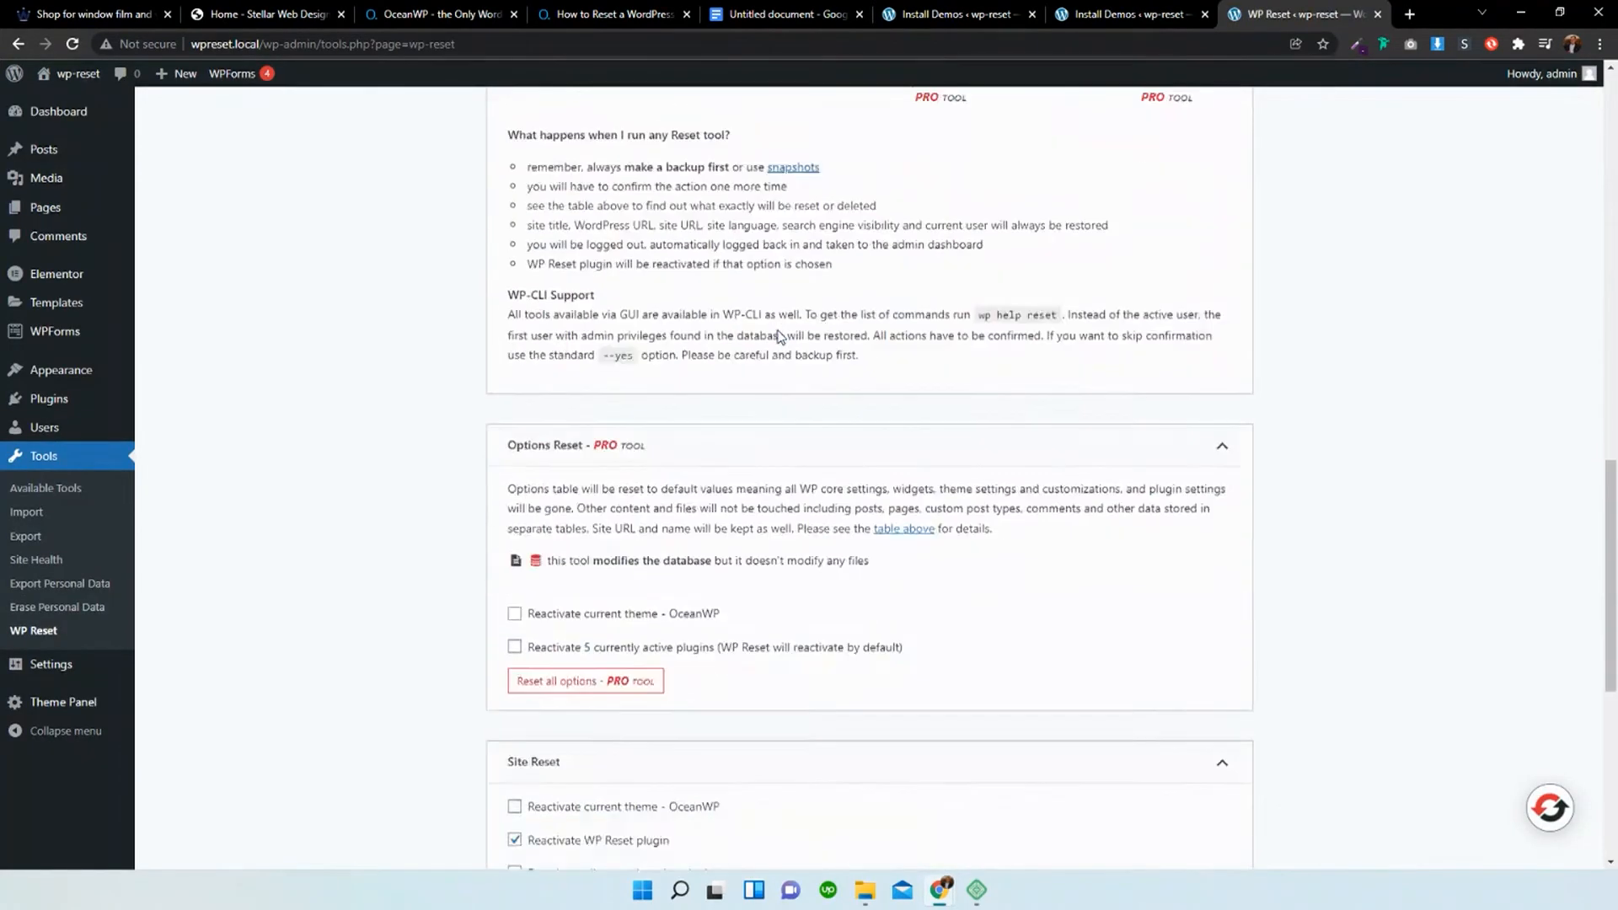
{"action": "scroll", "scroll_direction": "down", "scroll_amount": 3}
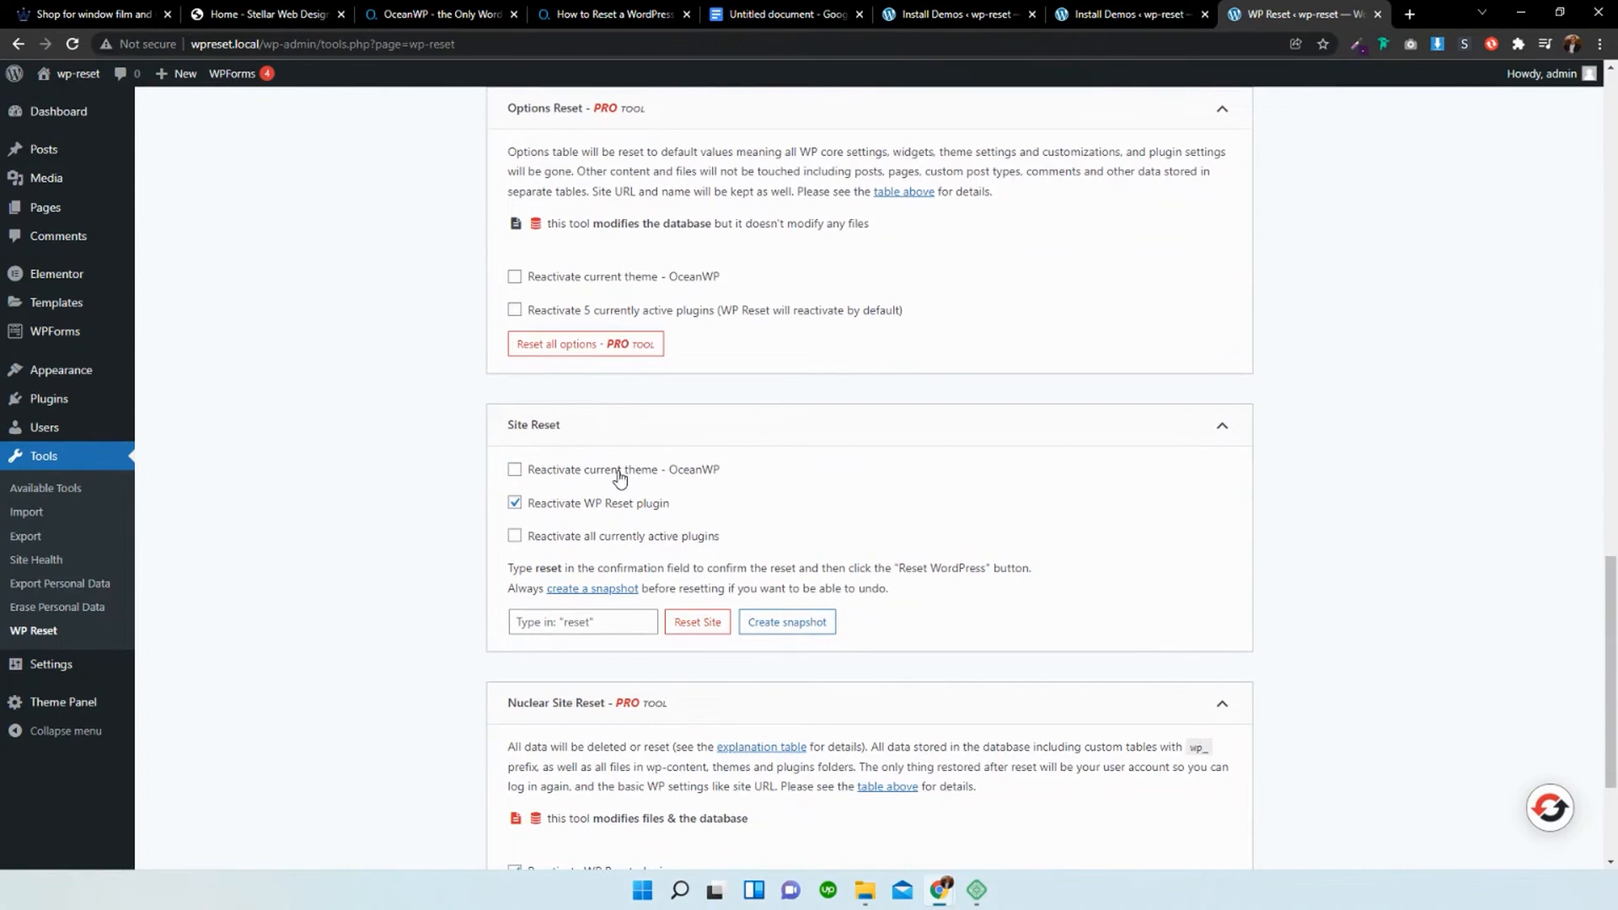
{"action": "left_click", "coordinate": [514, 470]}
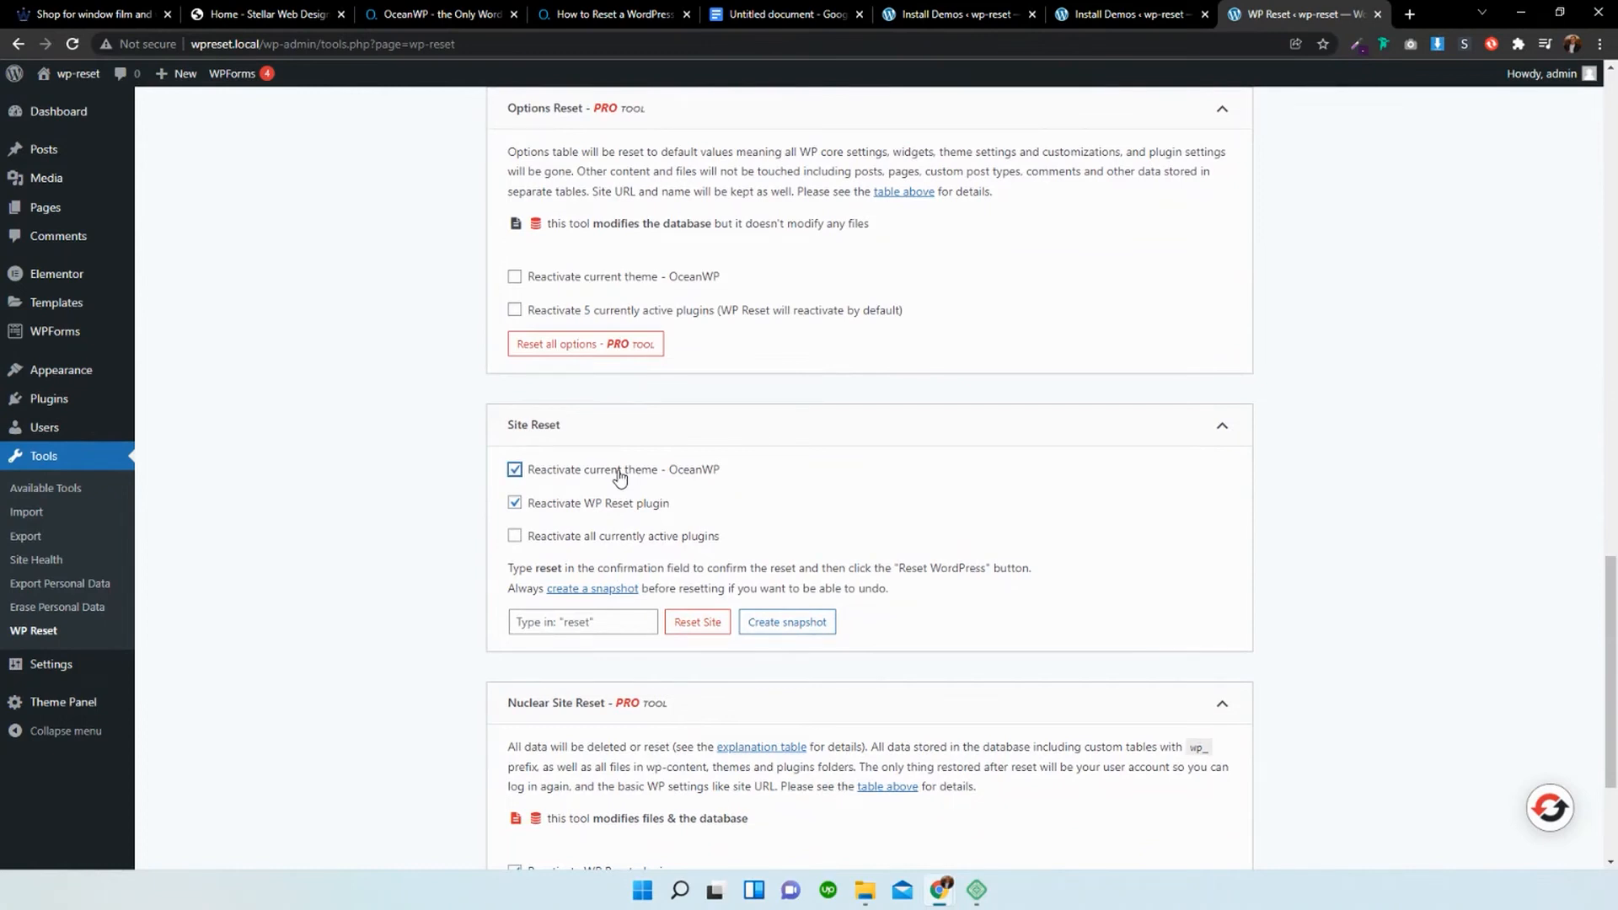
{"action": "left_click", "coordinate": [582, 621]}
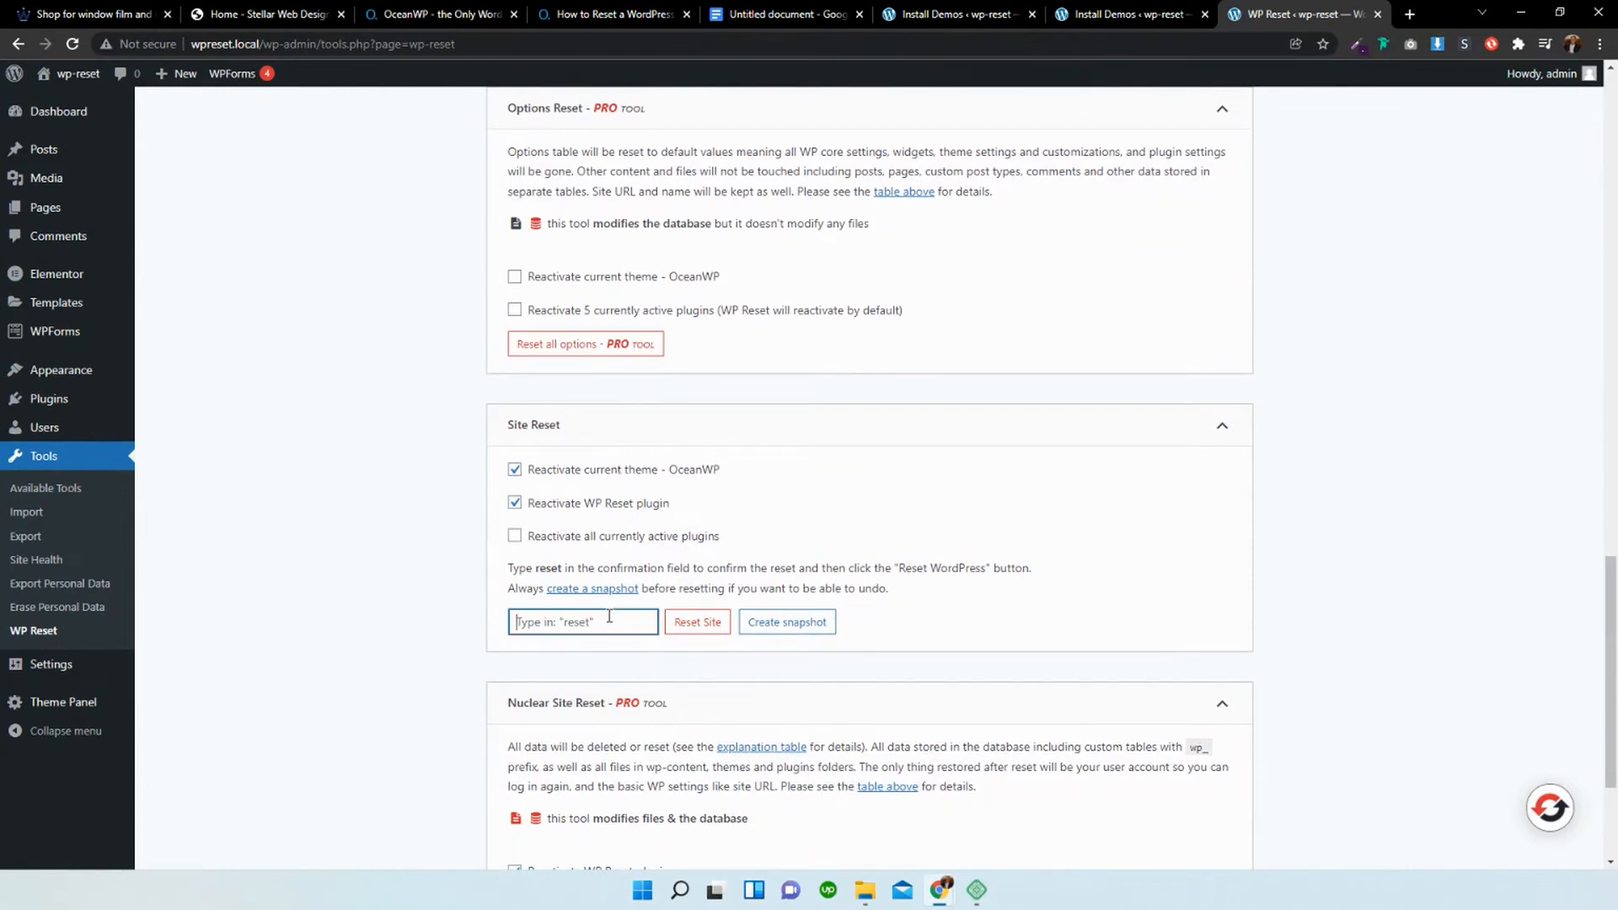
{"action": "type", "text": "reset"}
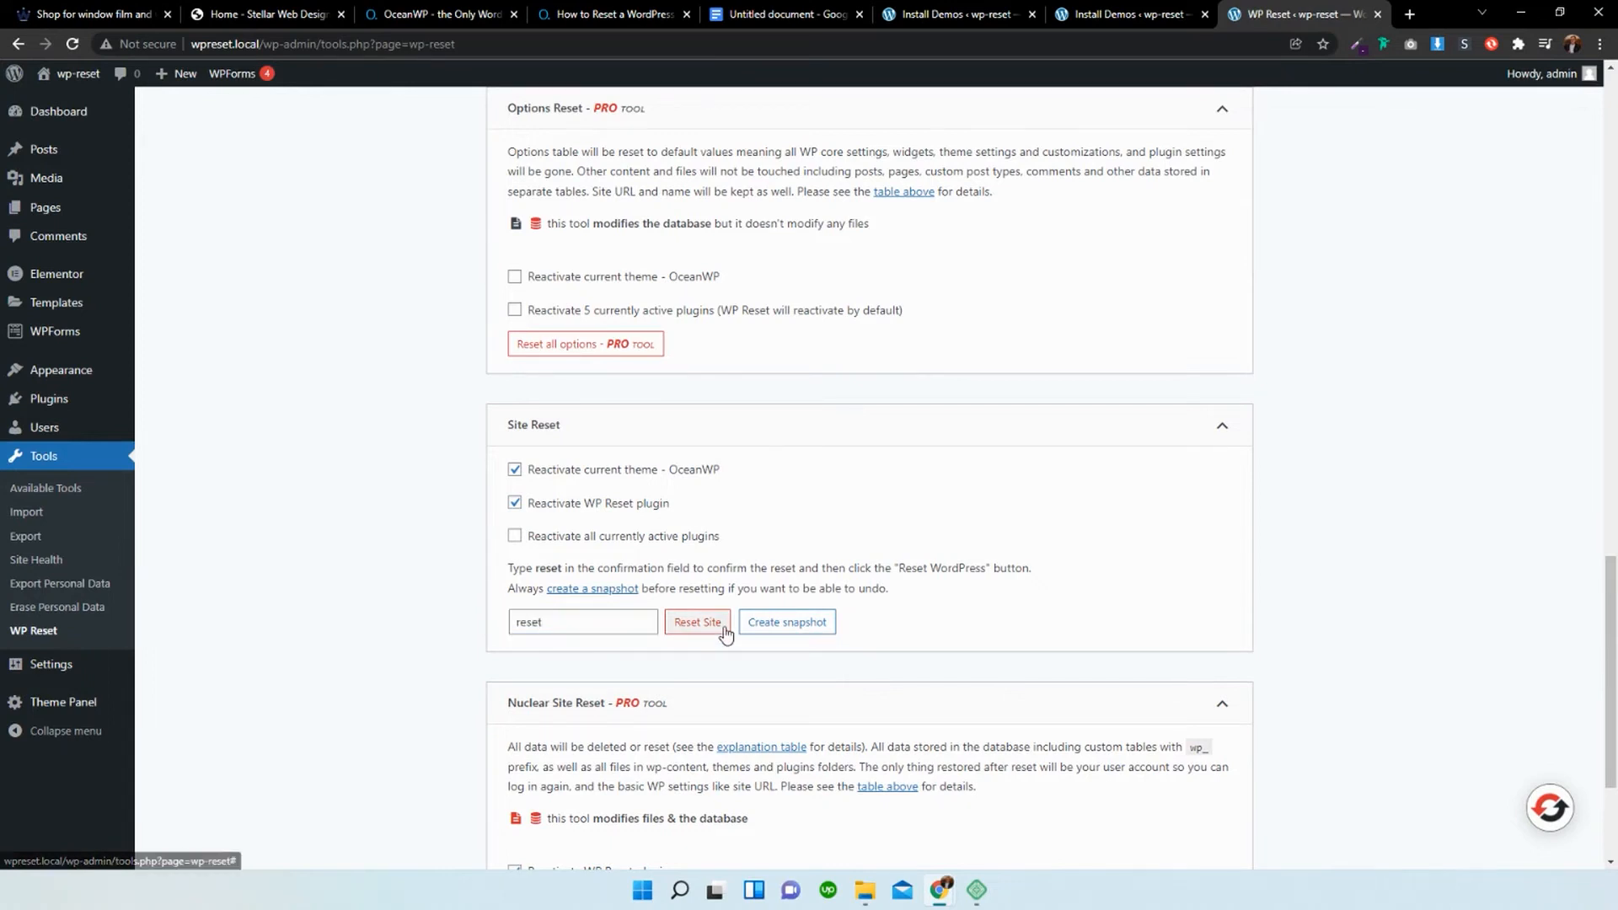
{"action": "left_click", "coordinate": [697, 621]}
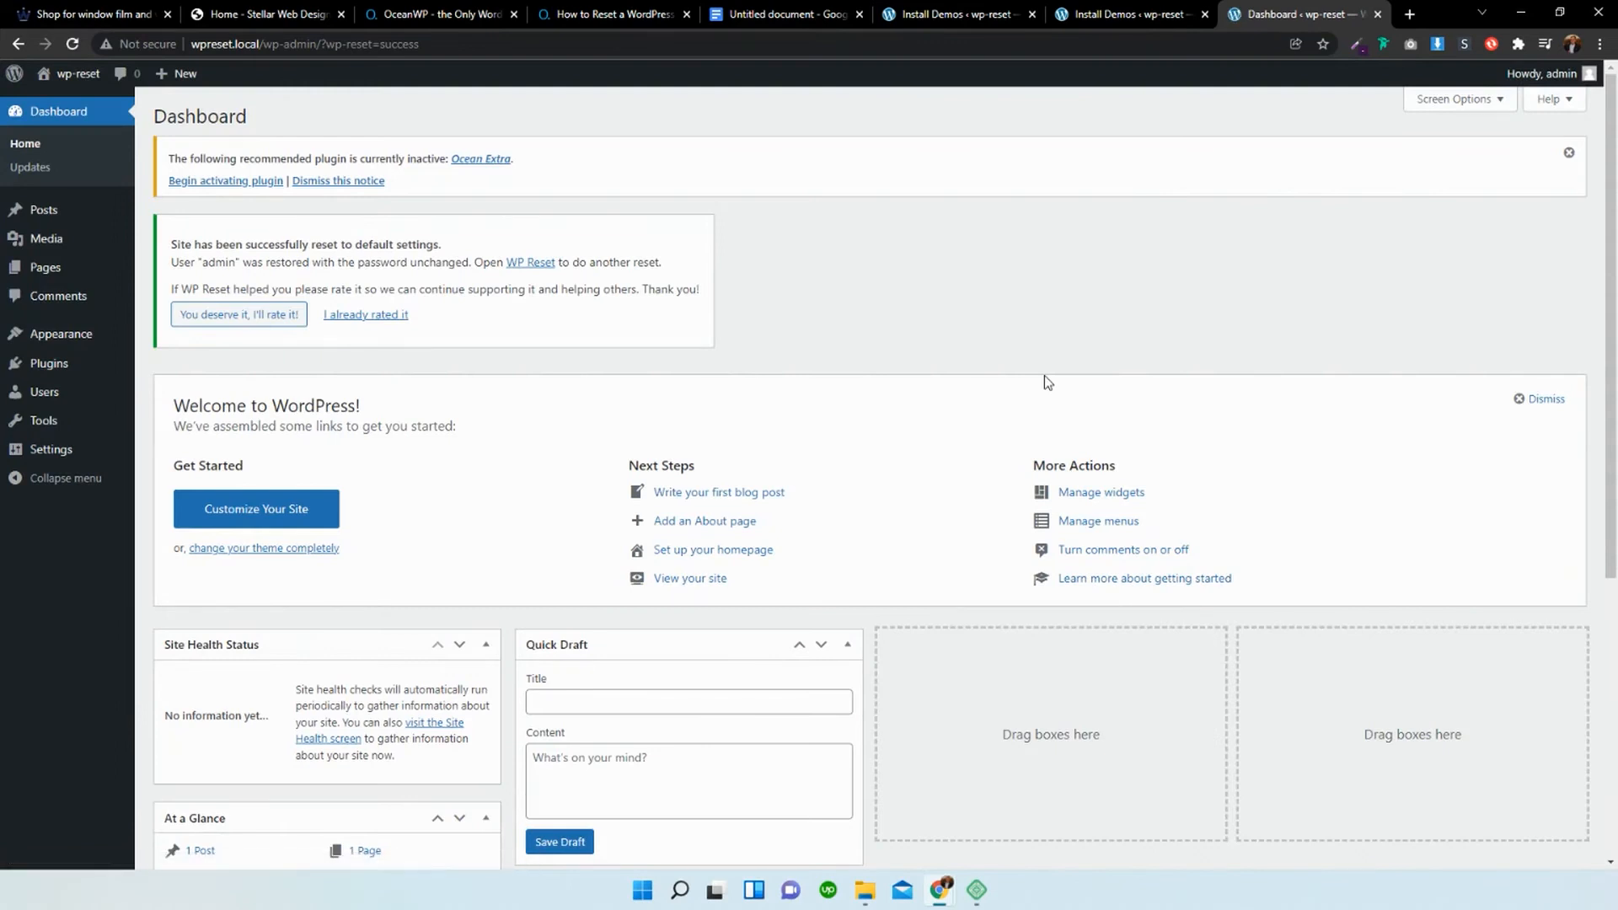
Reactivate the Ocean Extra and Elementor plugins from the Installed Plugins list.
{"action": "left_click", "coordinate": [49, 362]}
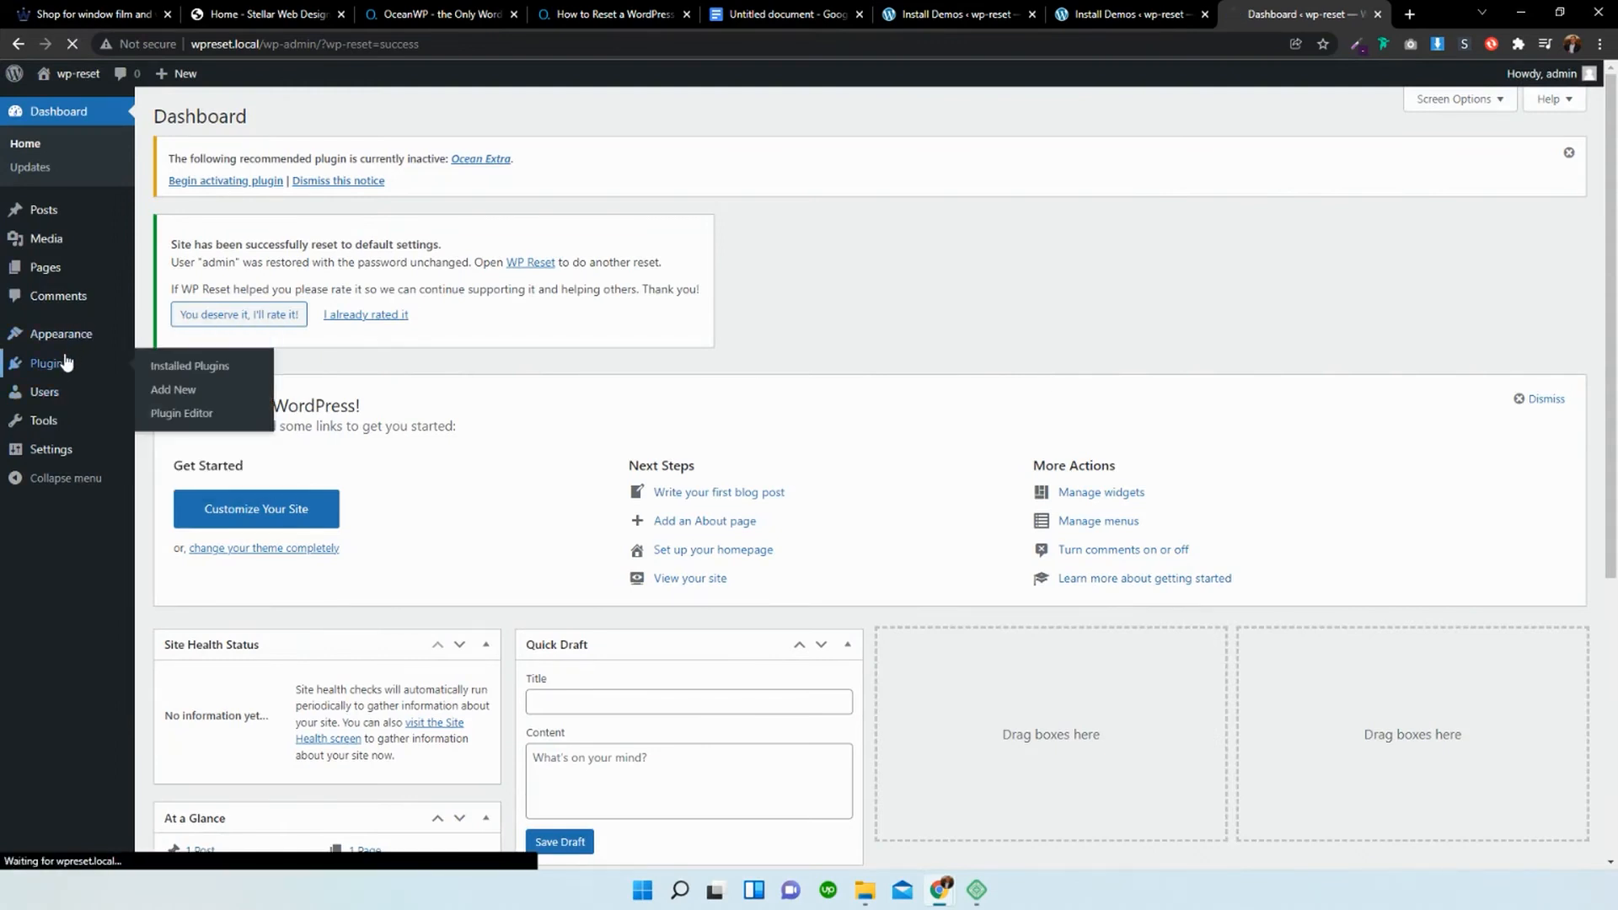
{"action": "left_click", "coordinate": [189, 367]}
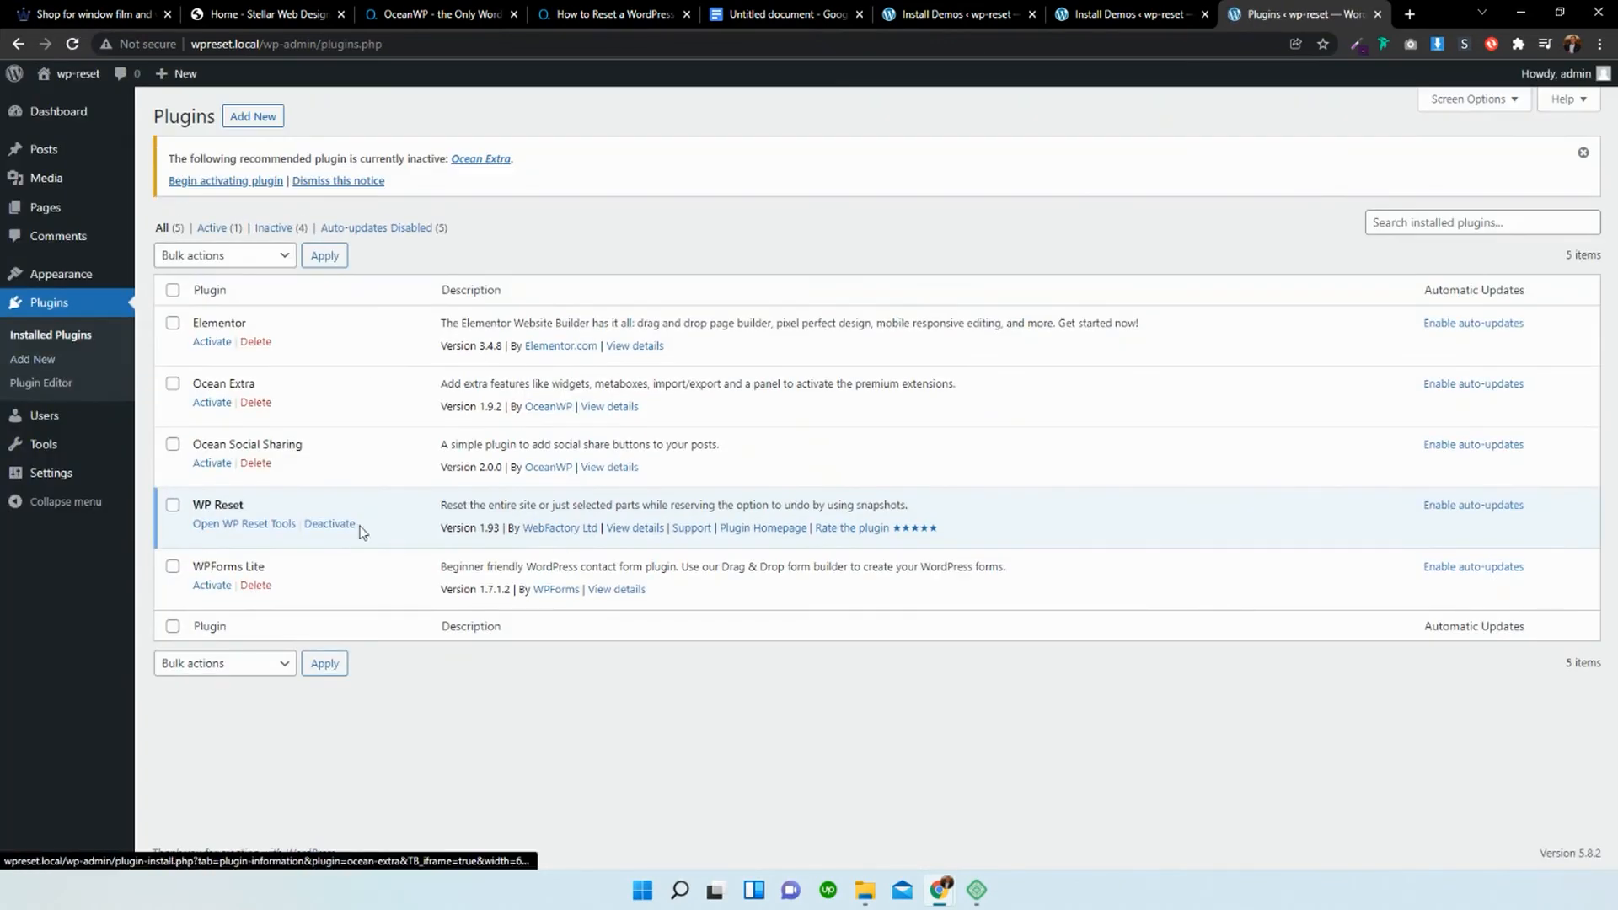
{"action": "left_click", "coordinate": [211, 403]}
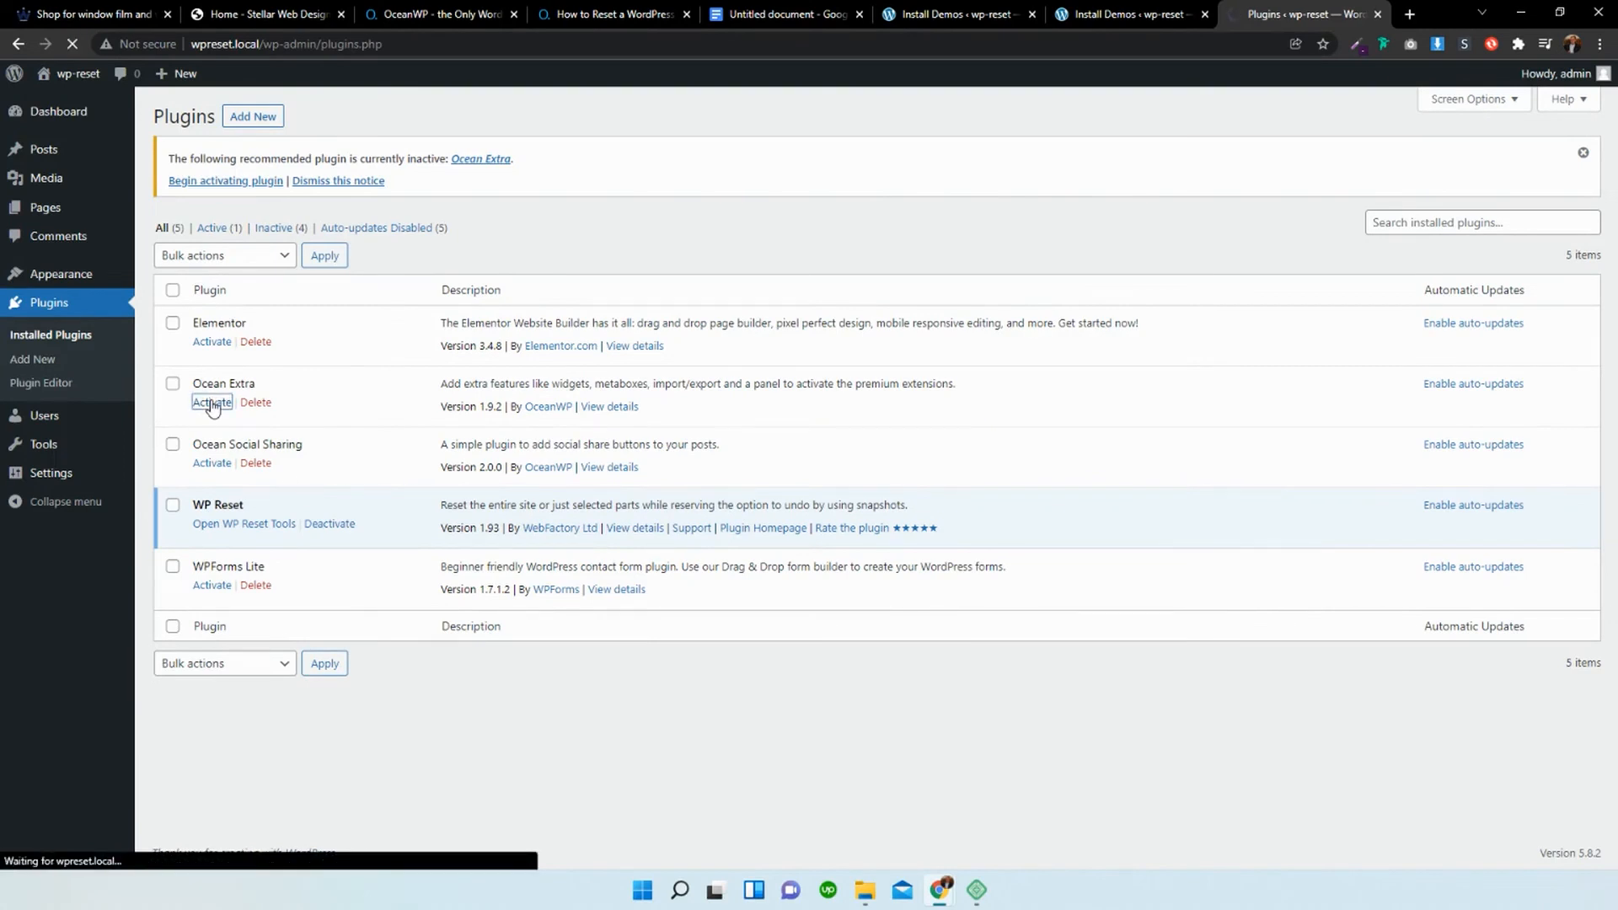
{"action": "left_click", "coordinate": [212, 403]}
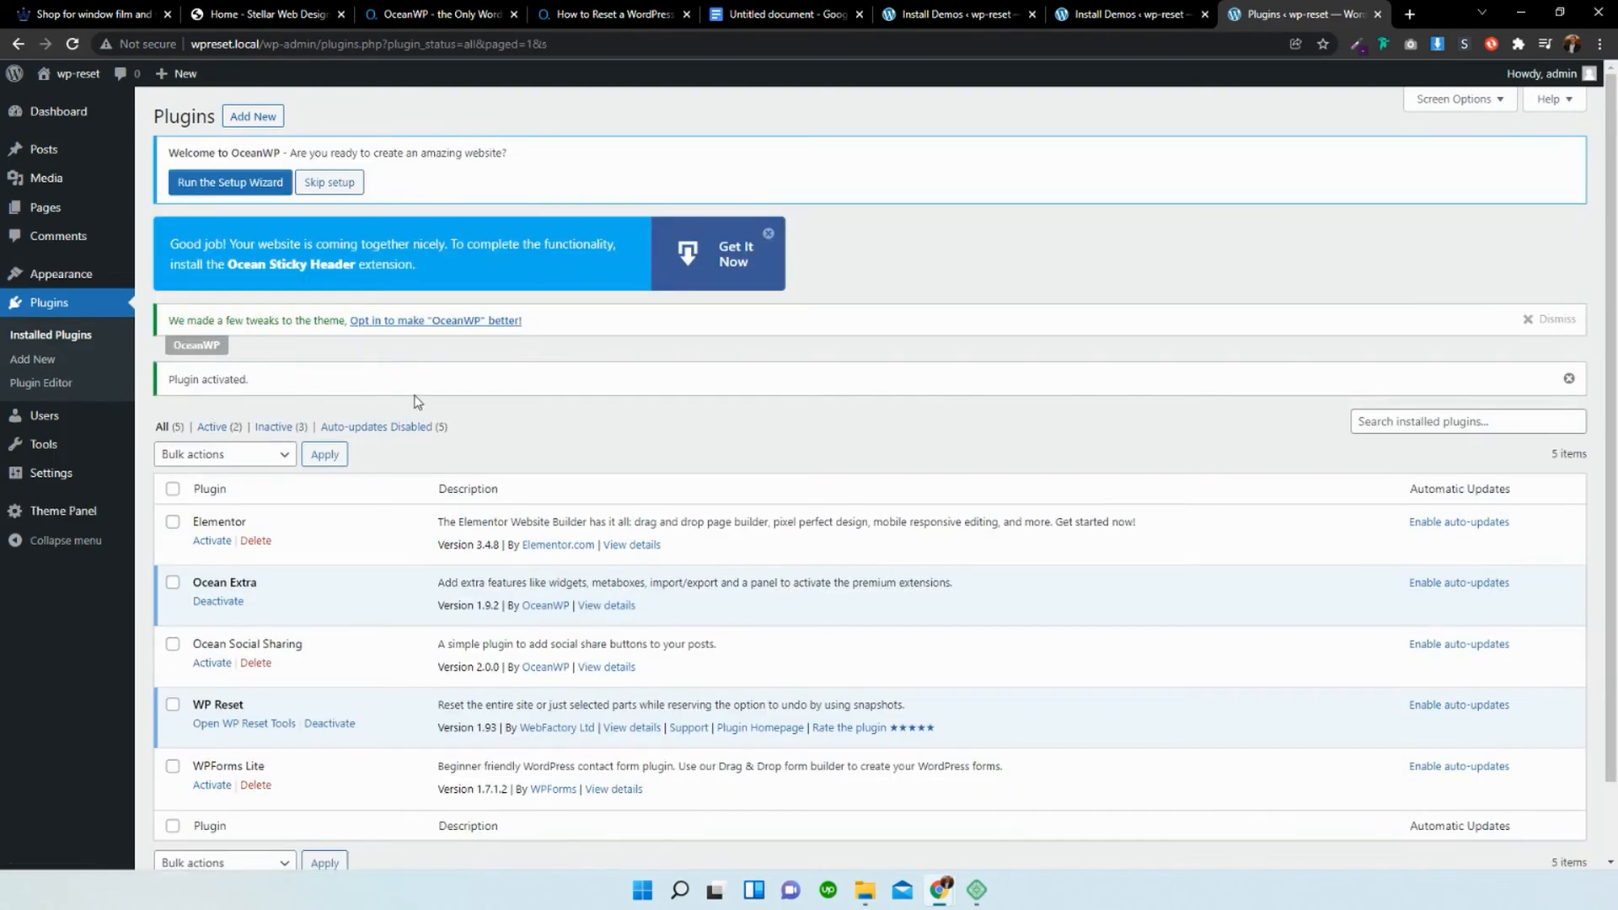
{"action": "left_click", "coordinate": [213, 539]}
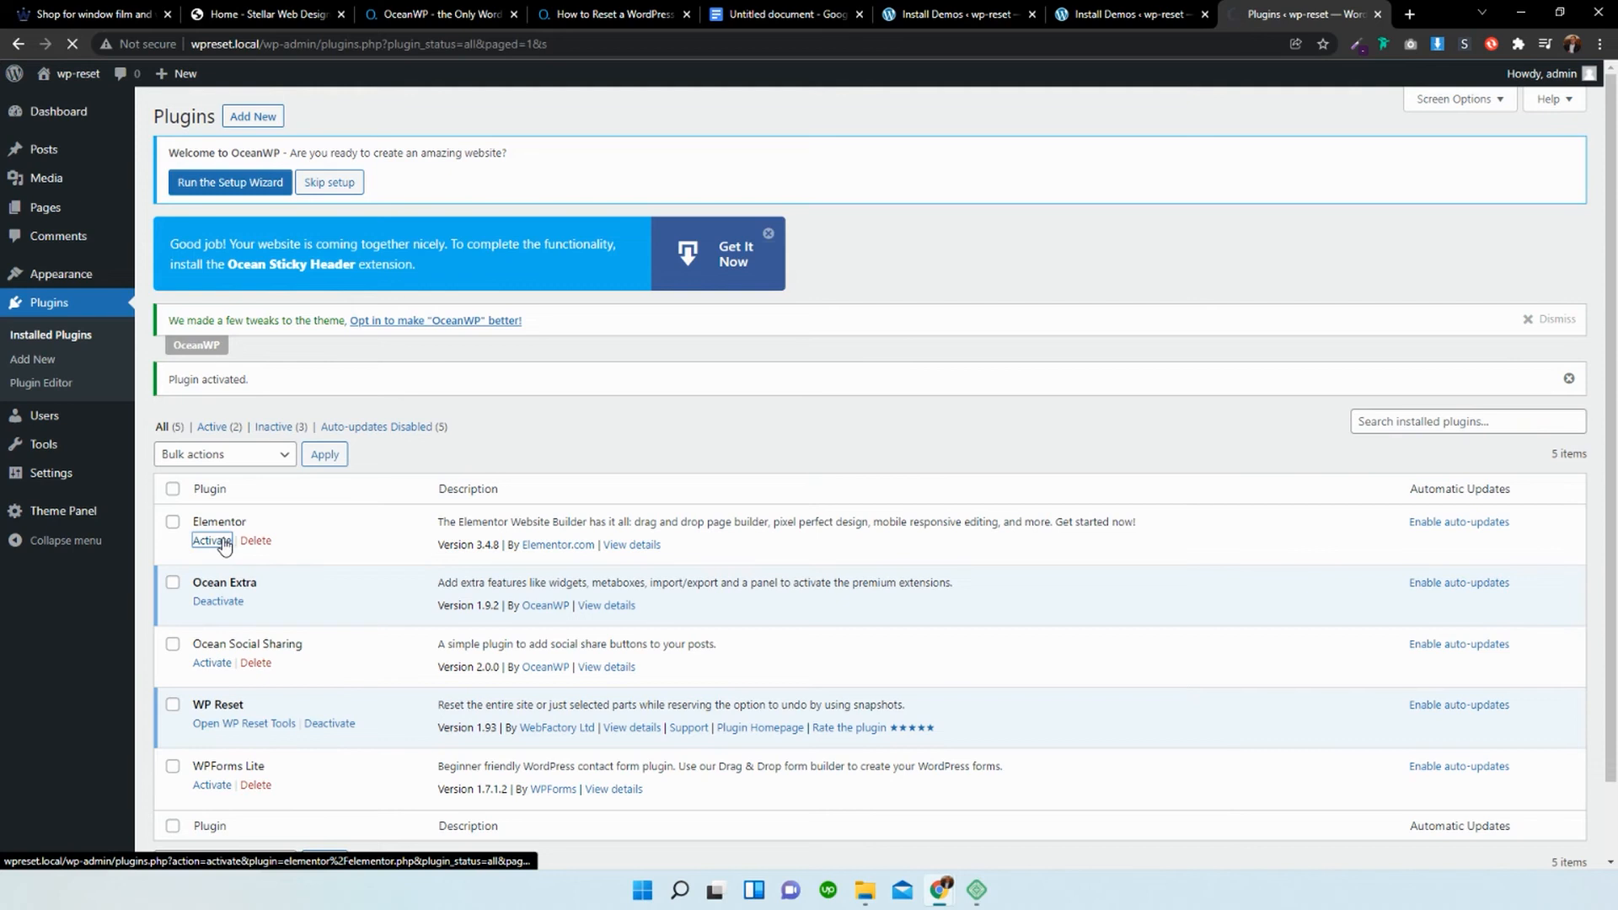
{"action": "left_click", "coordinate": [211, 539]}
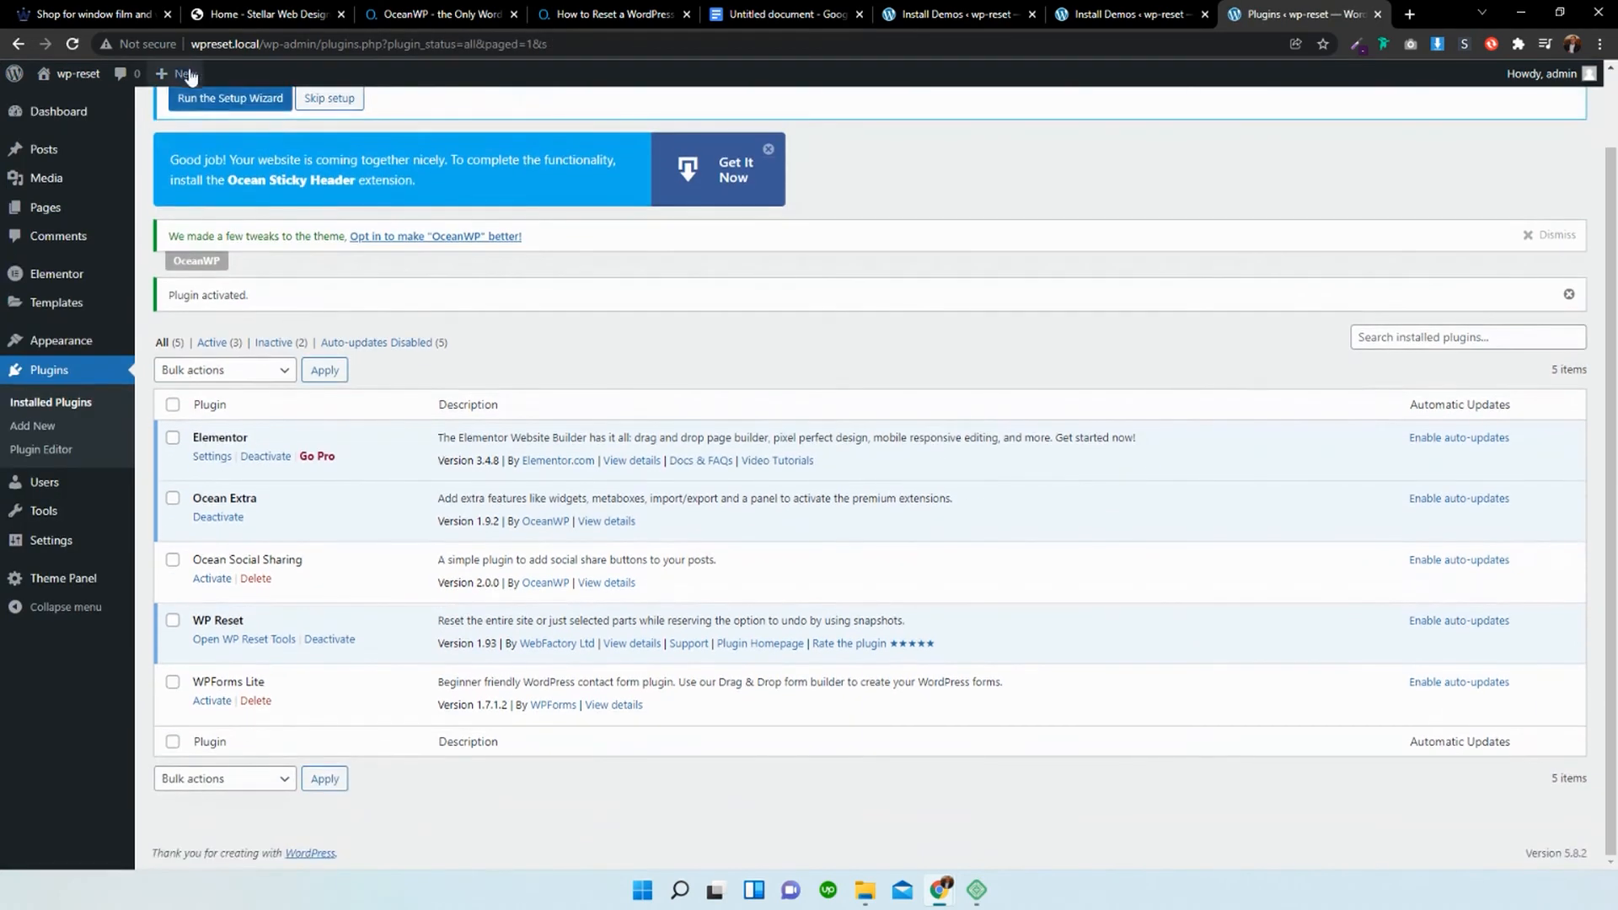
Preview the reset front page with the default Hello world post in a new tab, then return.
{"action": "left_click", "coordinate": [1407, 15]}
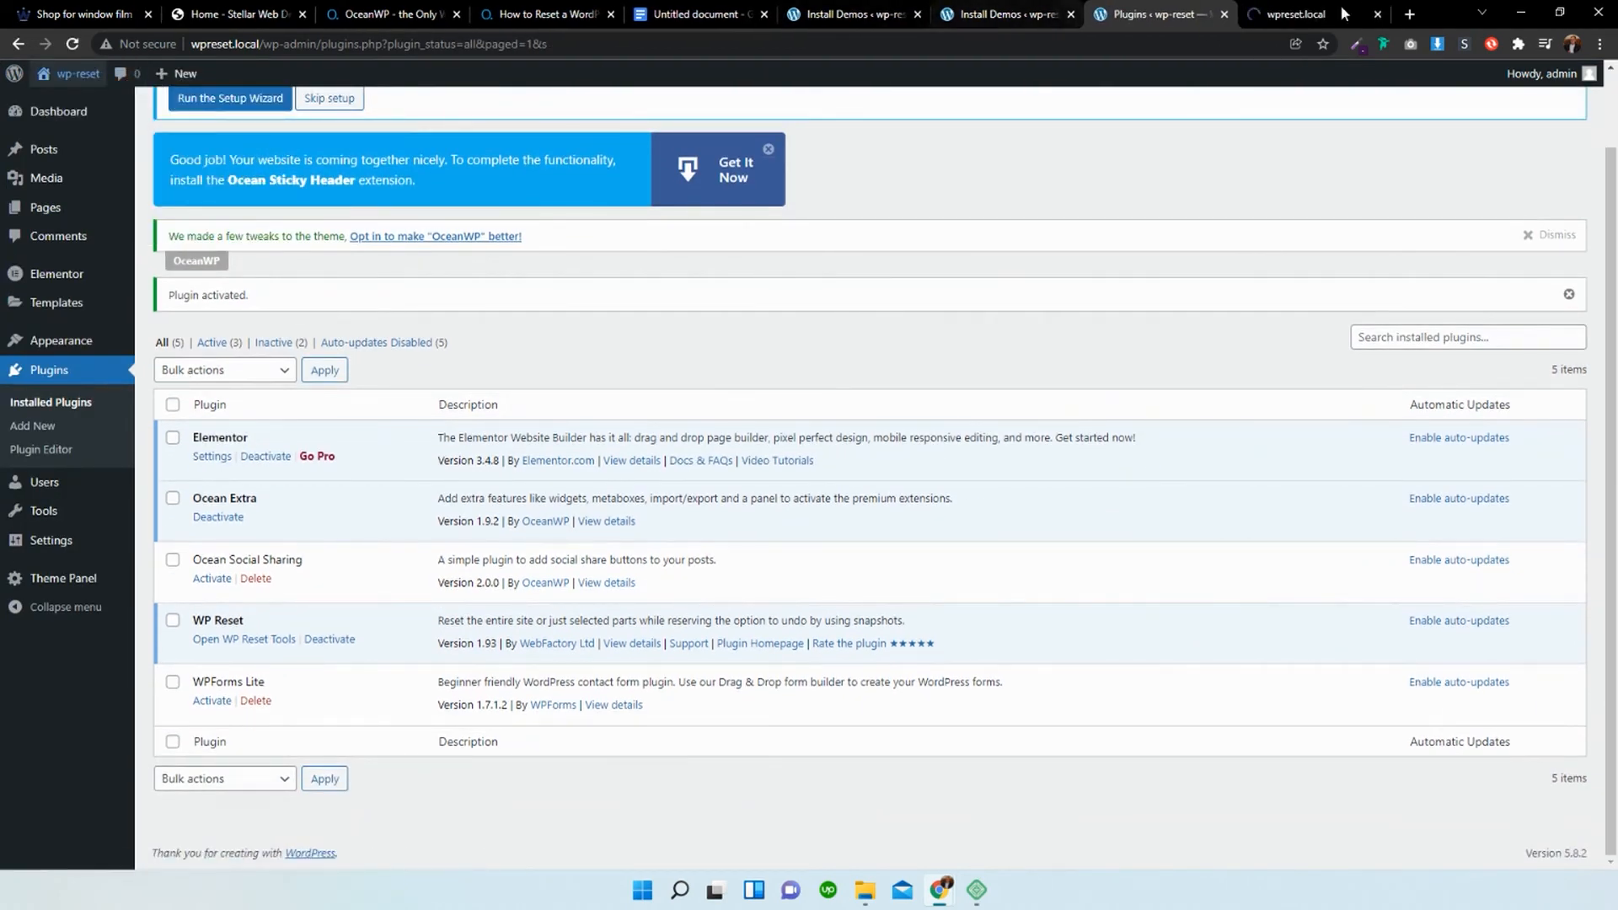
{"action": "left_click", "coordinate": [1311, 13]}
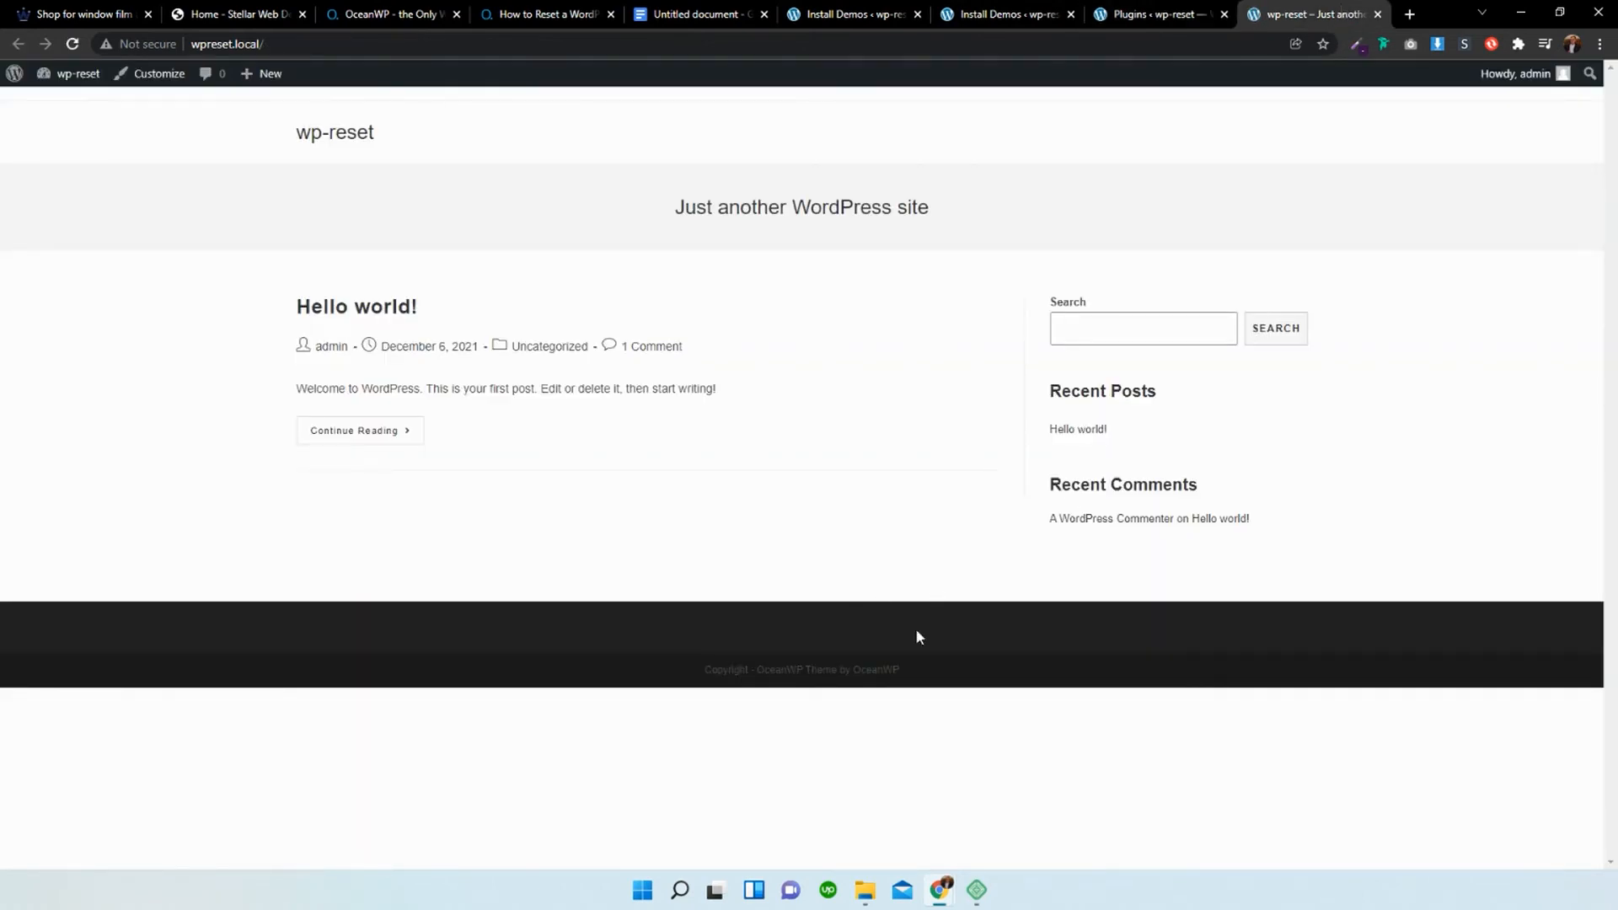
{"action": "left_click", "coordinate": [1156, 13]}
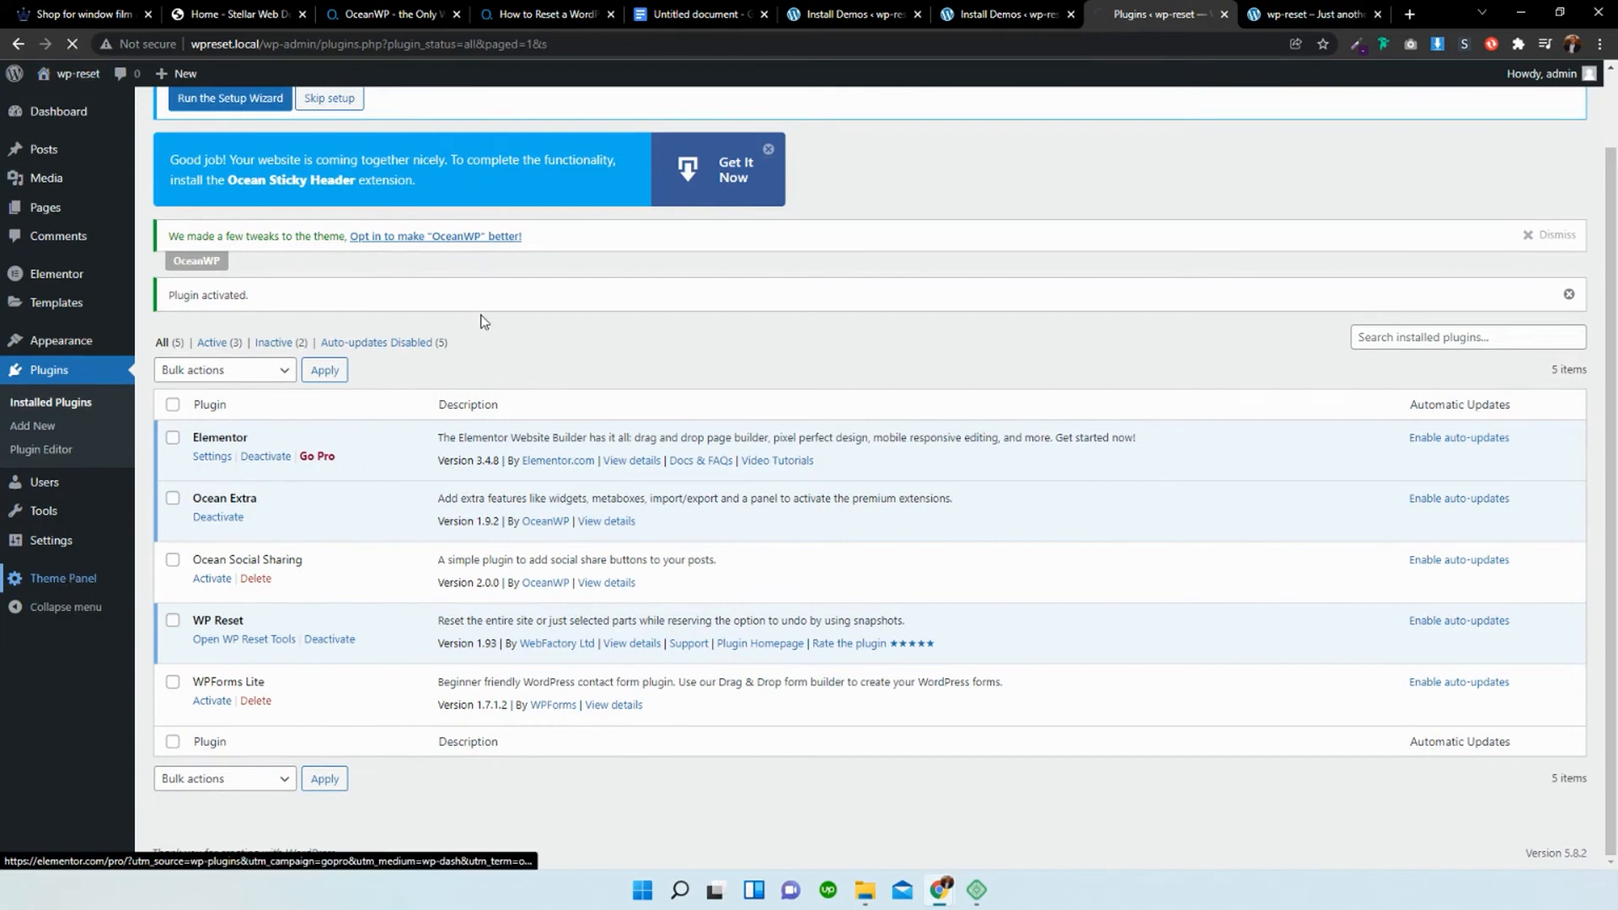
Import the Architect demo via Theme Panel > Install Demos and view the result on the live site.
{"action": "left_click", "coordinate": [62, 578]}
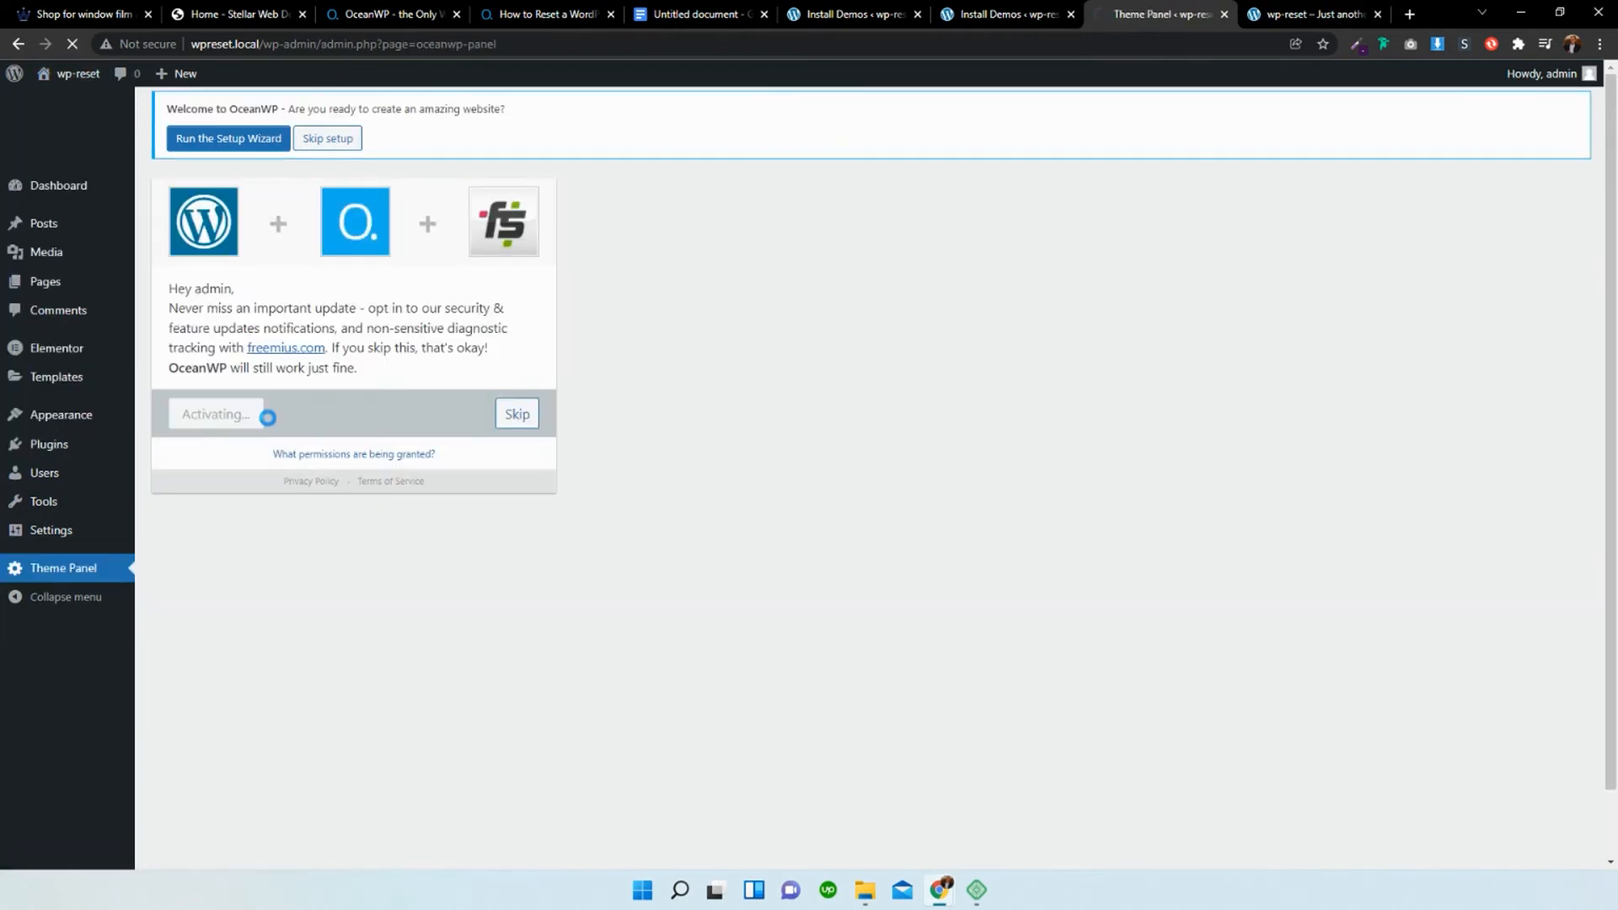
{"action": "mouse_move", "coordinate": [210, 387]}
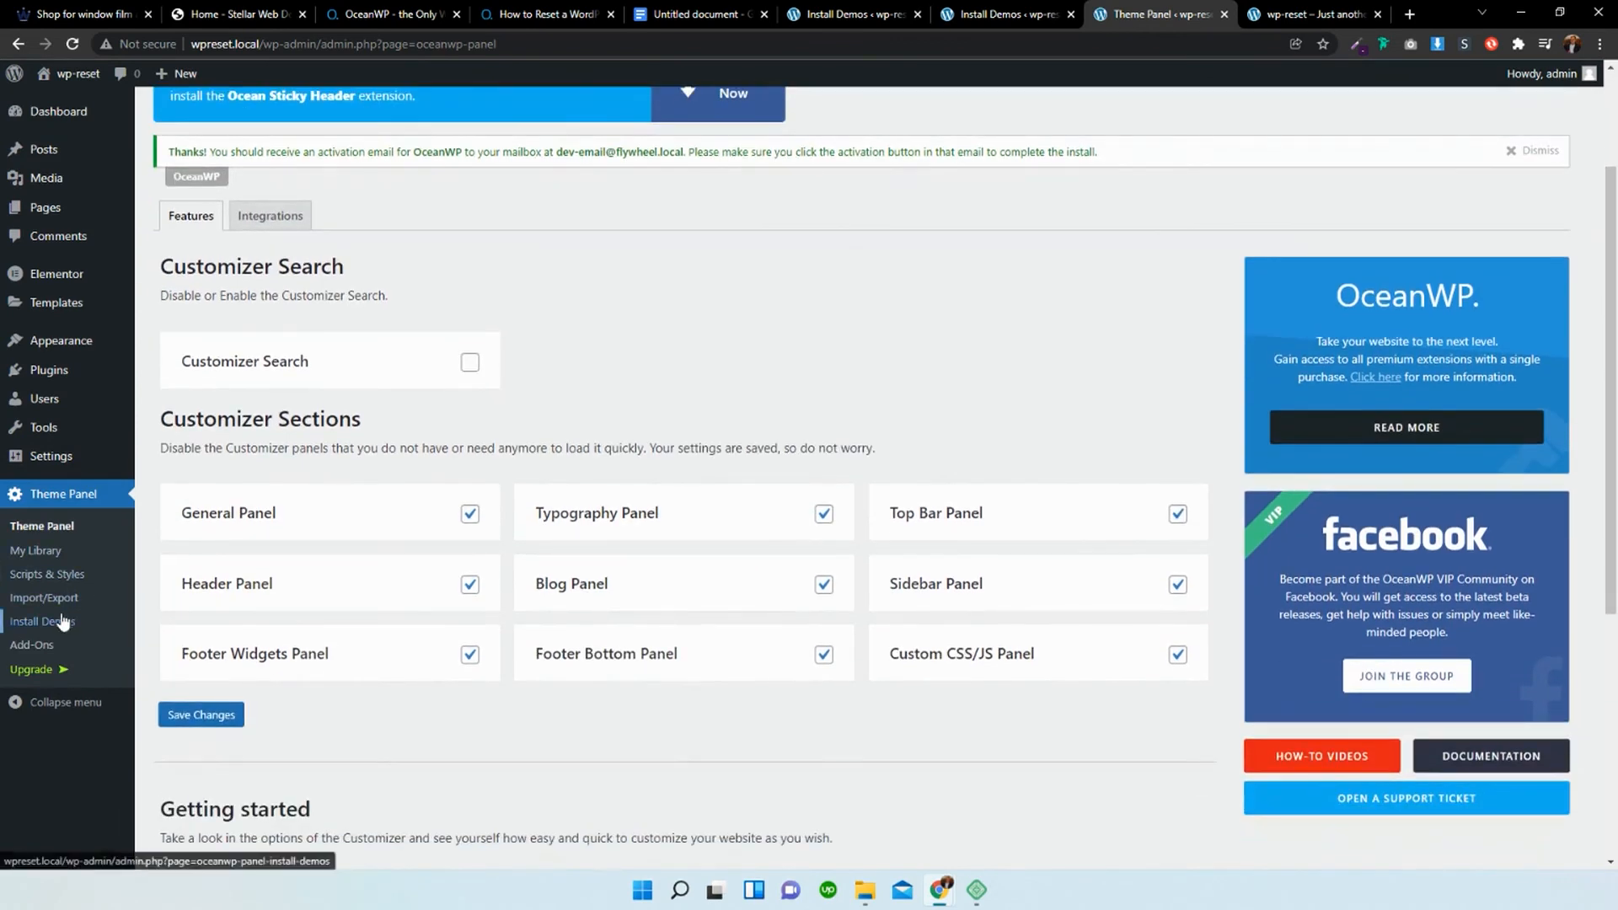
{"action": "left_click", "coordinate": [43, 621]}
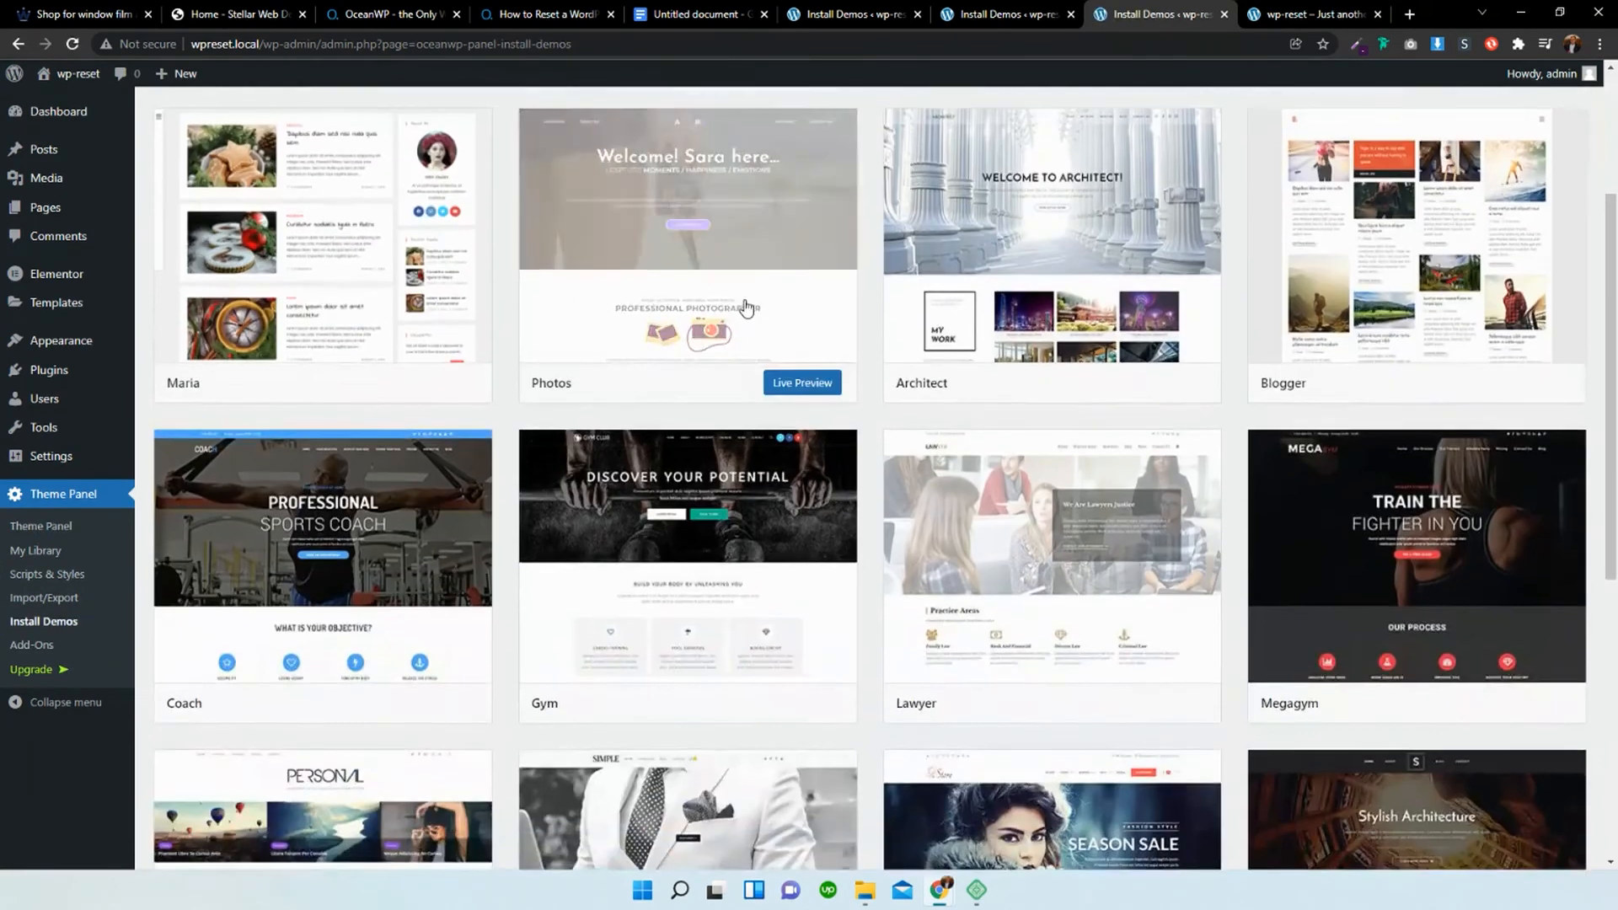
{"action": "scroll", "scroll_direction": "up", "scroll_amount": 3}
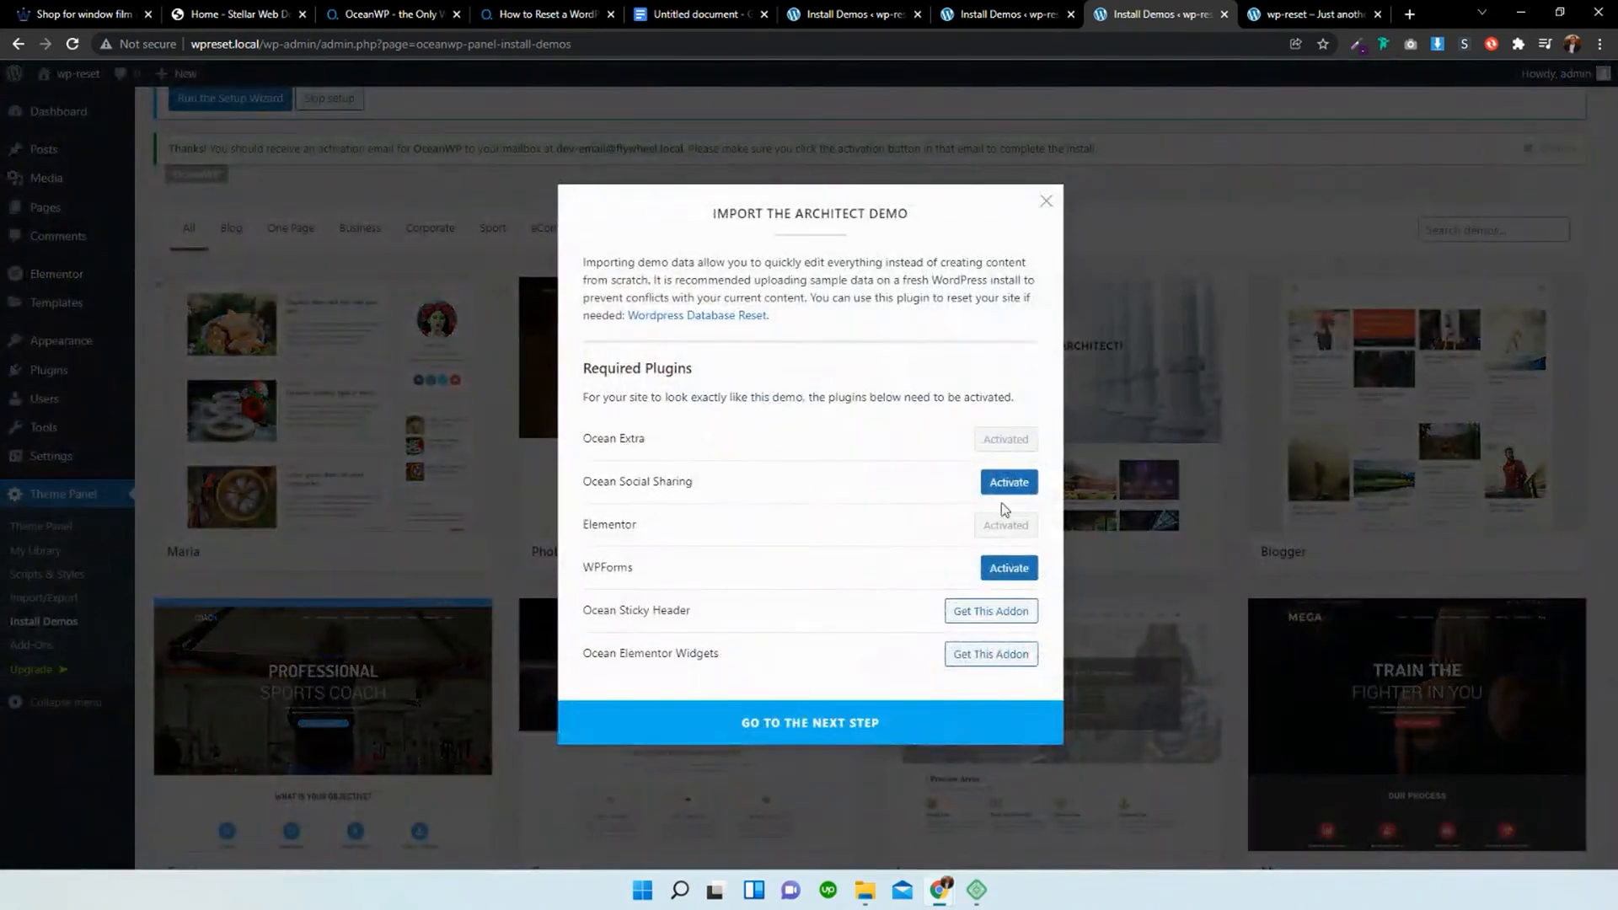
{"action": "left_click", "coordinate": [809, 722]}
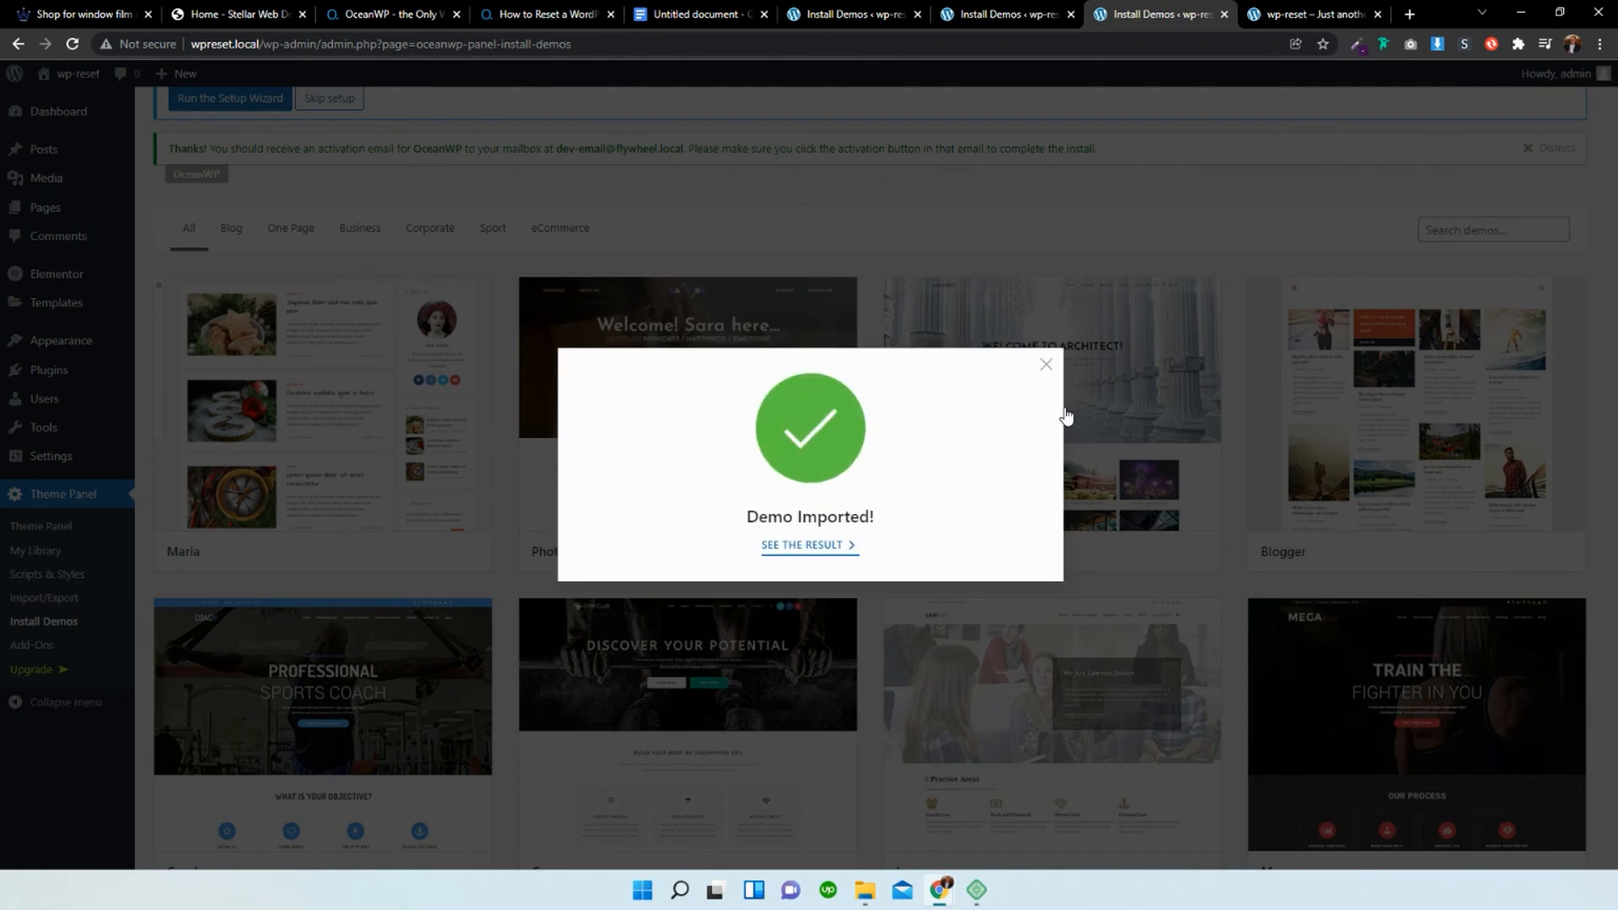
{"action": "left_click", "coordinate": [809, 545]}
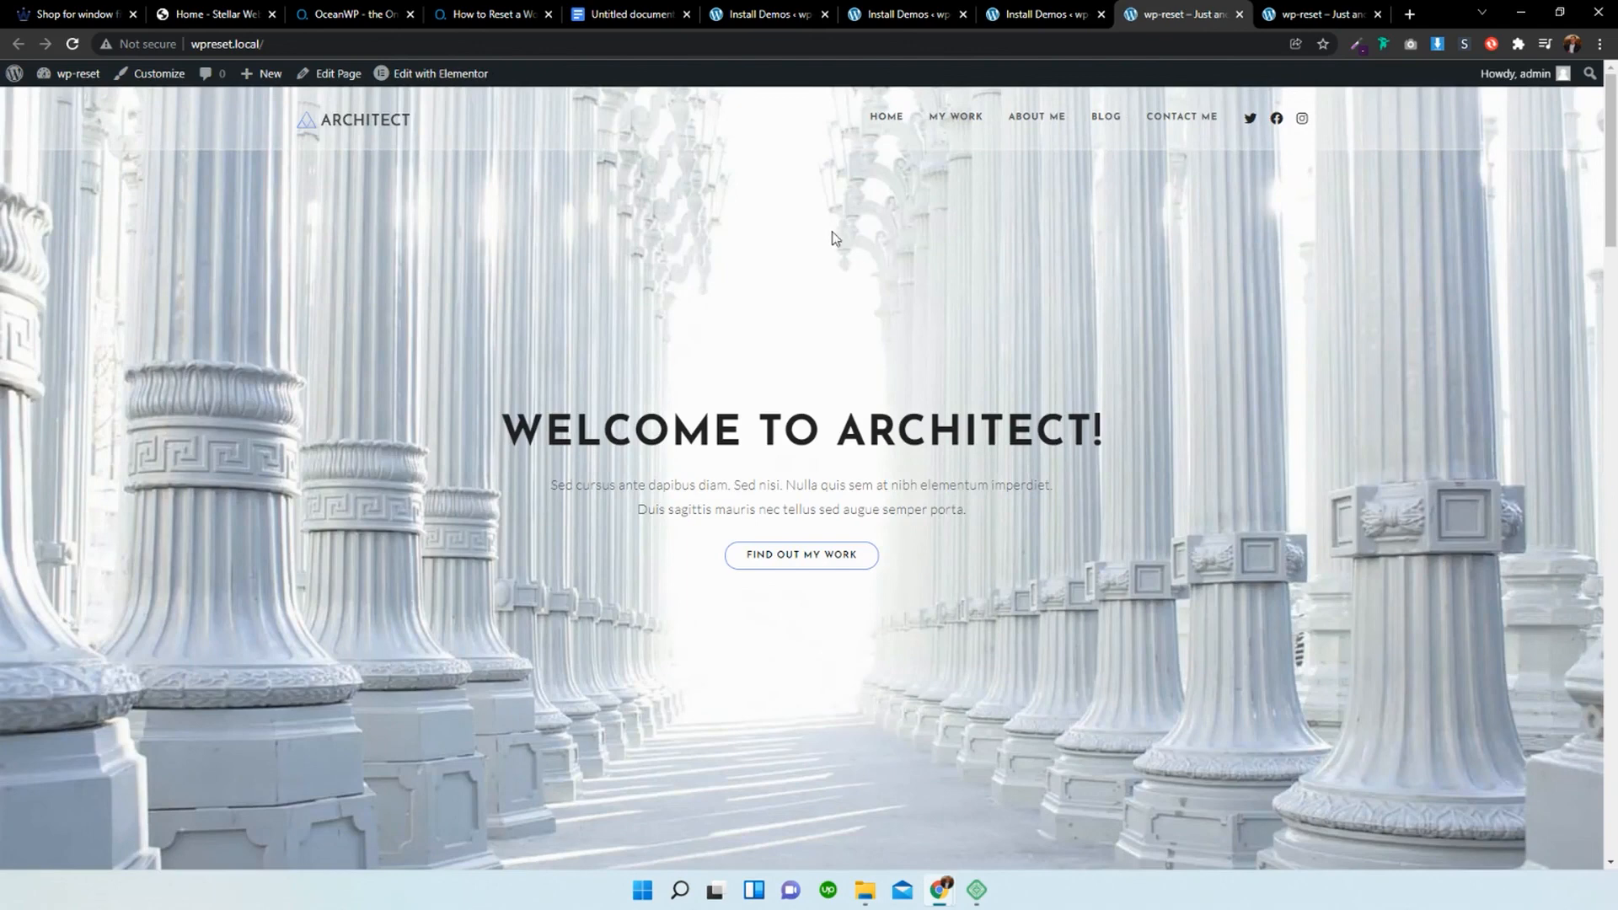
Scroll down the live Architect homepage past the stats, team and latest posts to the footer.
{"action": "scroll", "scroll_direction": "down", "scroll_amount": 3}
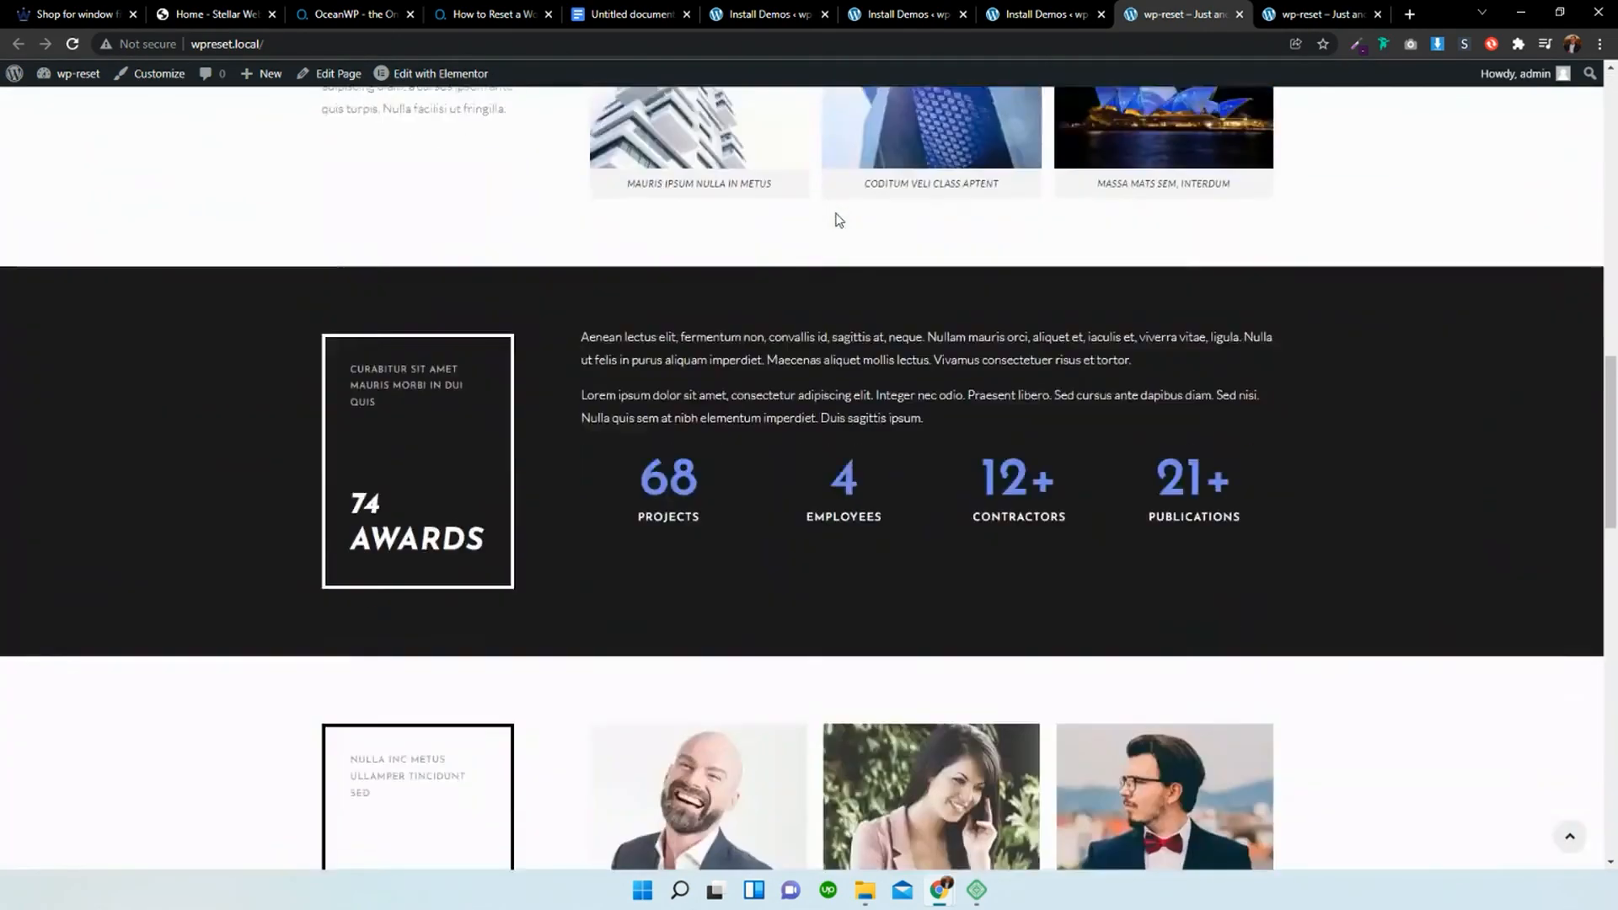
{"action": "scroll", "scroll_direction": "down", "scroll_amount": 3}
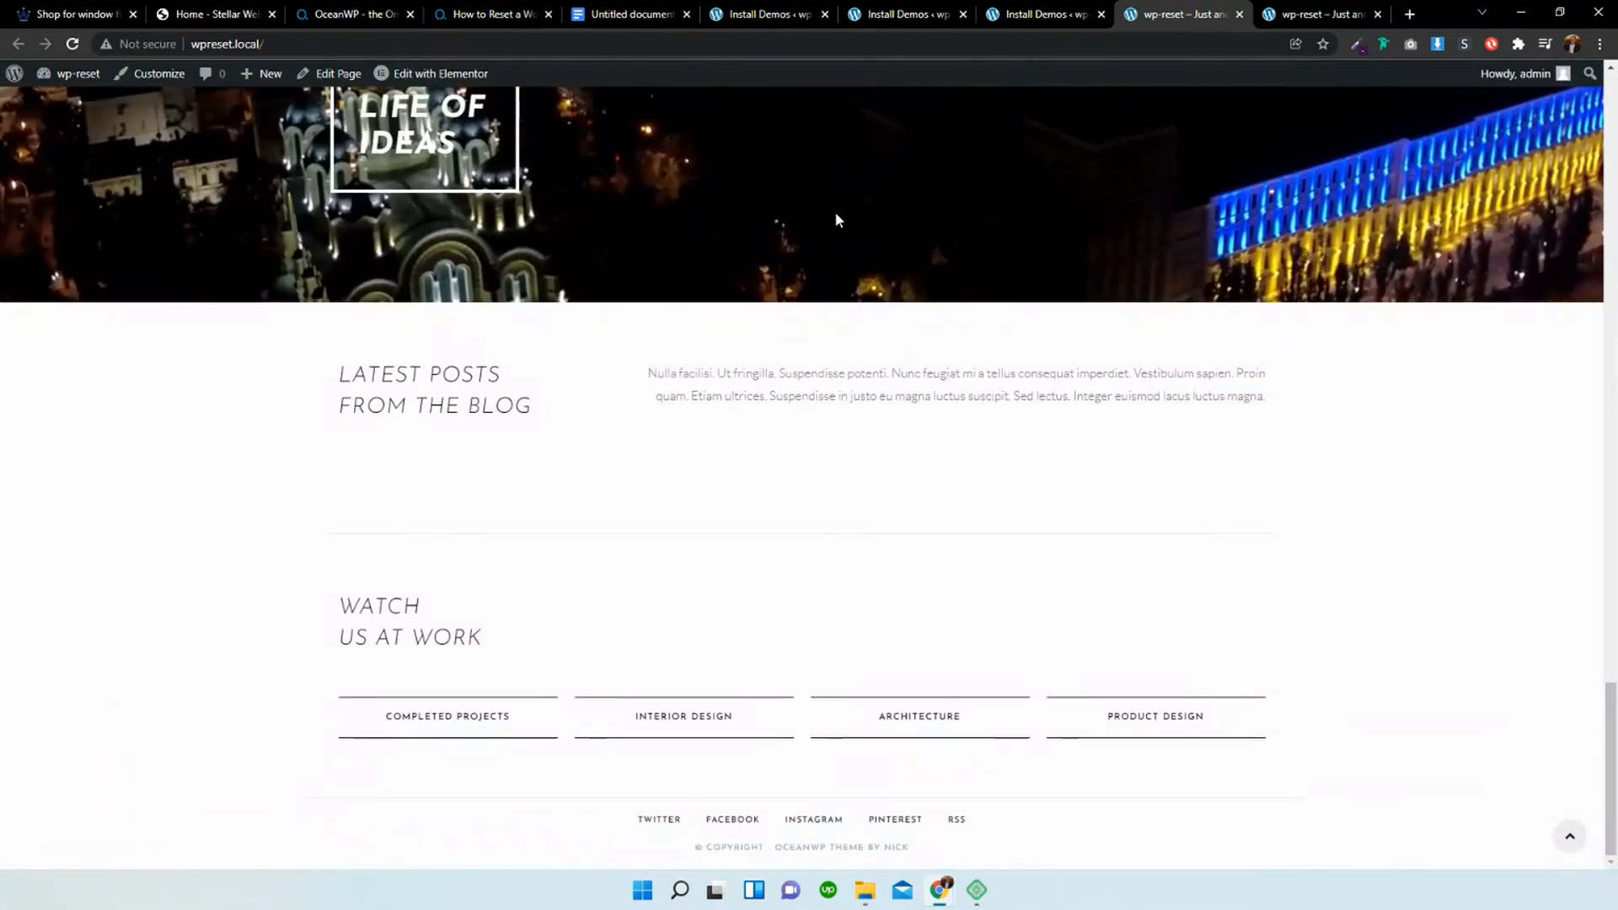